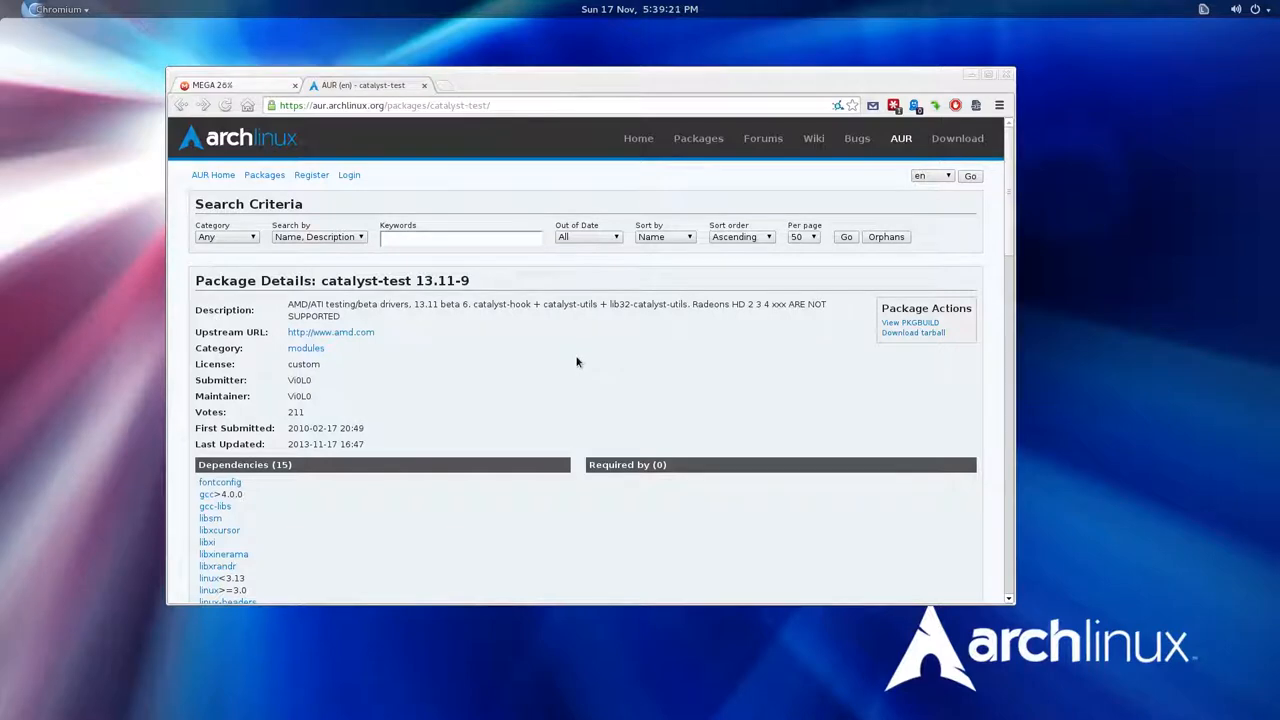
mouse_move(540, 334)
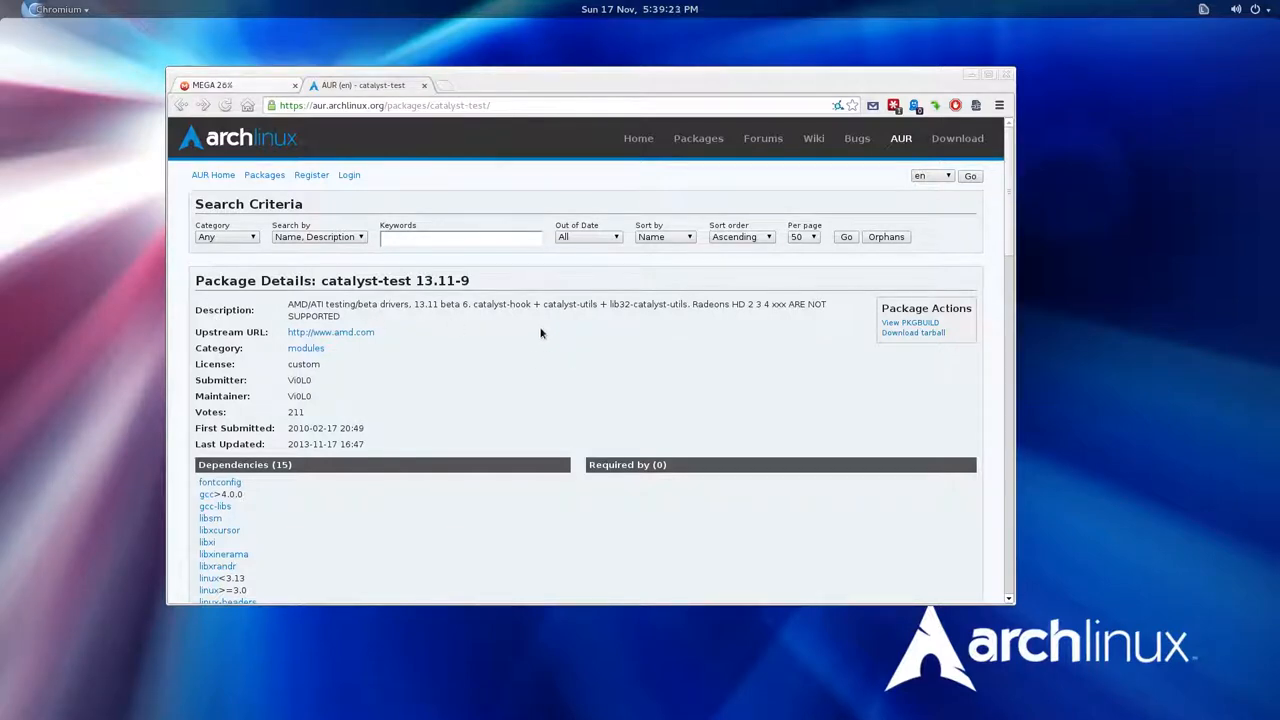
Step: Read through the catalyst-test AUR comments, checking the AMD driver zip download link
scroll(down, 3)
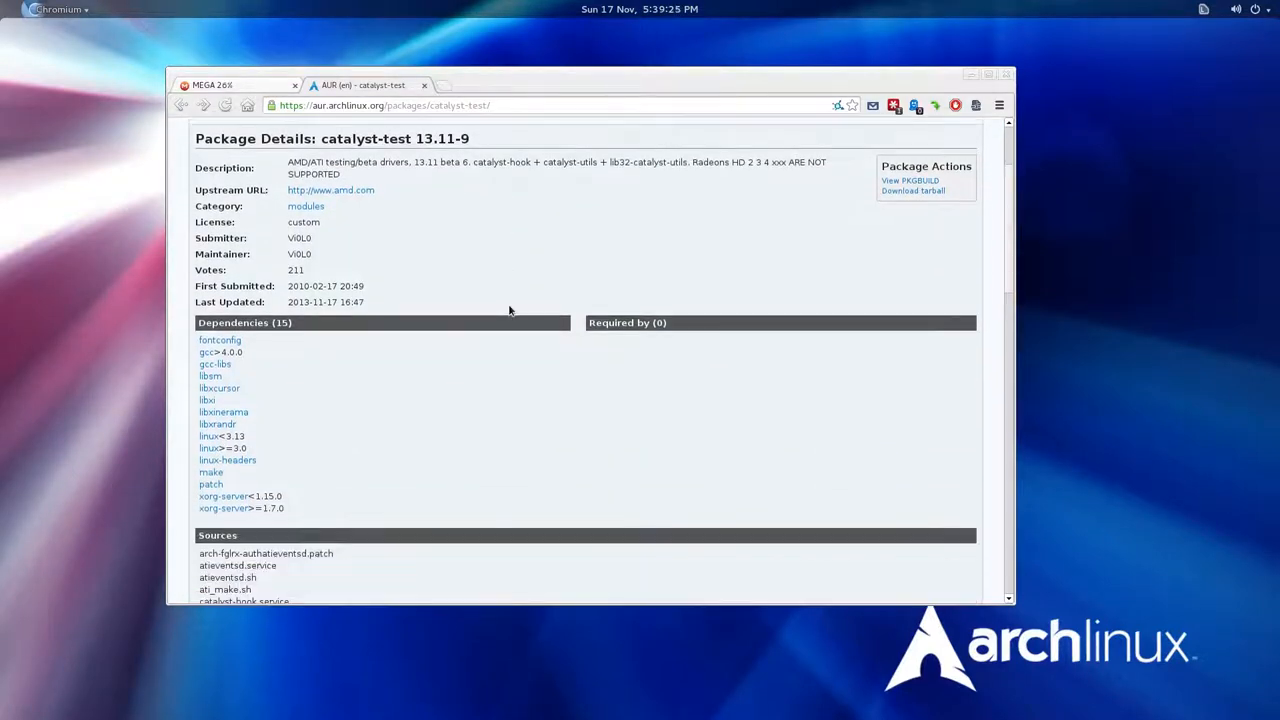
scroll(down, 3)
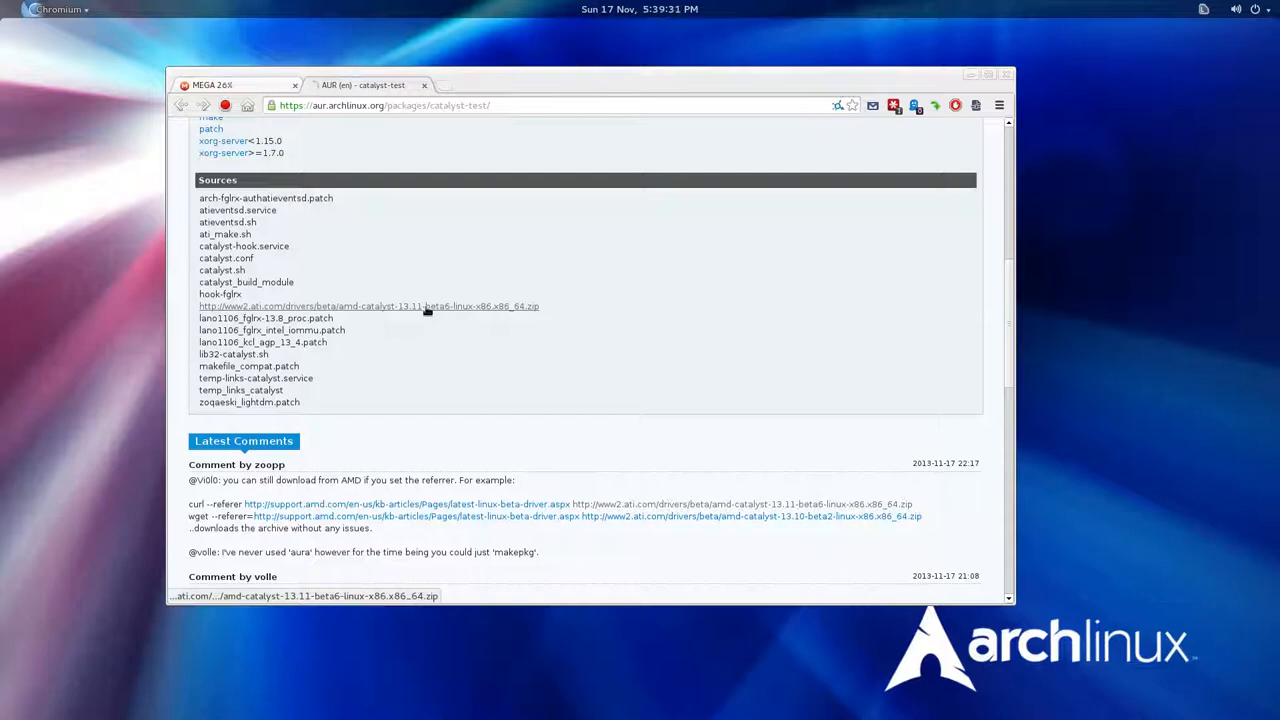
click(368, 306)
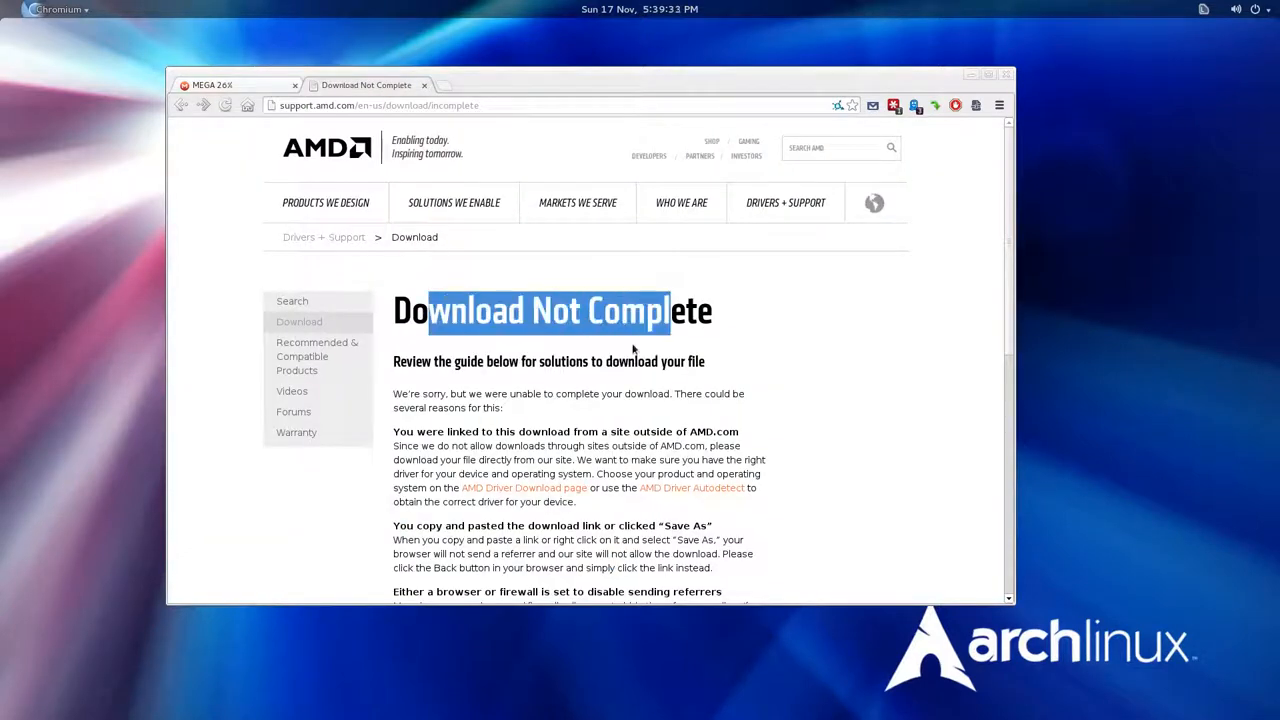
scroll(down, 3)
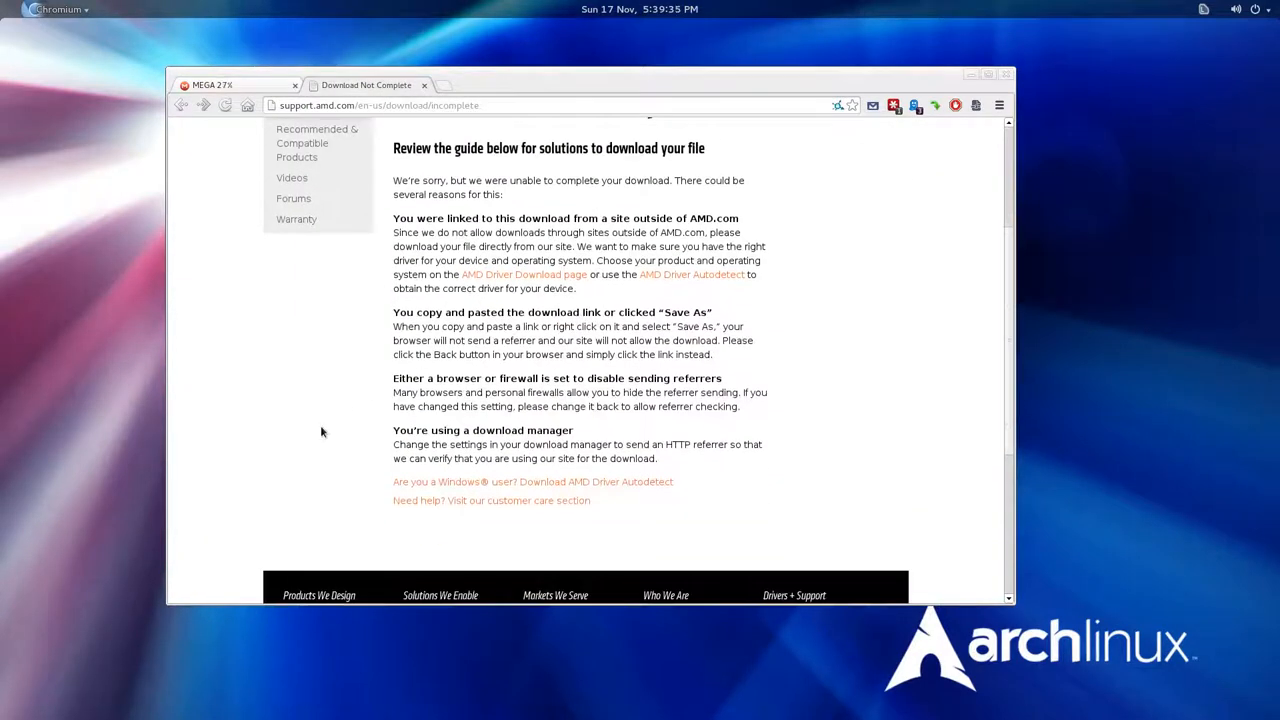
scroll(down, 3)
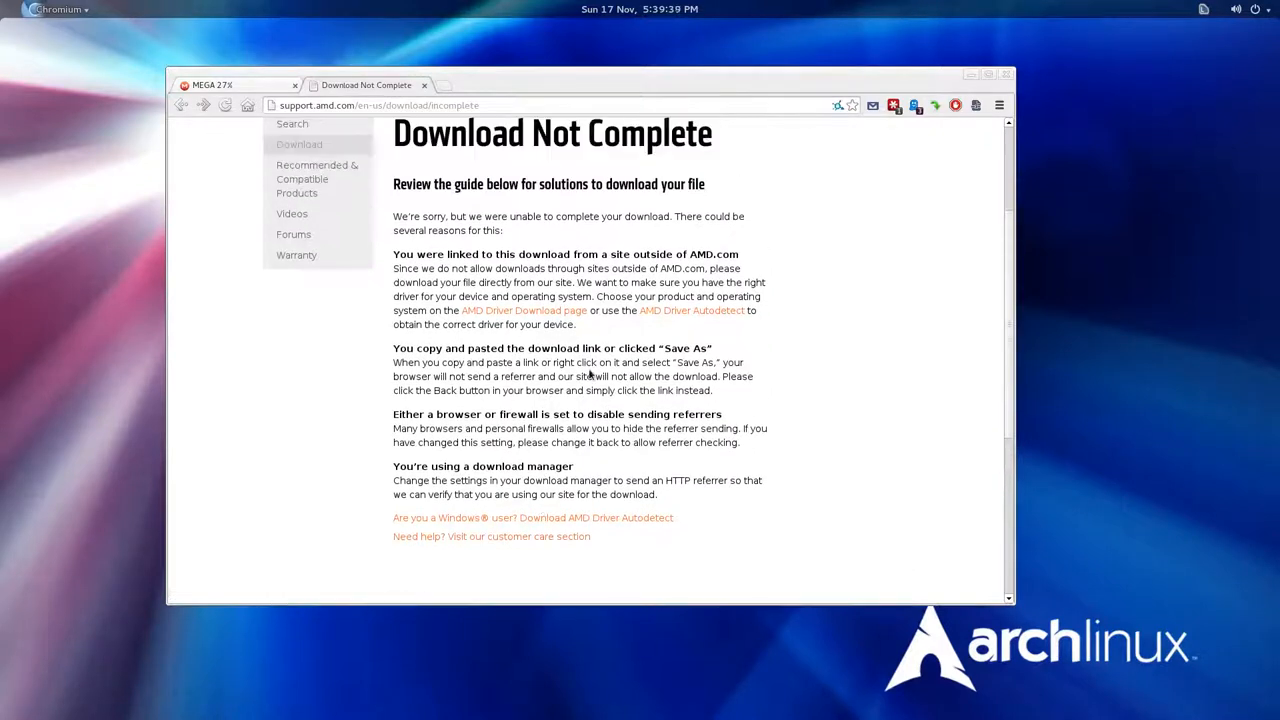
Step: Back at the top, download the catalyst-test tarball from Package Actions
scroll(up, 3)
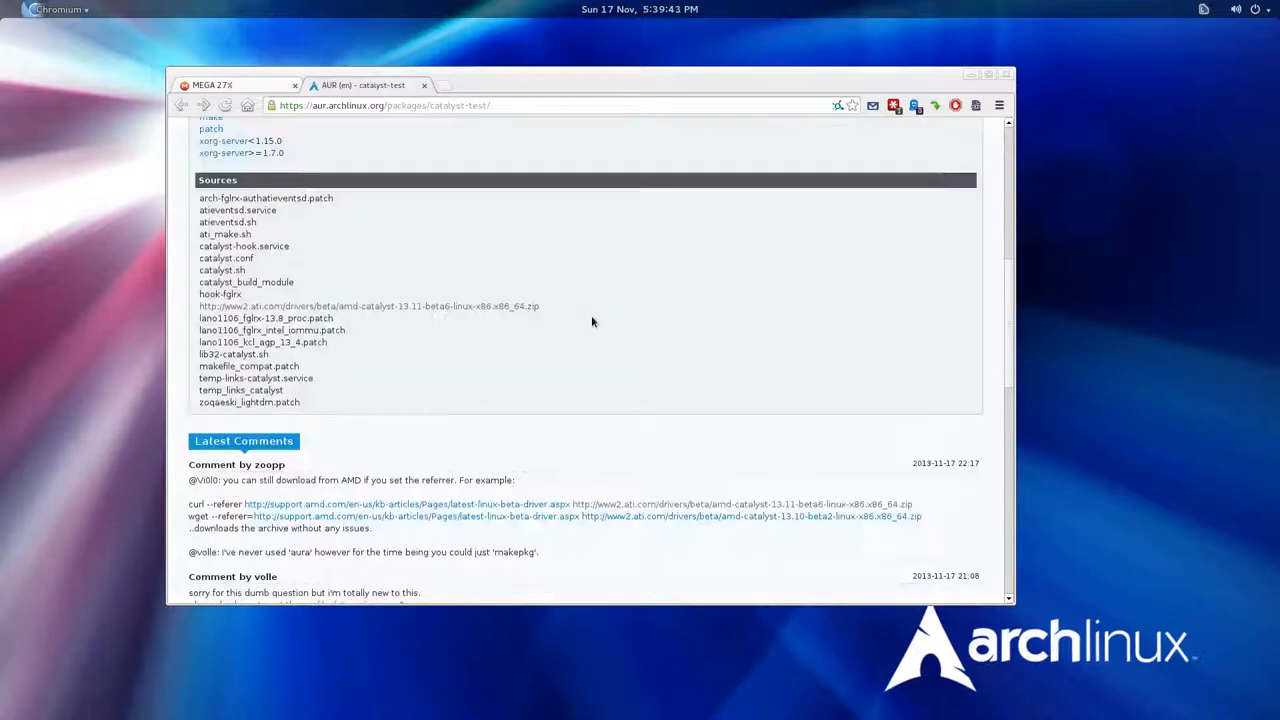
scroll(down, 3)
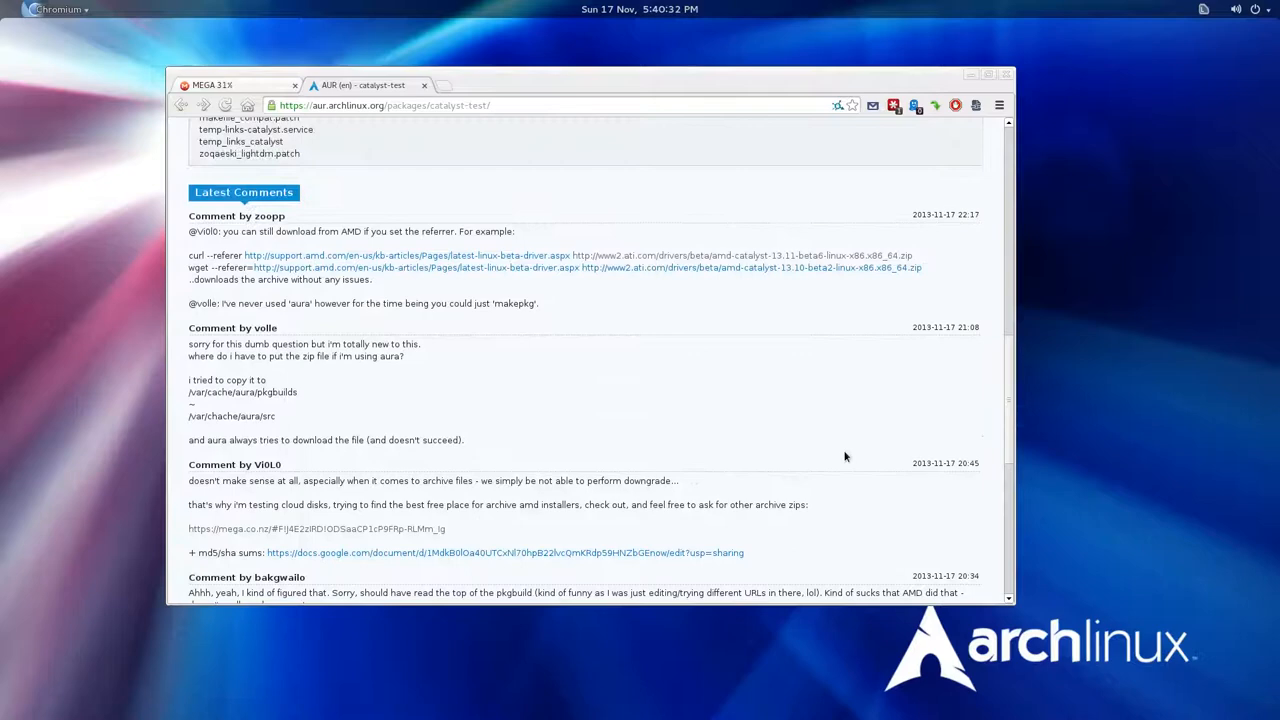
scroll(up, 3)
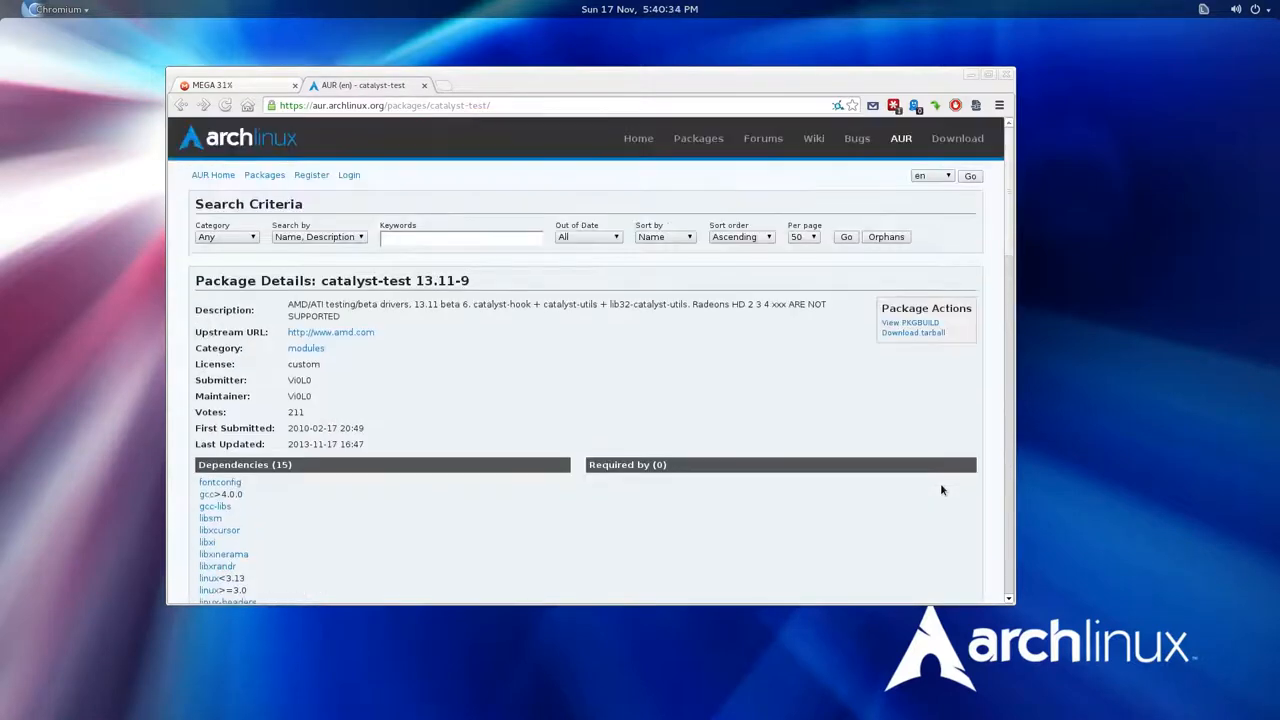
mouse_move(700, 338)
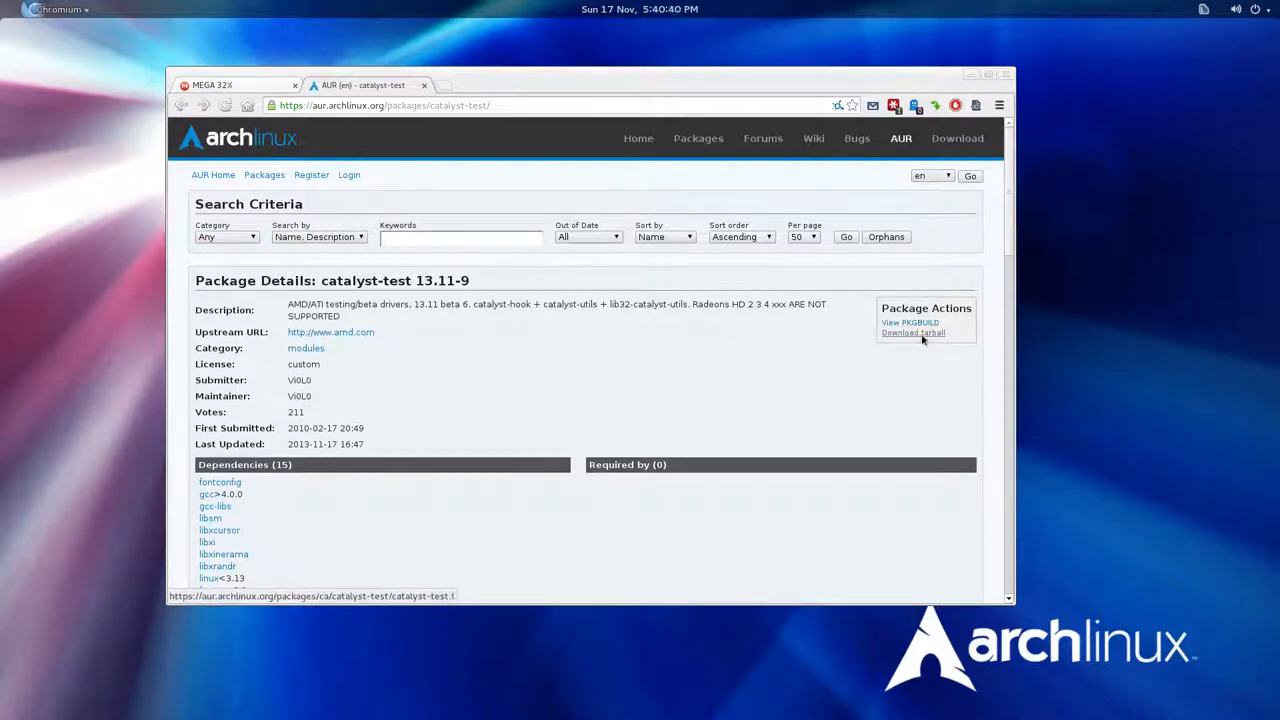
click(912, 332)
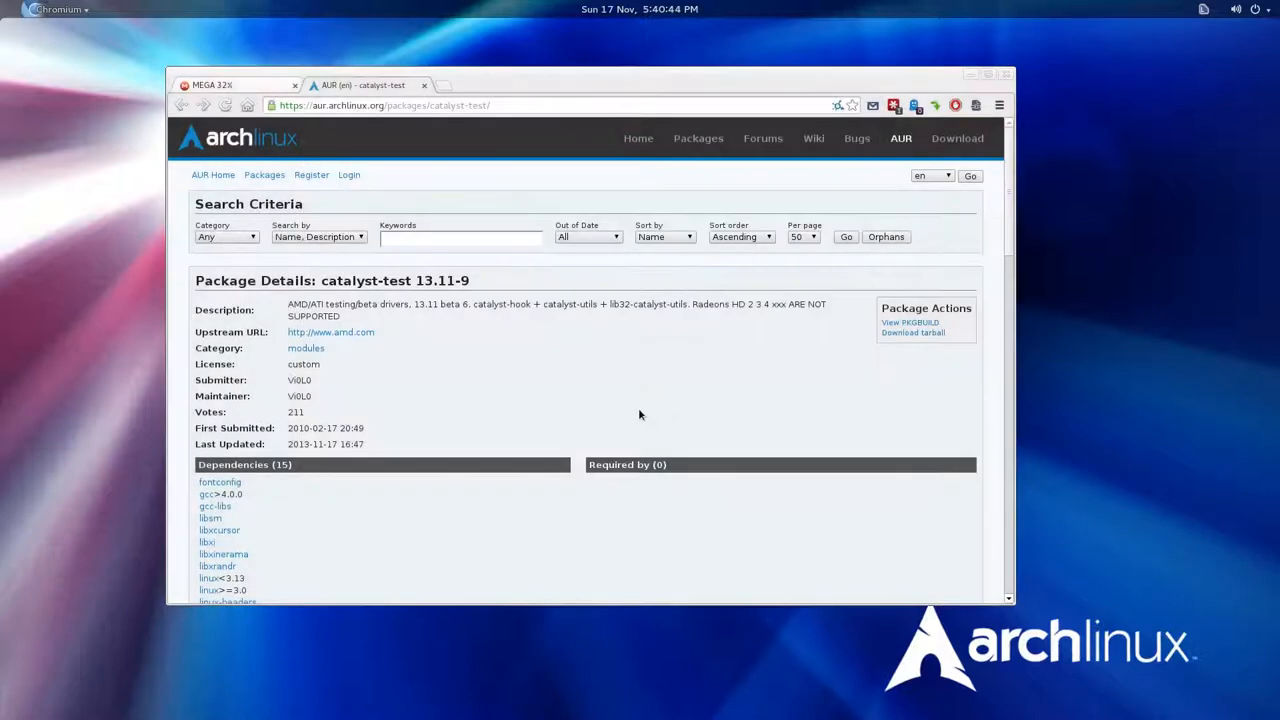
key(super)
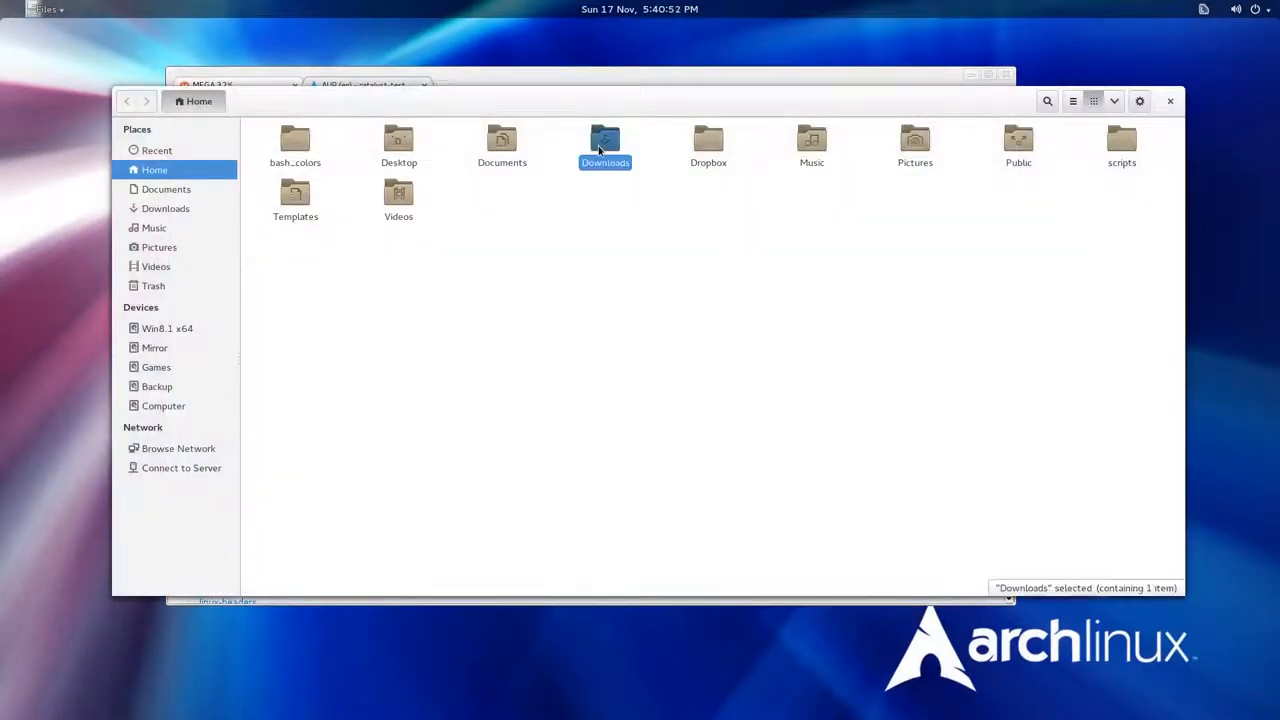
Step: Extract catalyst-test.tar.gz in Downloads with Archive Manager and select PKGBUILD in the catalyst-test folder
double_click(604, 140)
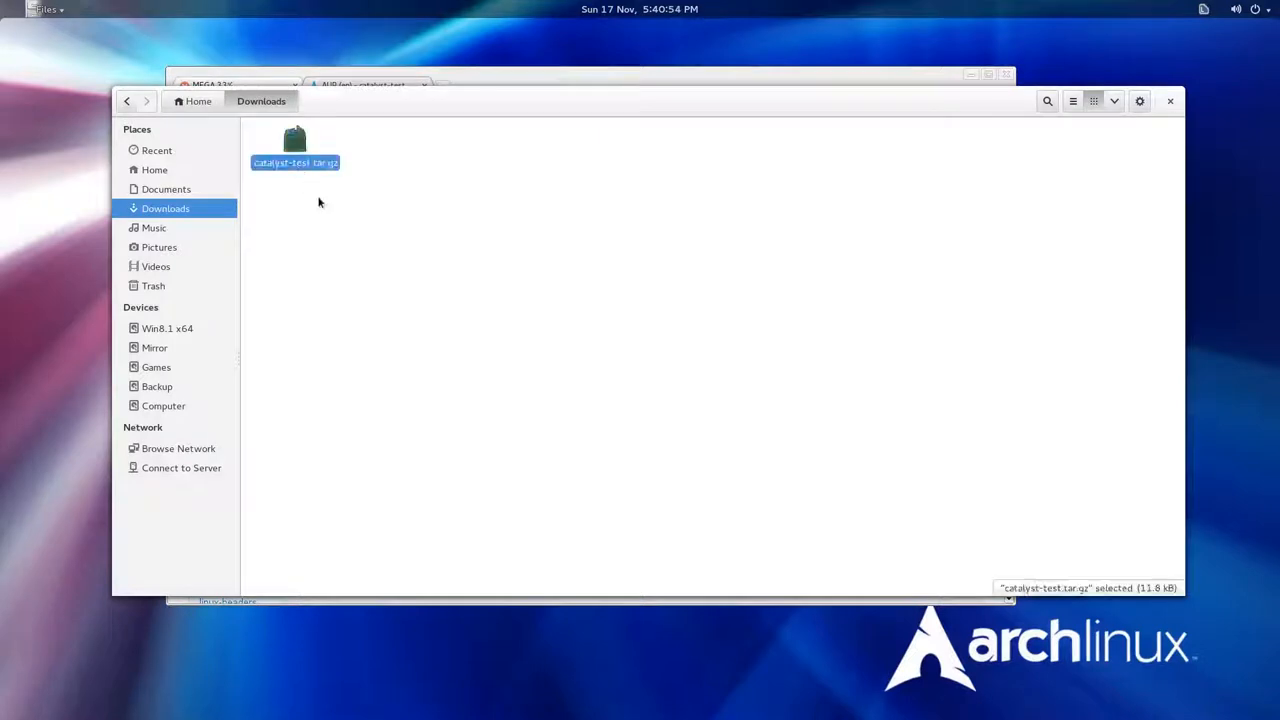
mouse_move(328, 178)
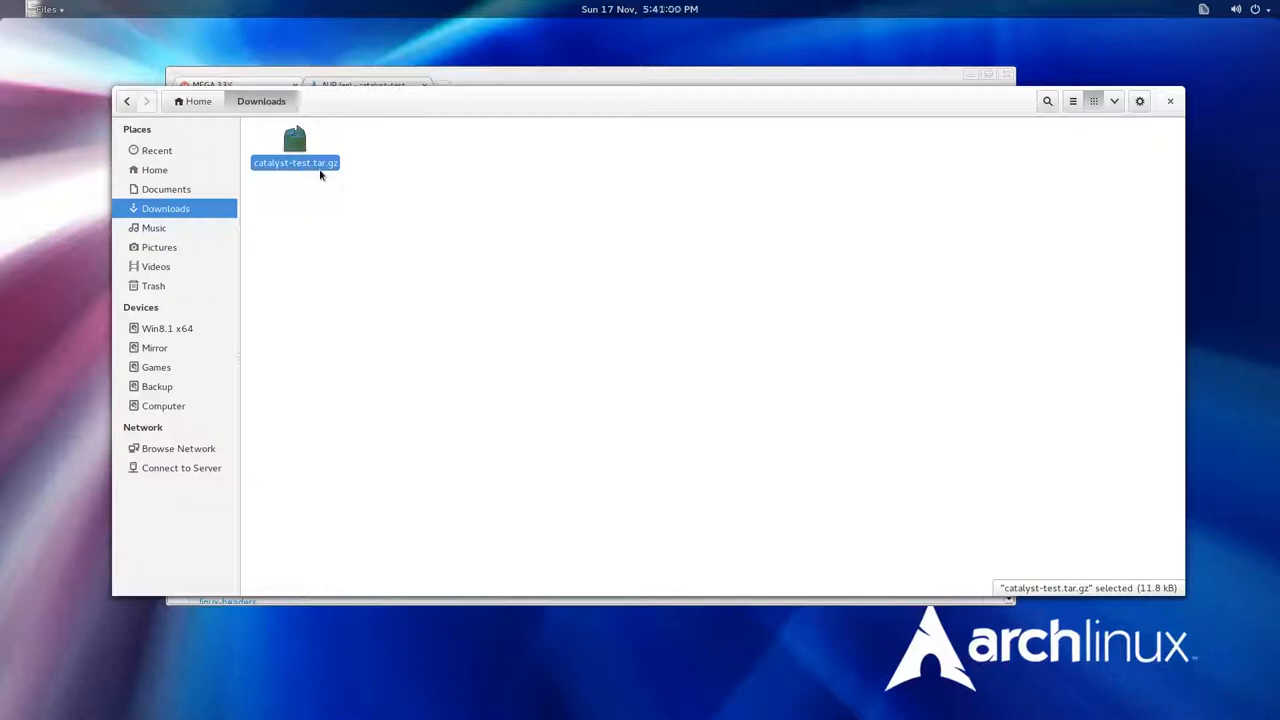
double_click(296, 144)
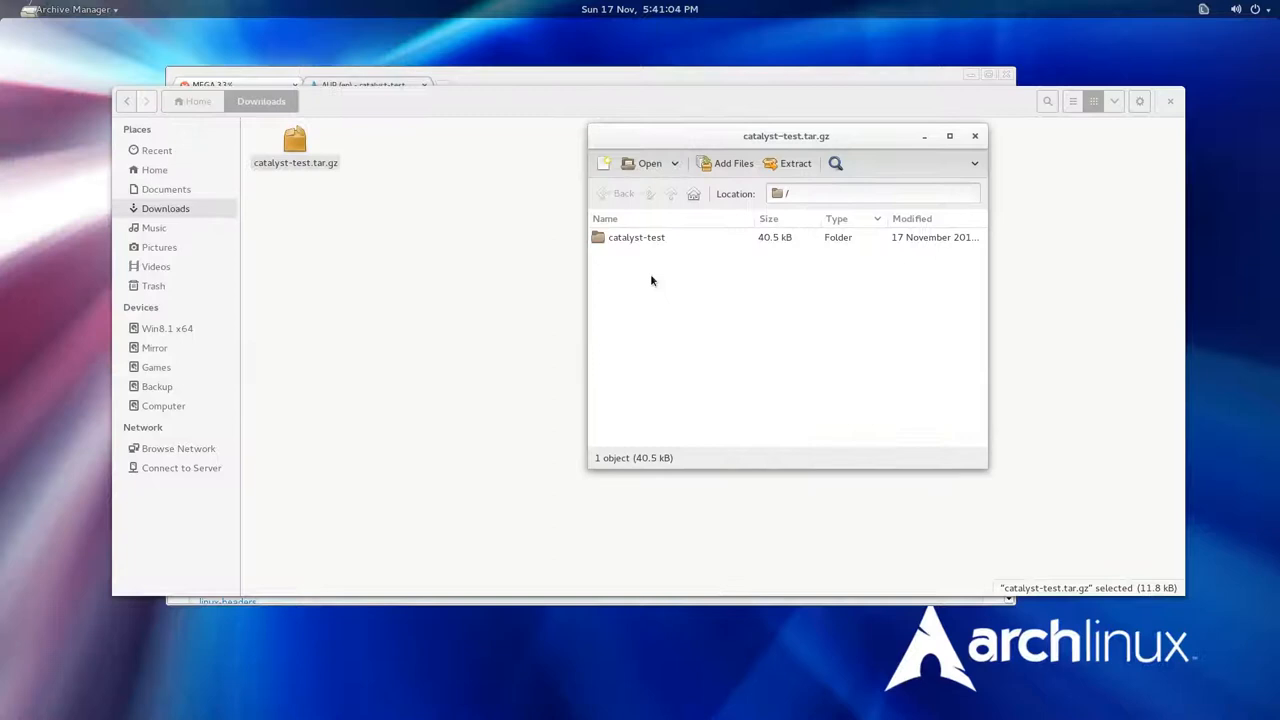
click(636, 236)
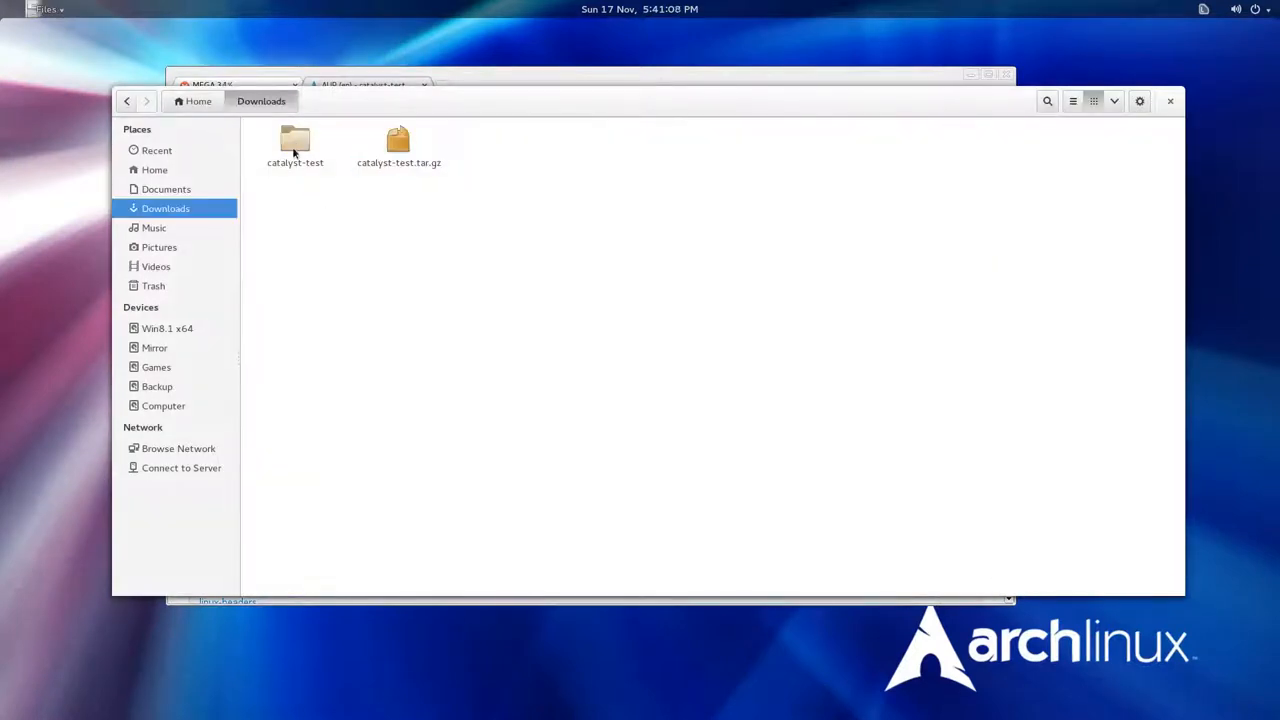
double_click(294, 140)
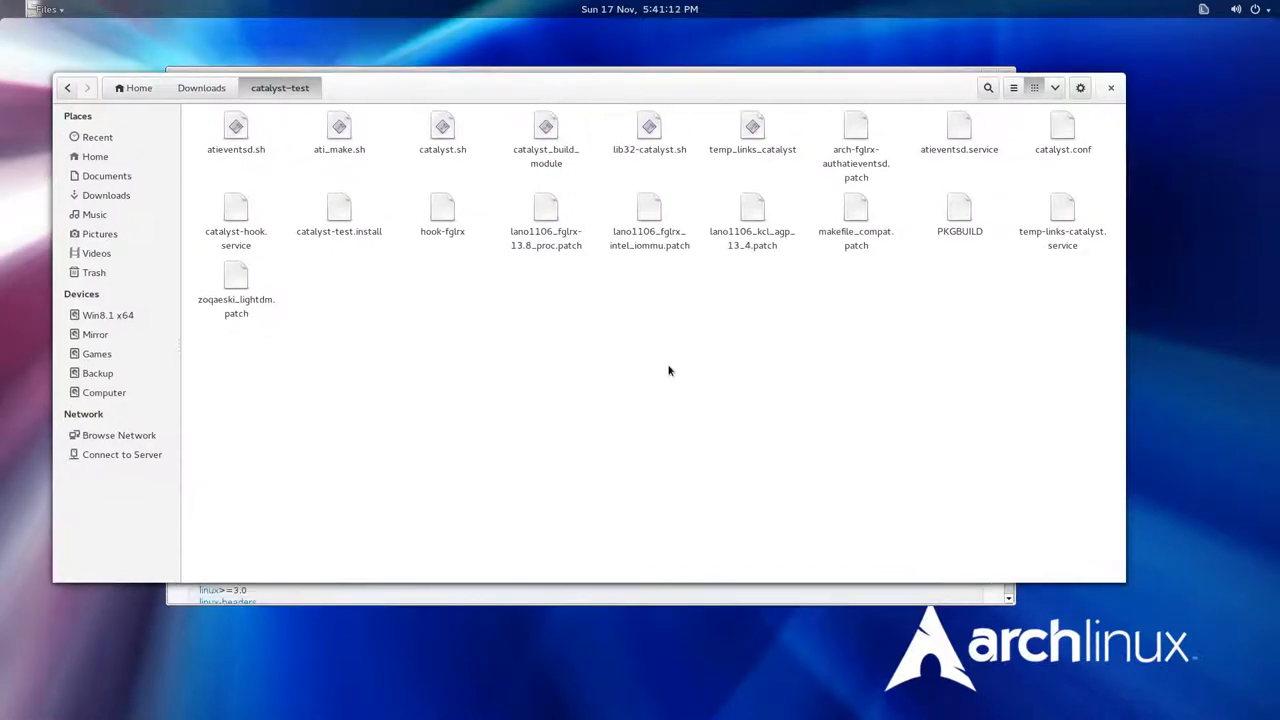
click(960, 210)
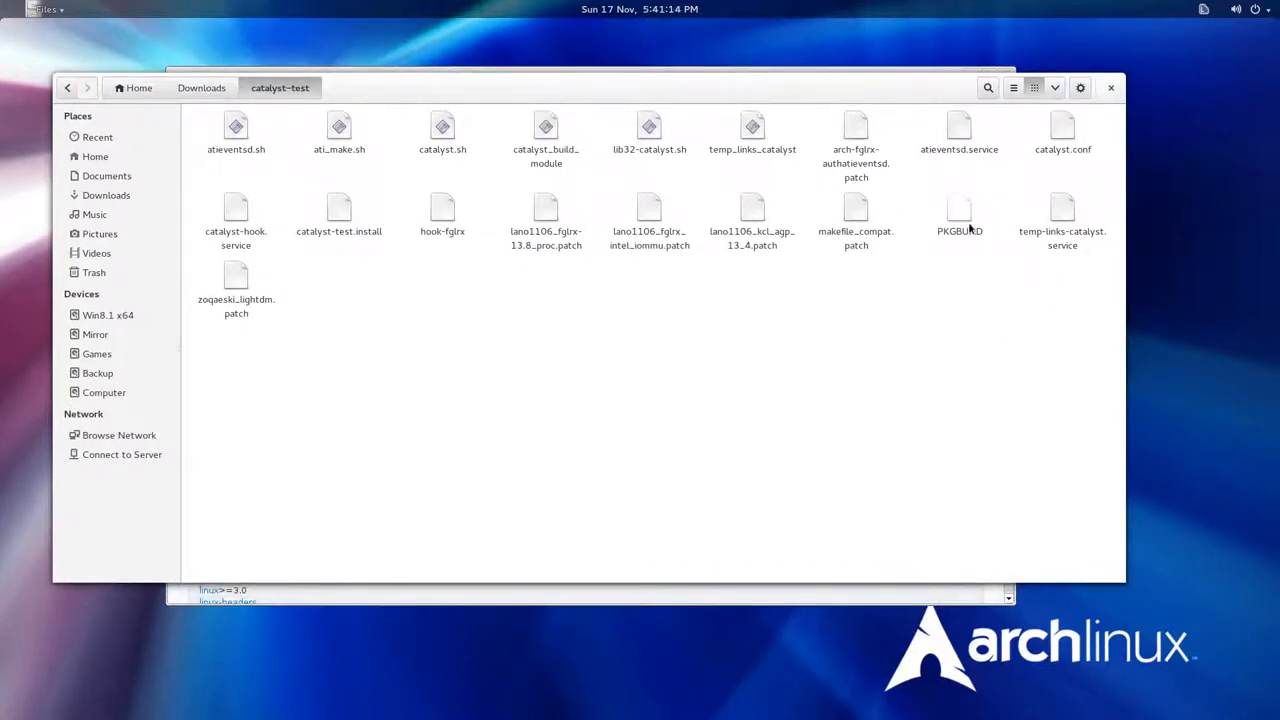
click(960, 210)
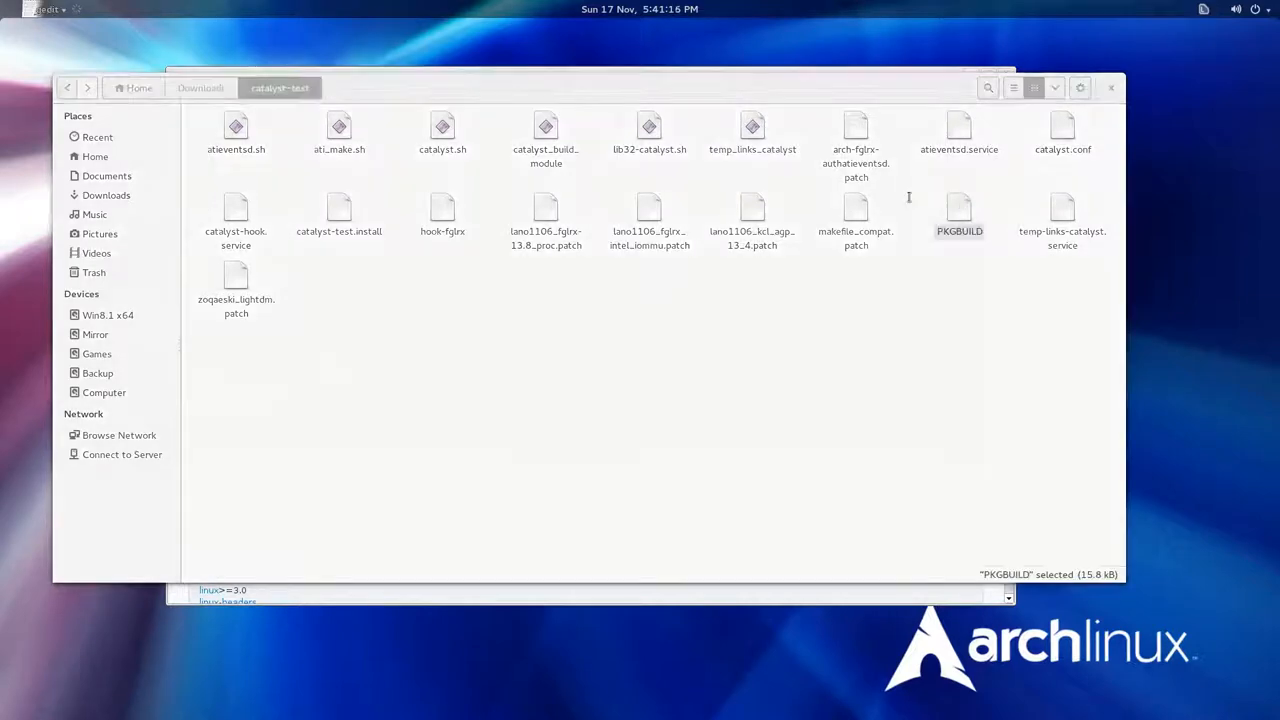
Step: Read the catalyst-test PKGBUILD in gedit down to its source=() driver URLs, then close it
double_click(960, 210)
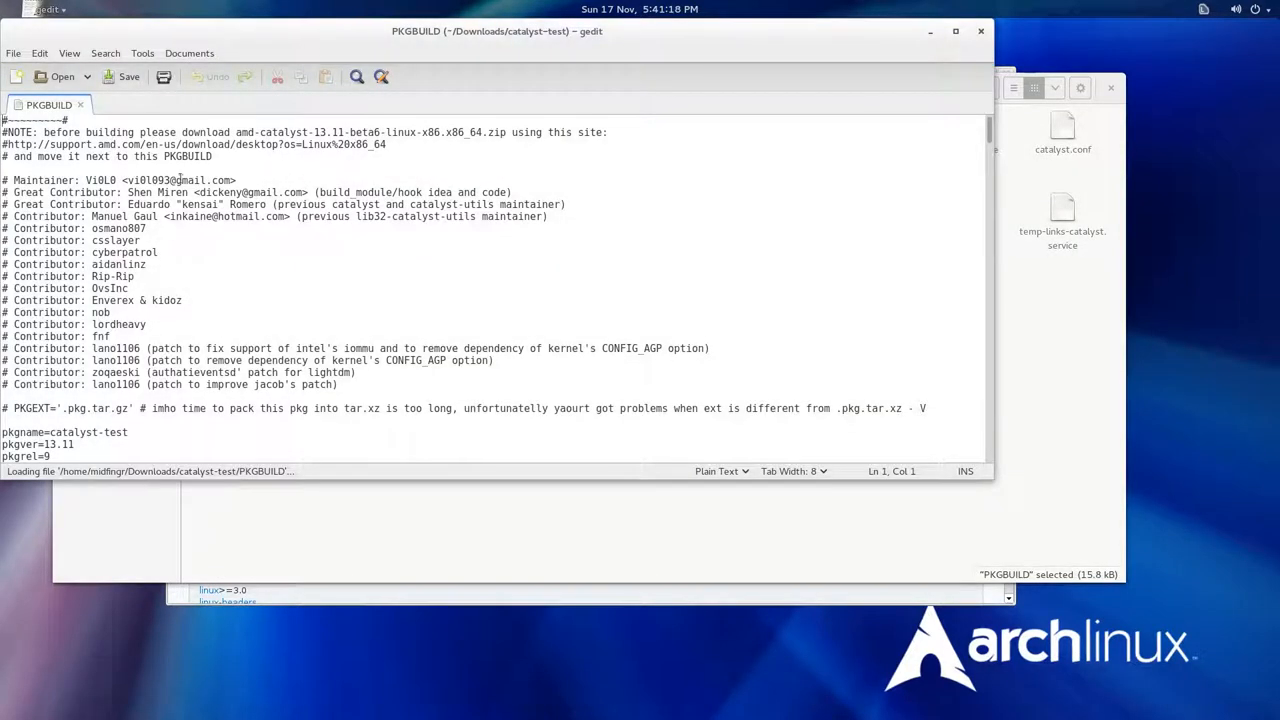
scroll(down, 3)
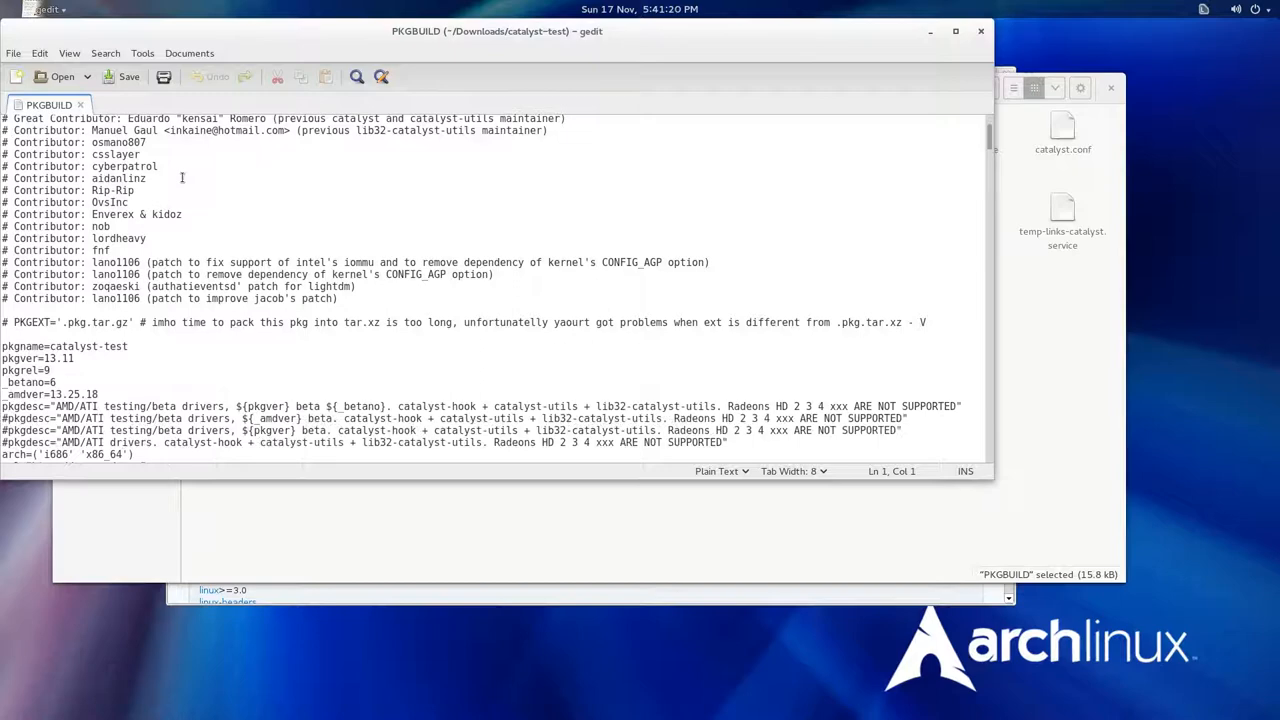
scroll(down, 3)
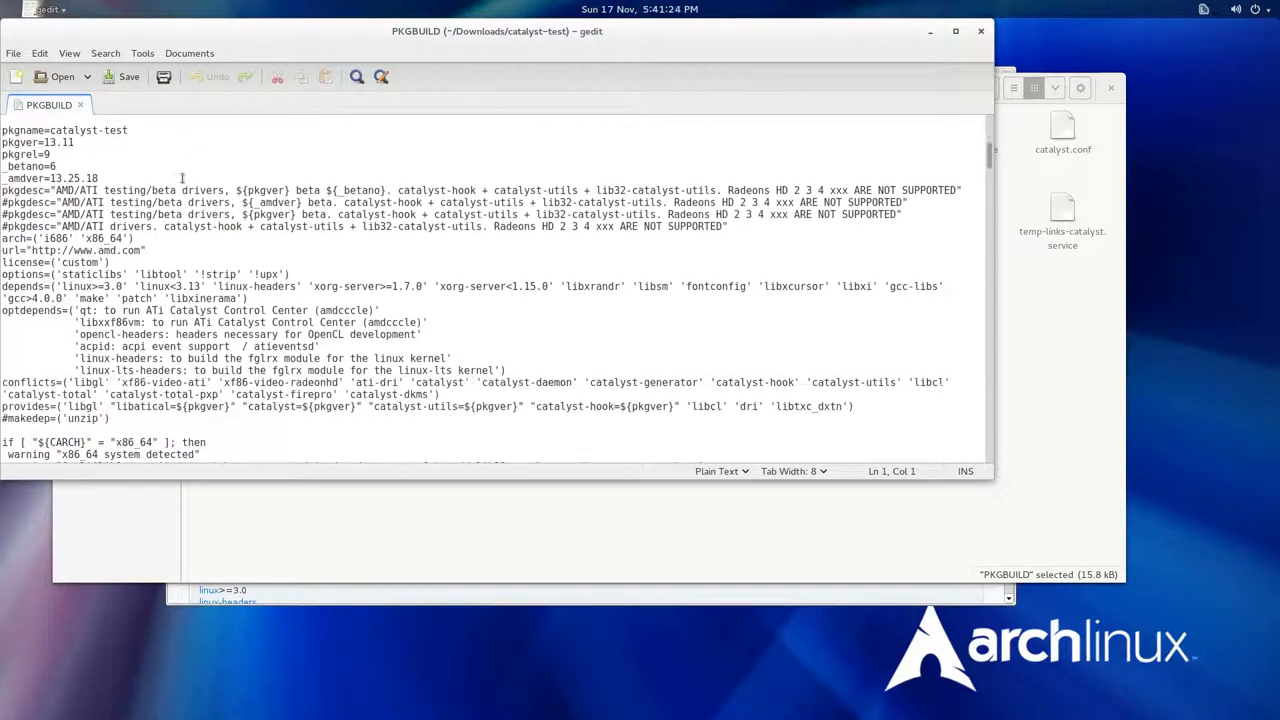
scroll(down, 3)
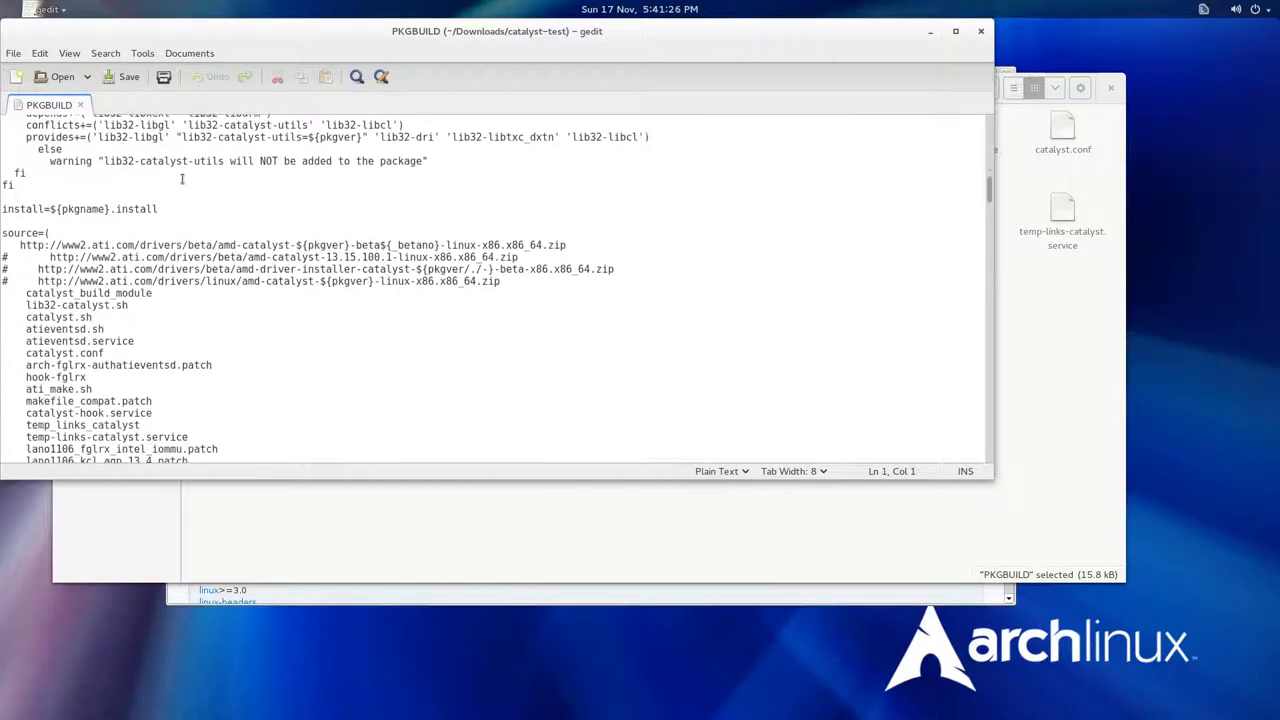
scroll(down, 3)
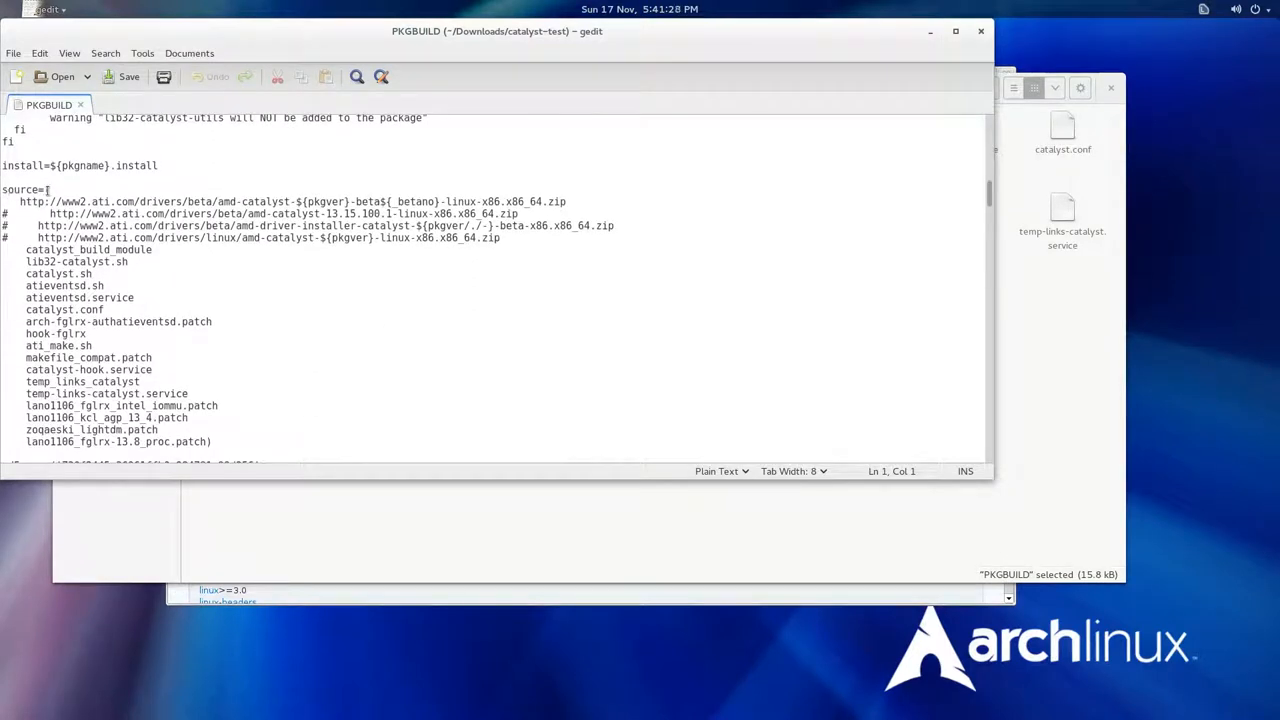
double_click(60, 200)
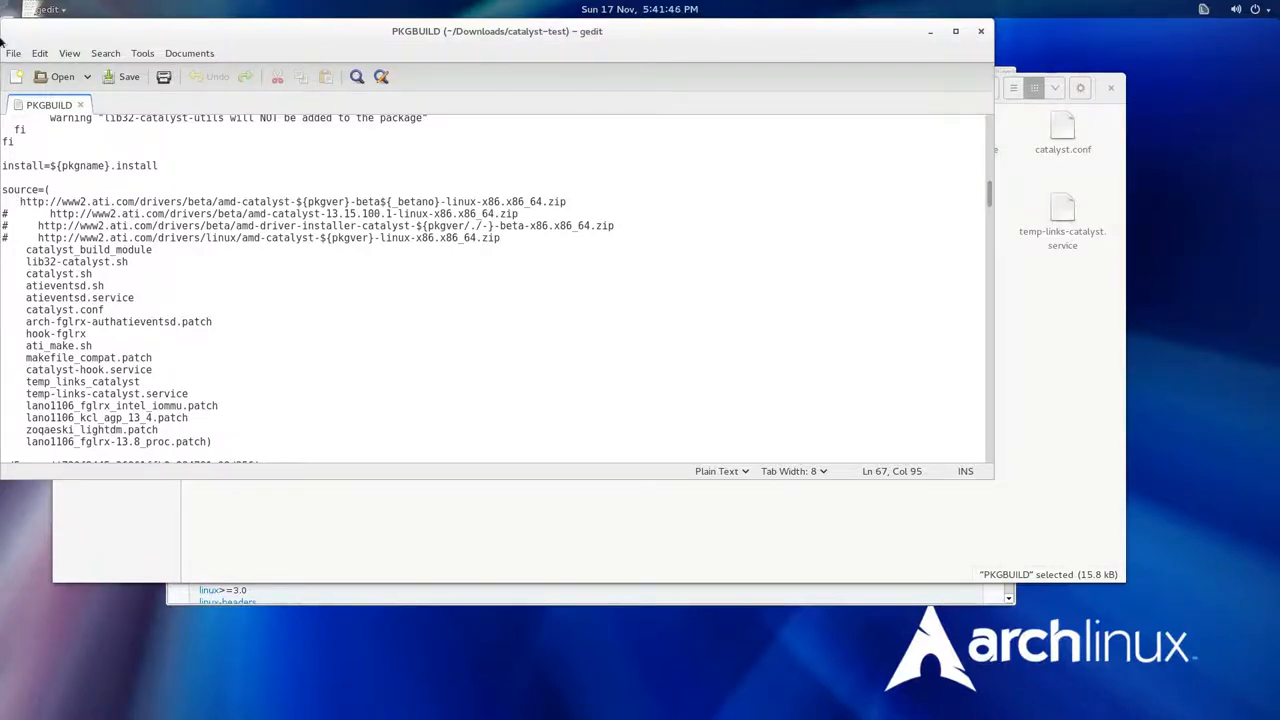
key(super)
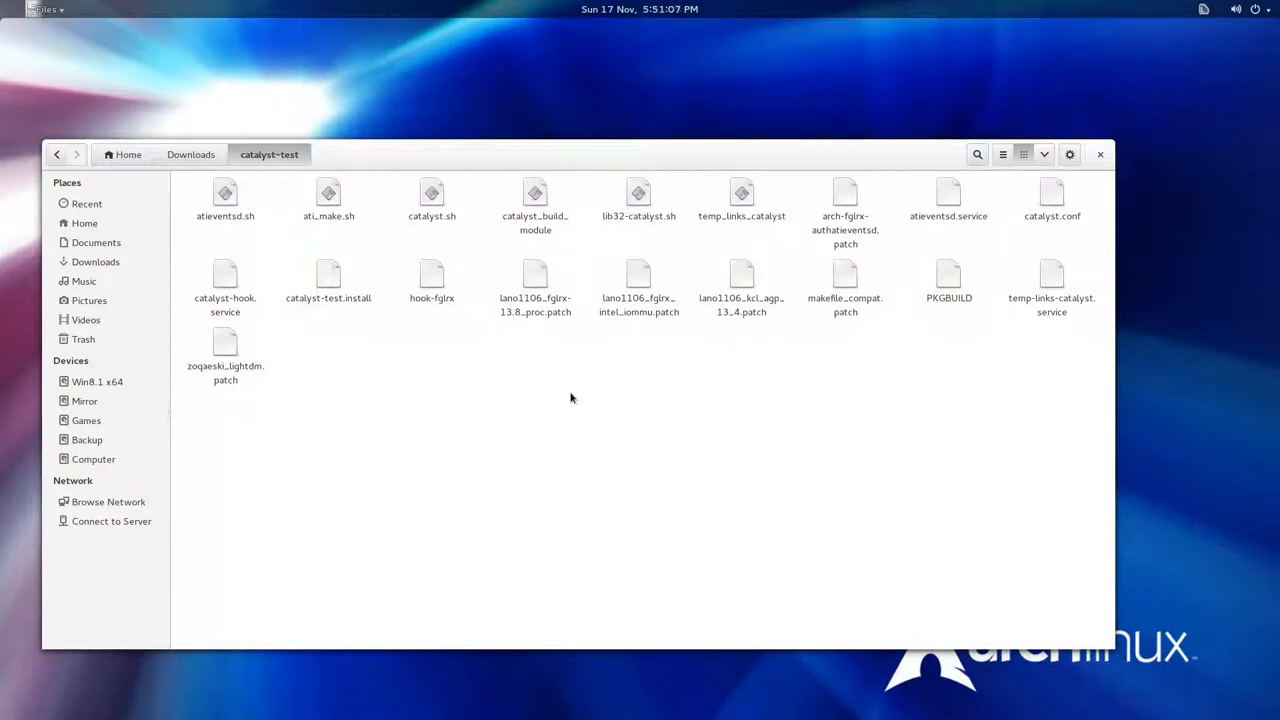
Step: Run makepkg -s in a terminal opened in catalyst-test; the driver zip fails the integrity check
right_click(572, 398)
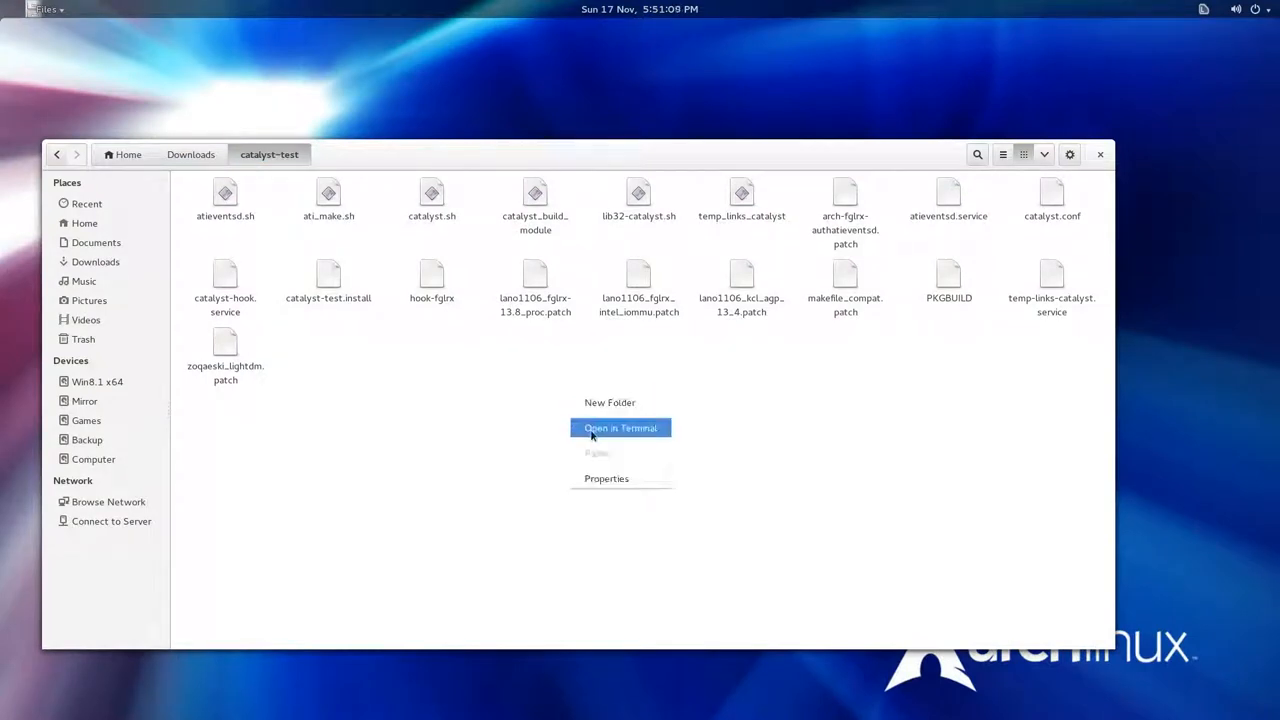
click(620, 428)
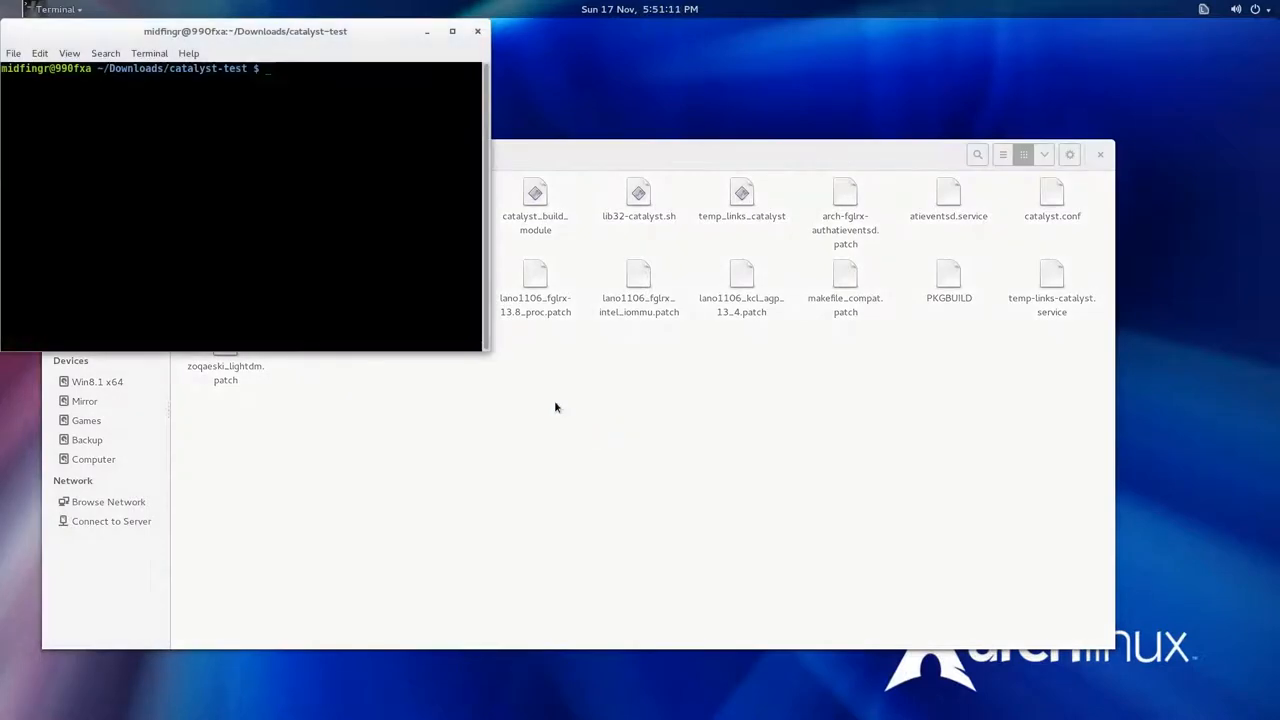
drag(244, 32, 616, 164)
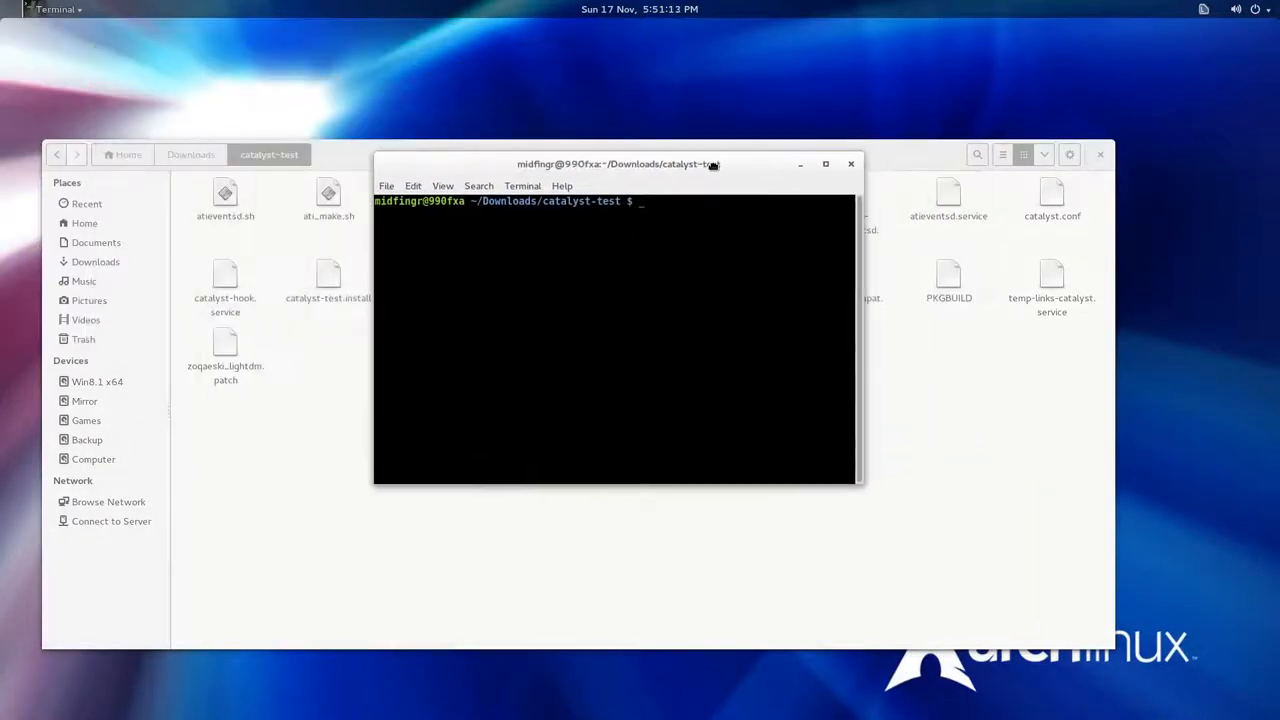
text(makepkg)
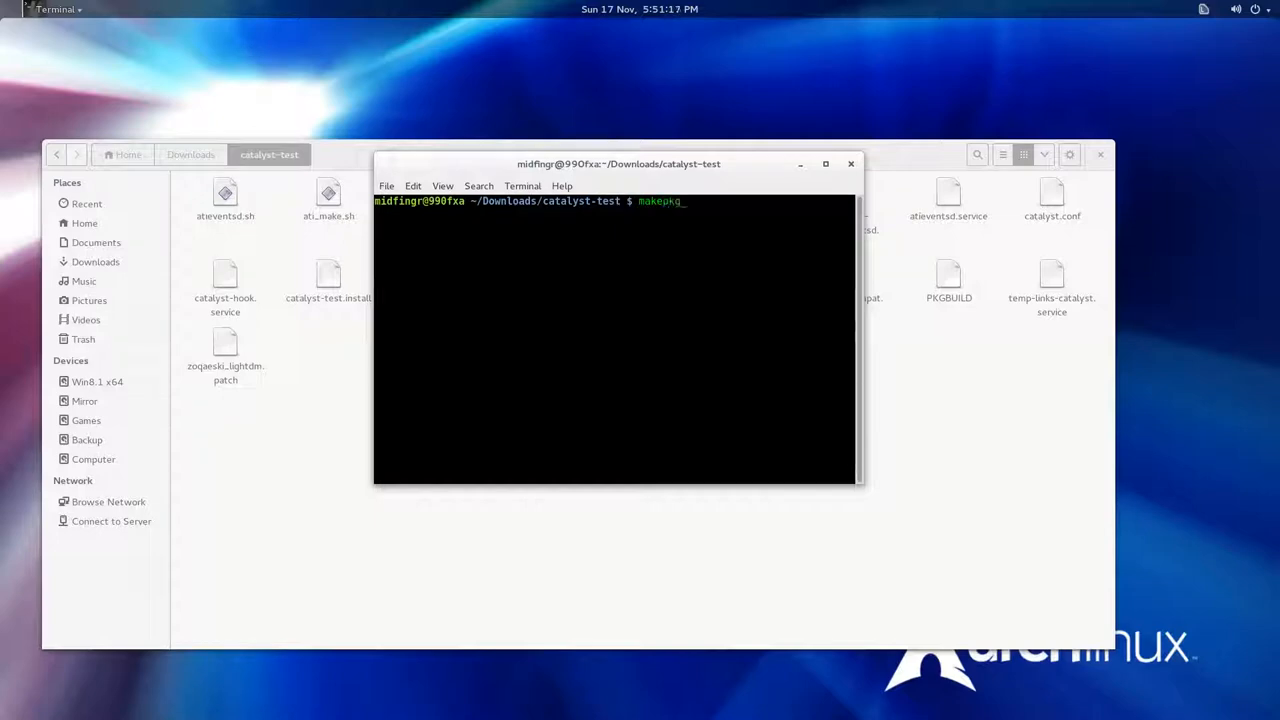
text(-s)
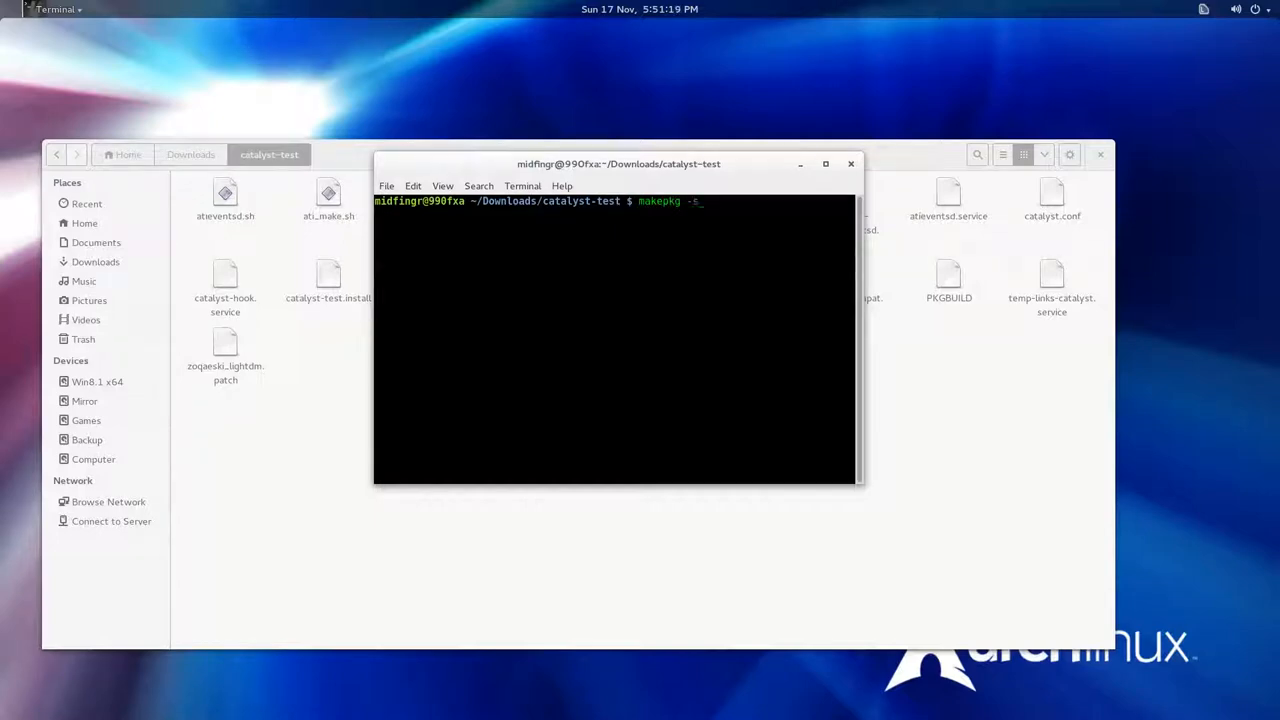
key(Return)
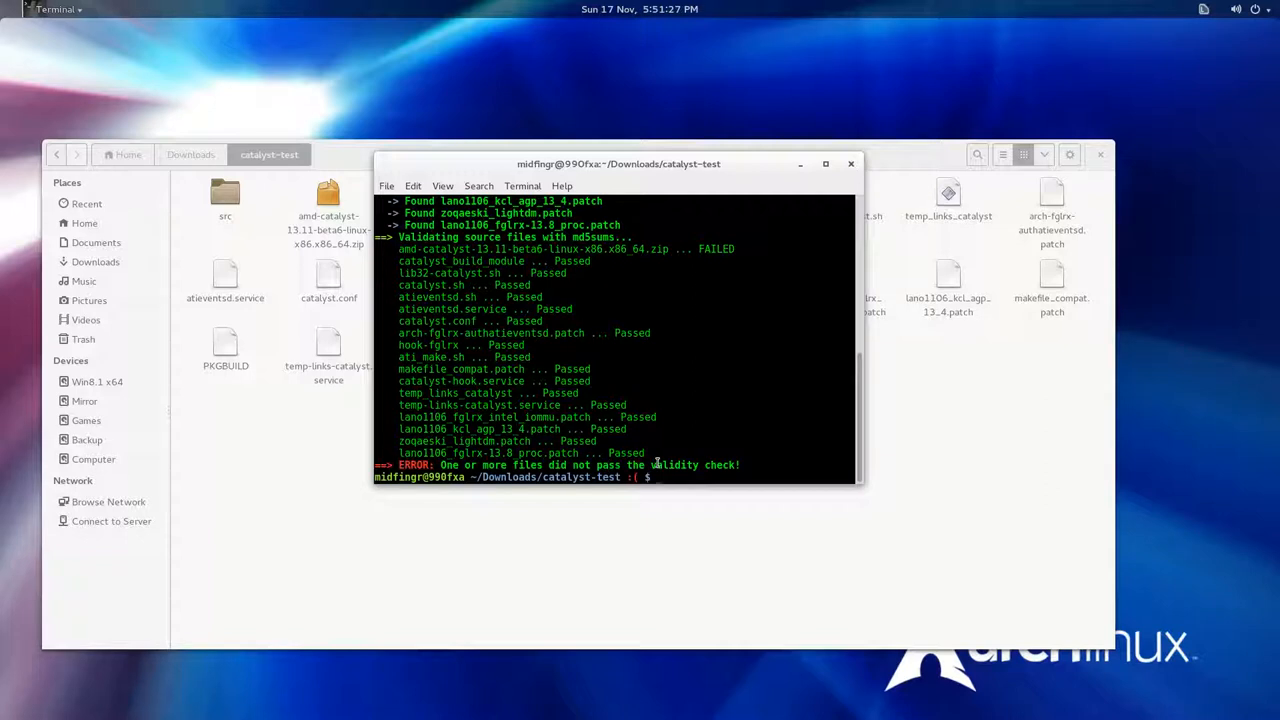
click(852, 164)
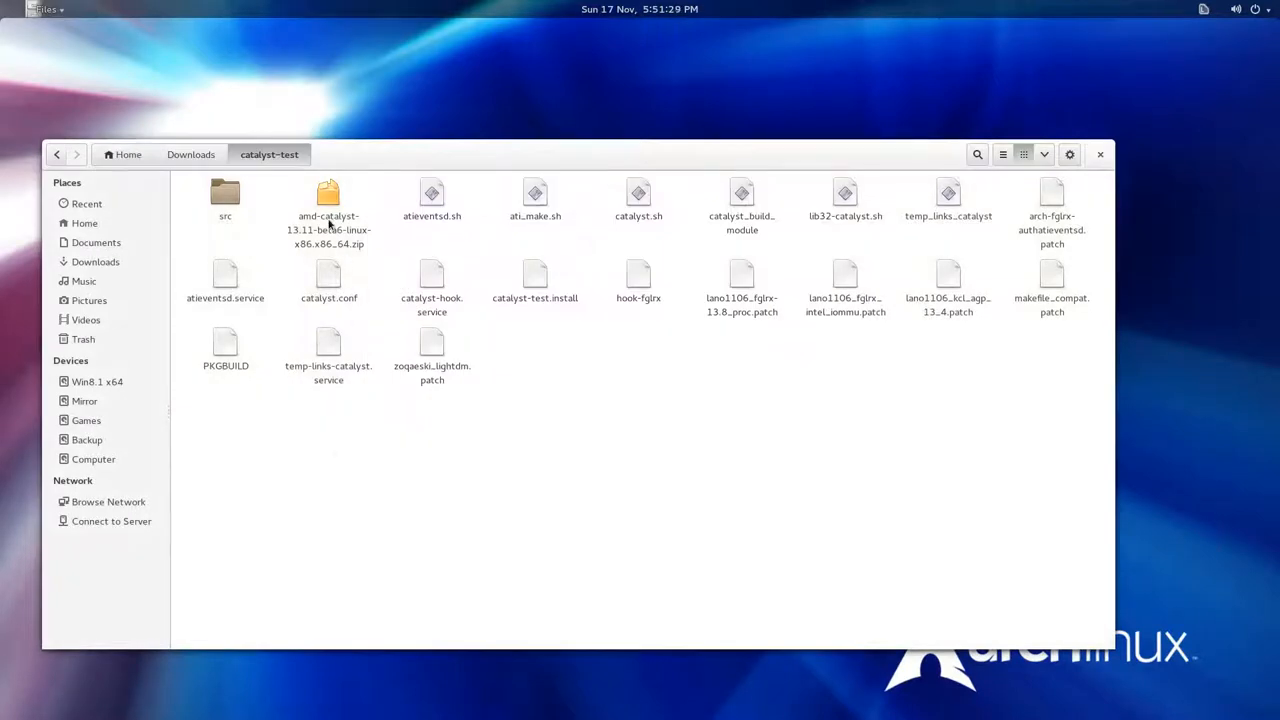
click(328, 216)
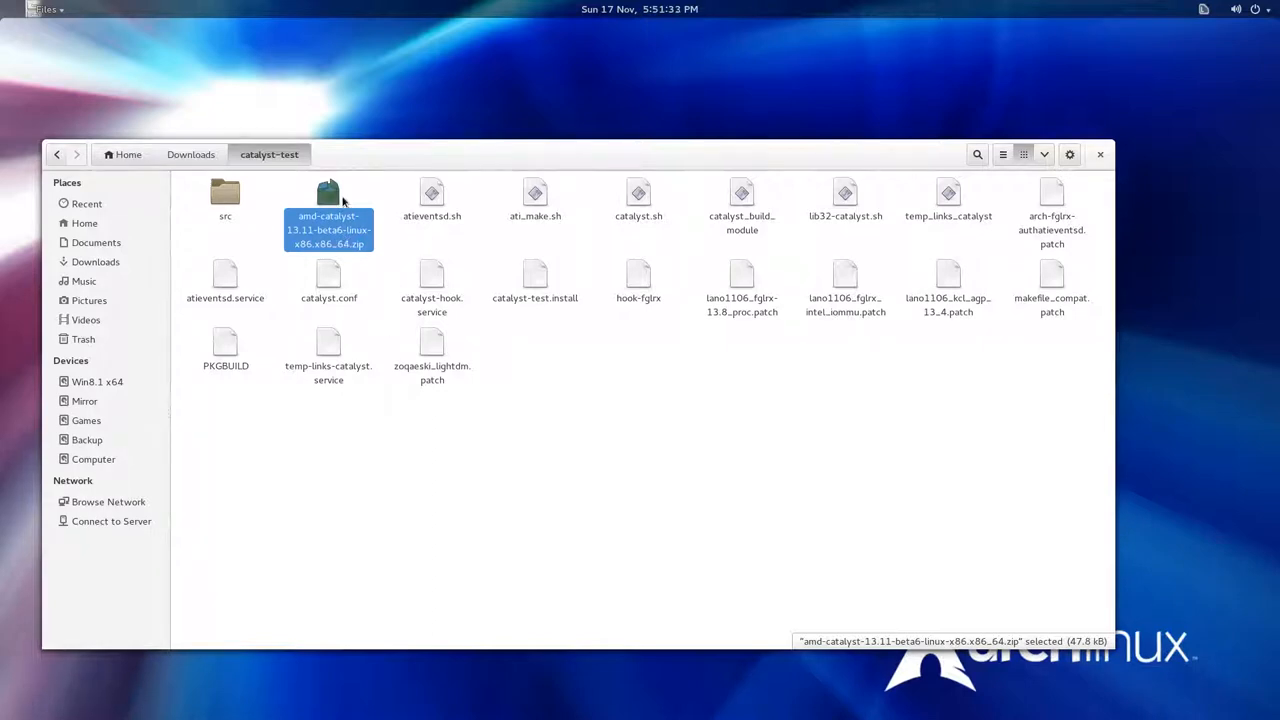
mouse_move(332, 232)
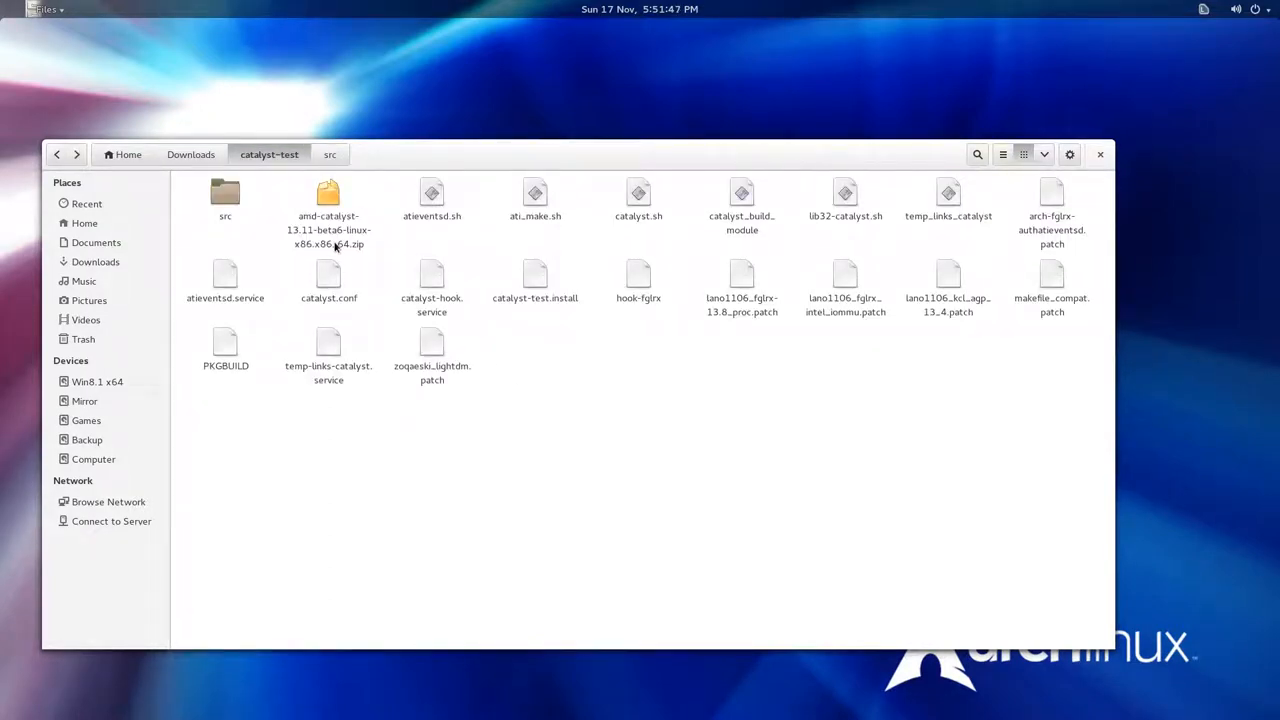
click(328, 200)
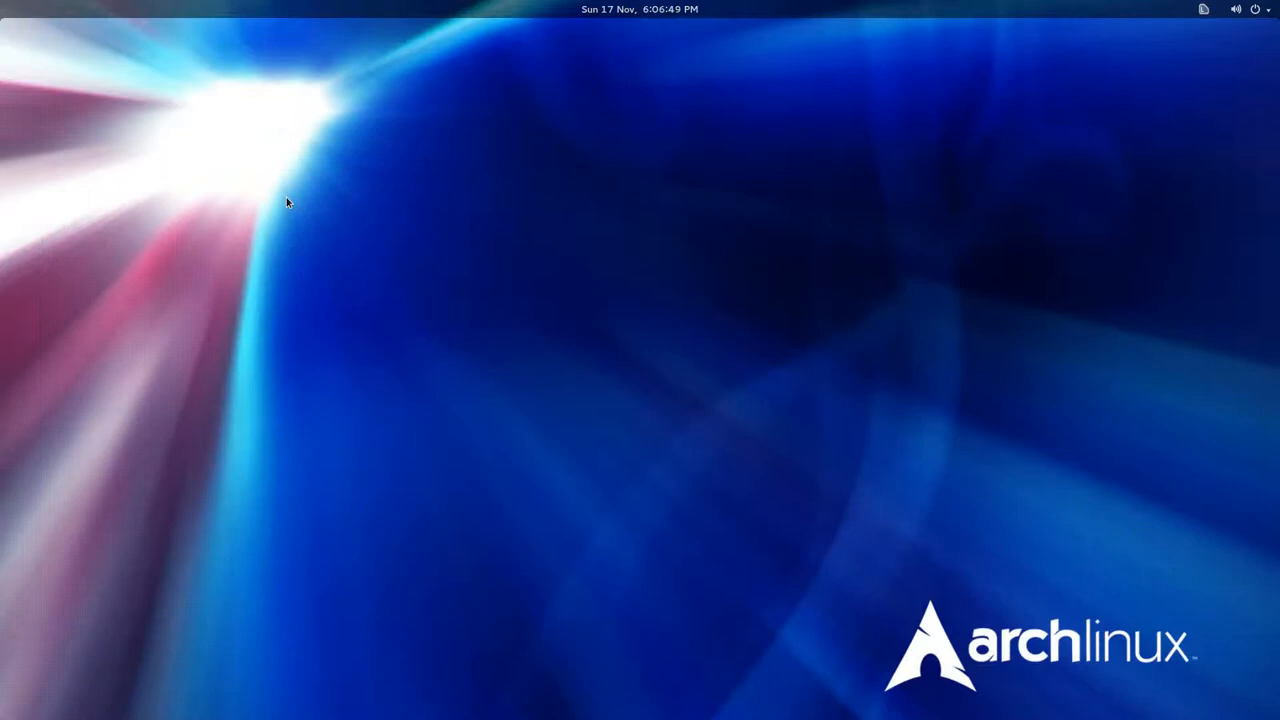
mouse_move(244, 244)
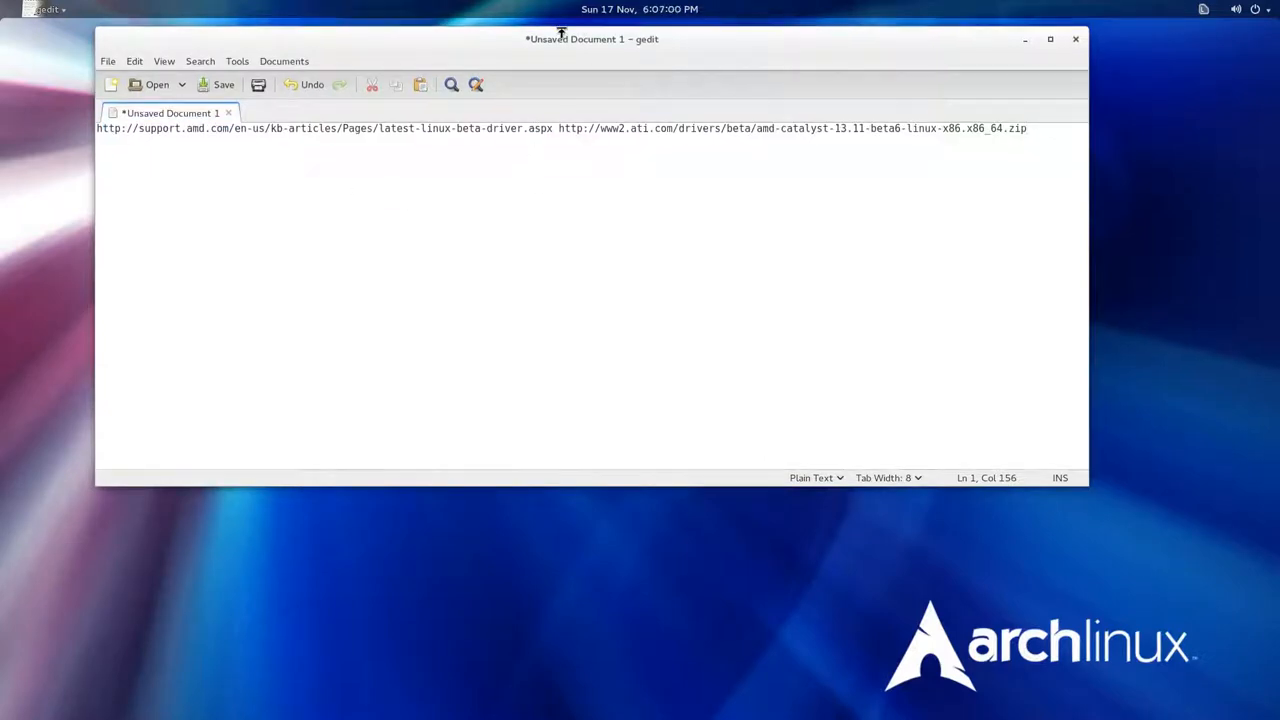
Step: Copy both driver URLs from gedit and run wget --referer=<support page URL> <zip URL>
drag(592, 40, 656, 98)
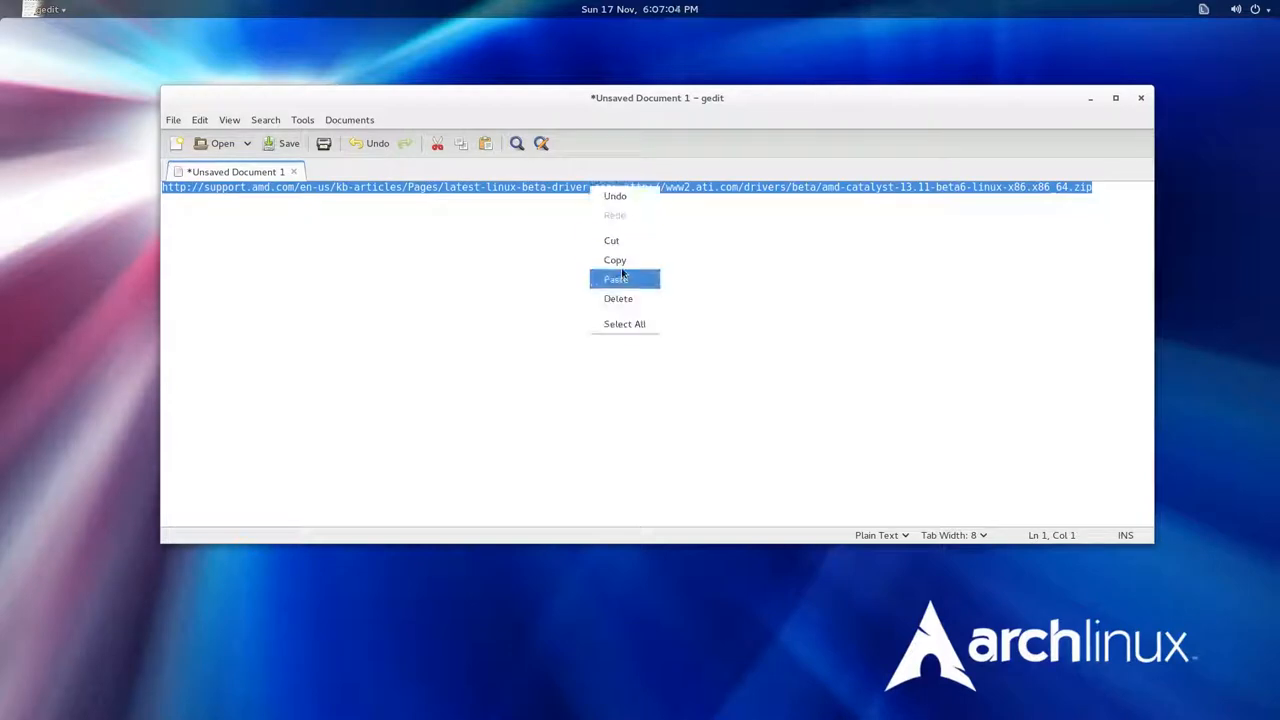
click(616, 280)
text(wget --)
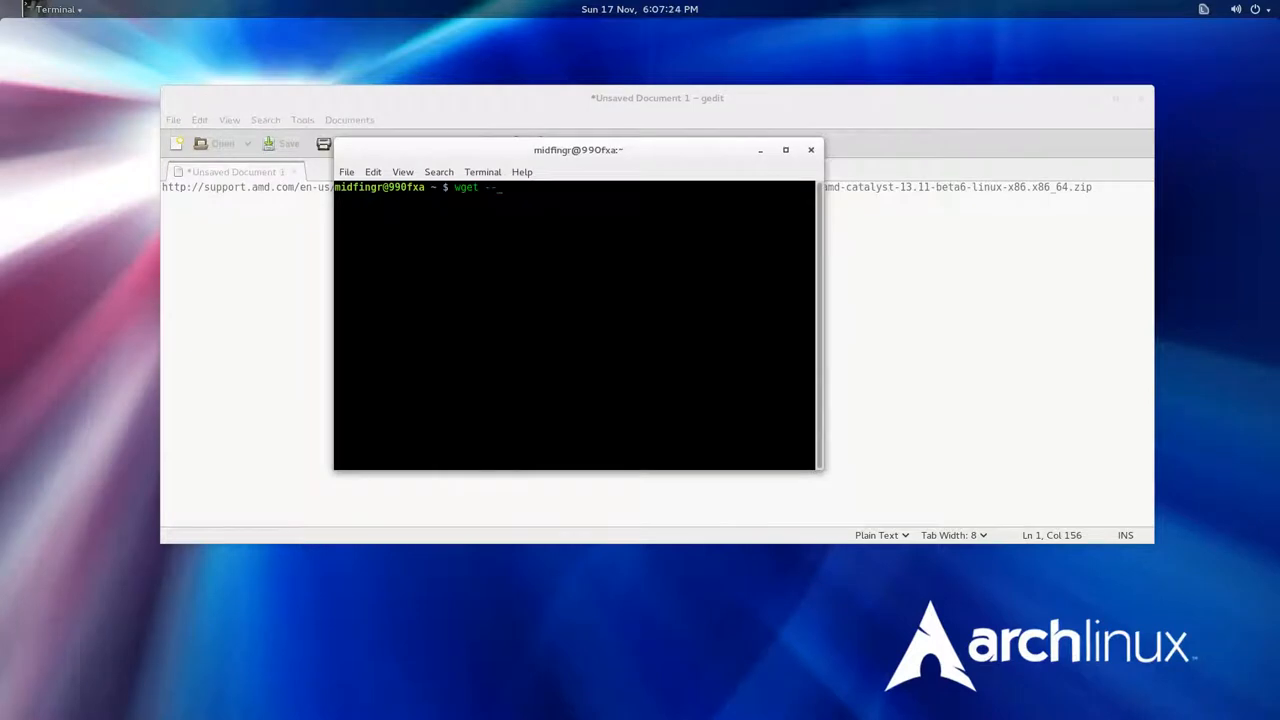
text(re)
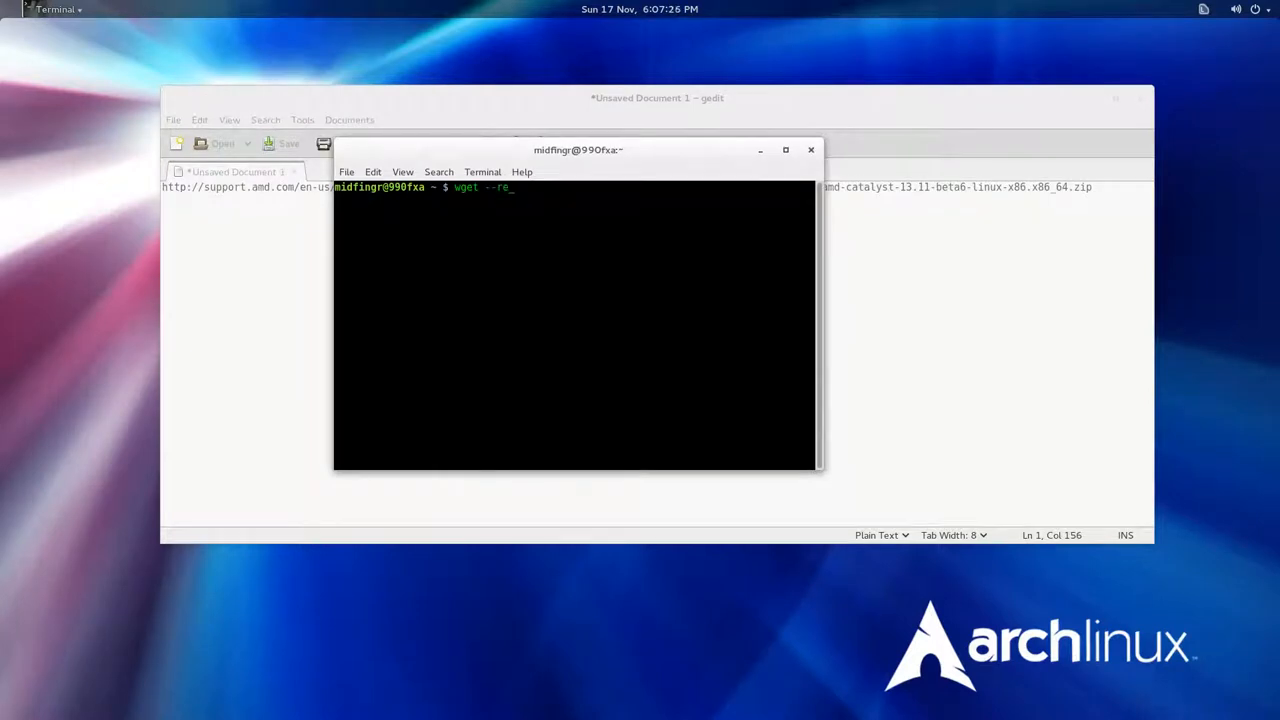
text(fer=)
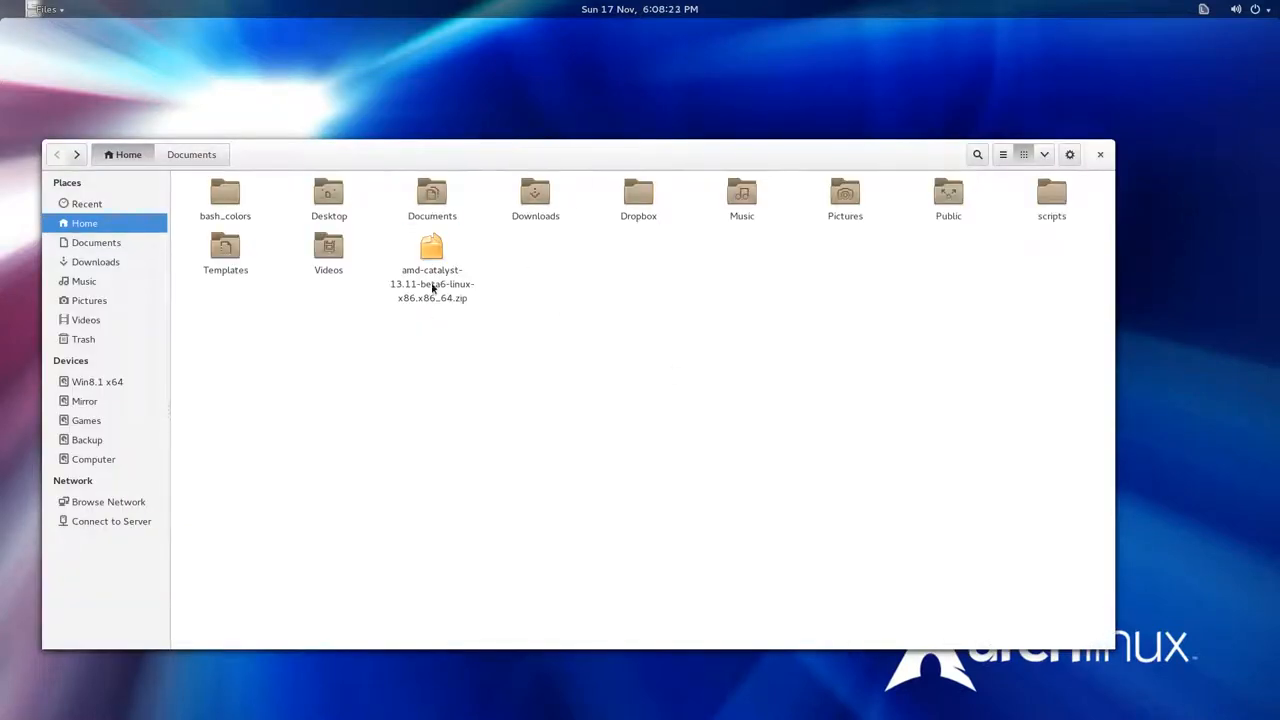
click(432, 256)
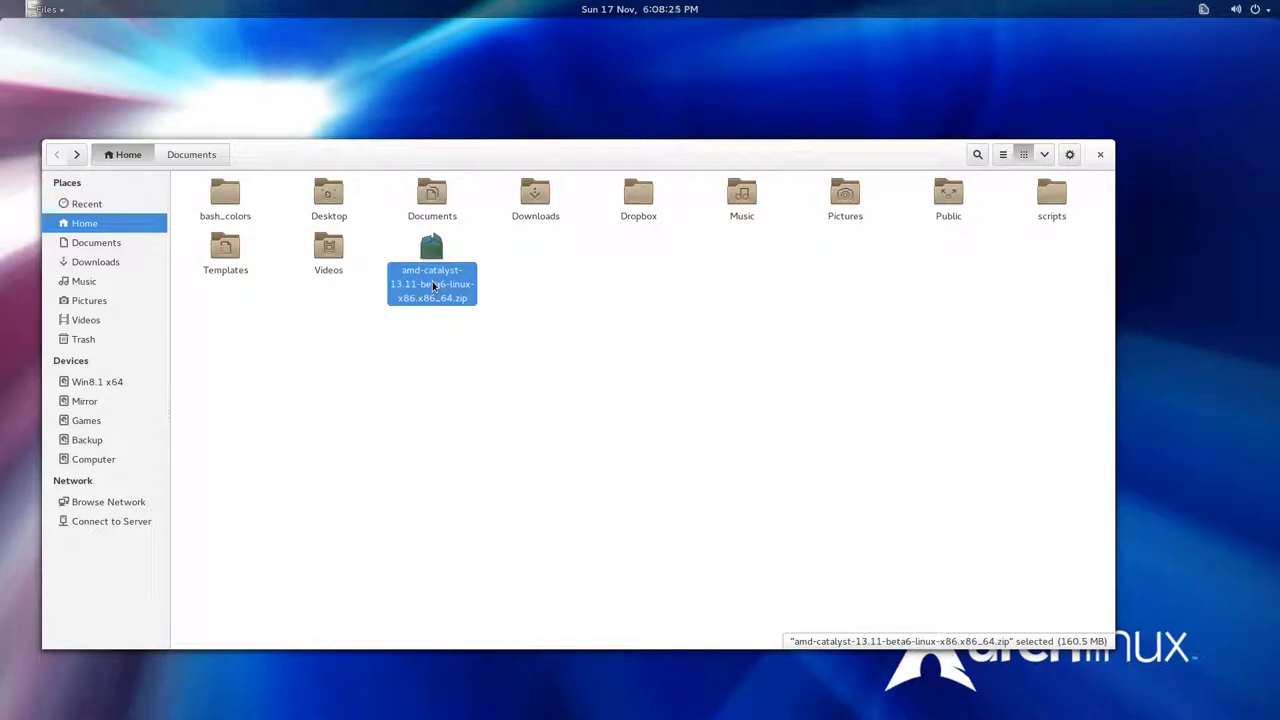
mouse_move(536, 196)
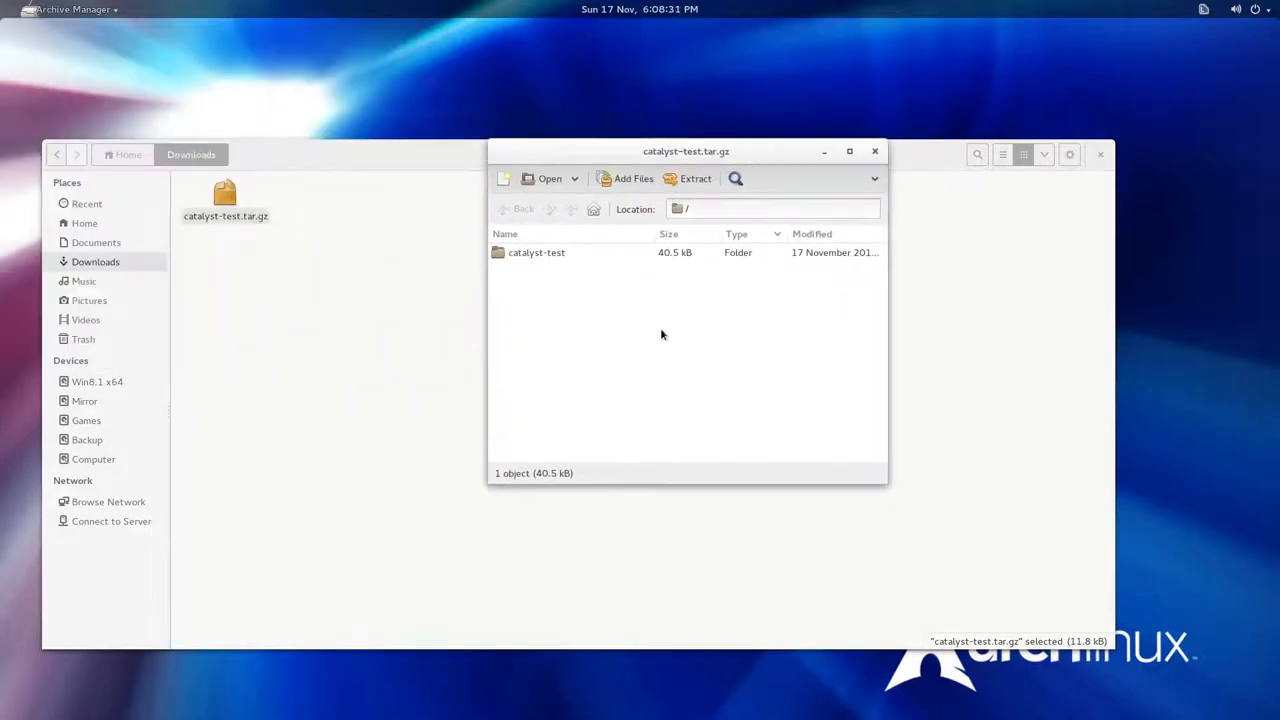
click(536, 252)
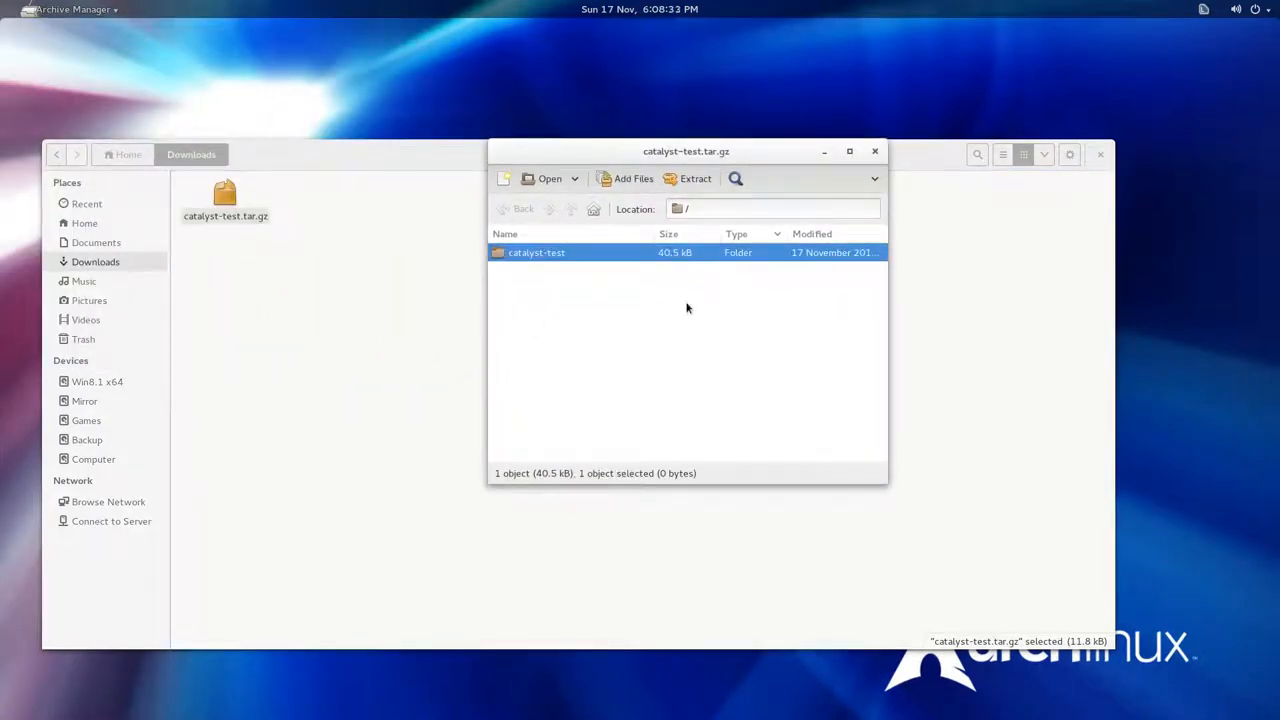
click(874, 152)
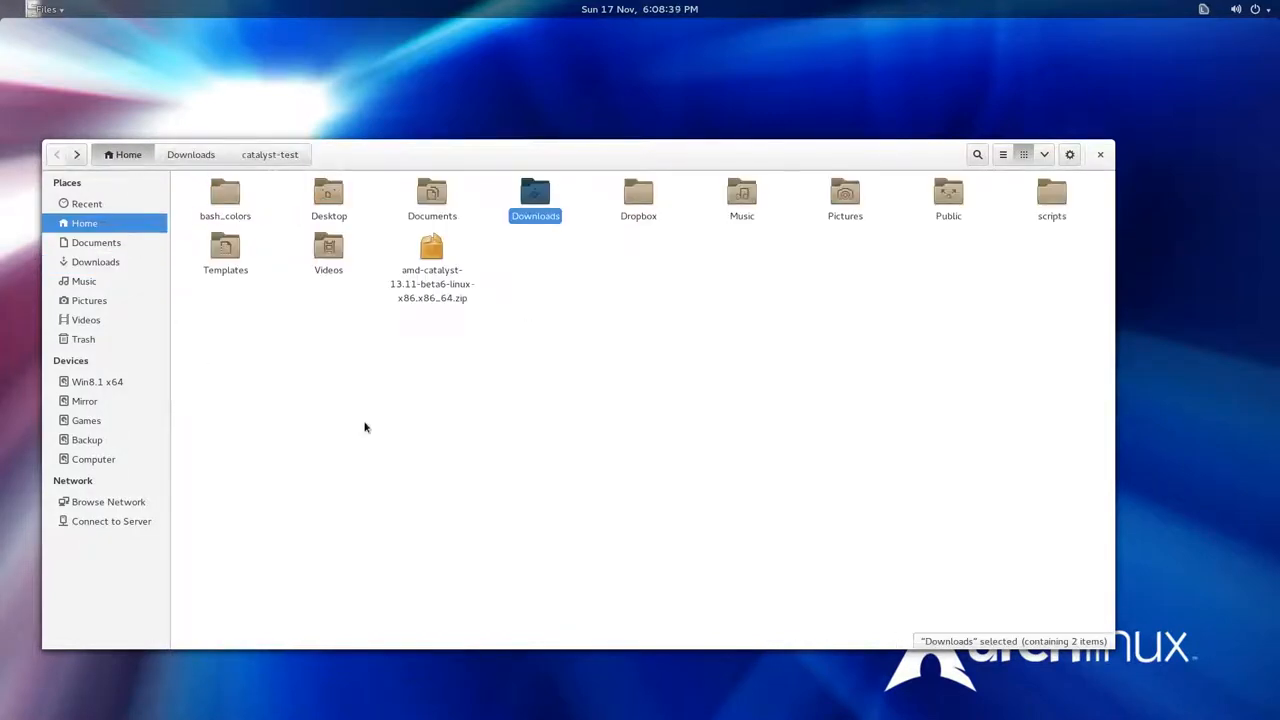
Step: Move the 13.11 beta6 driver zip into Downloads/catalyst-test via Move To…, then select PKGBUILD
right_click(432, 248)
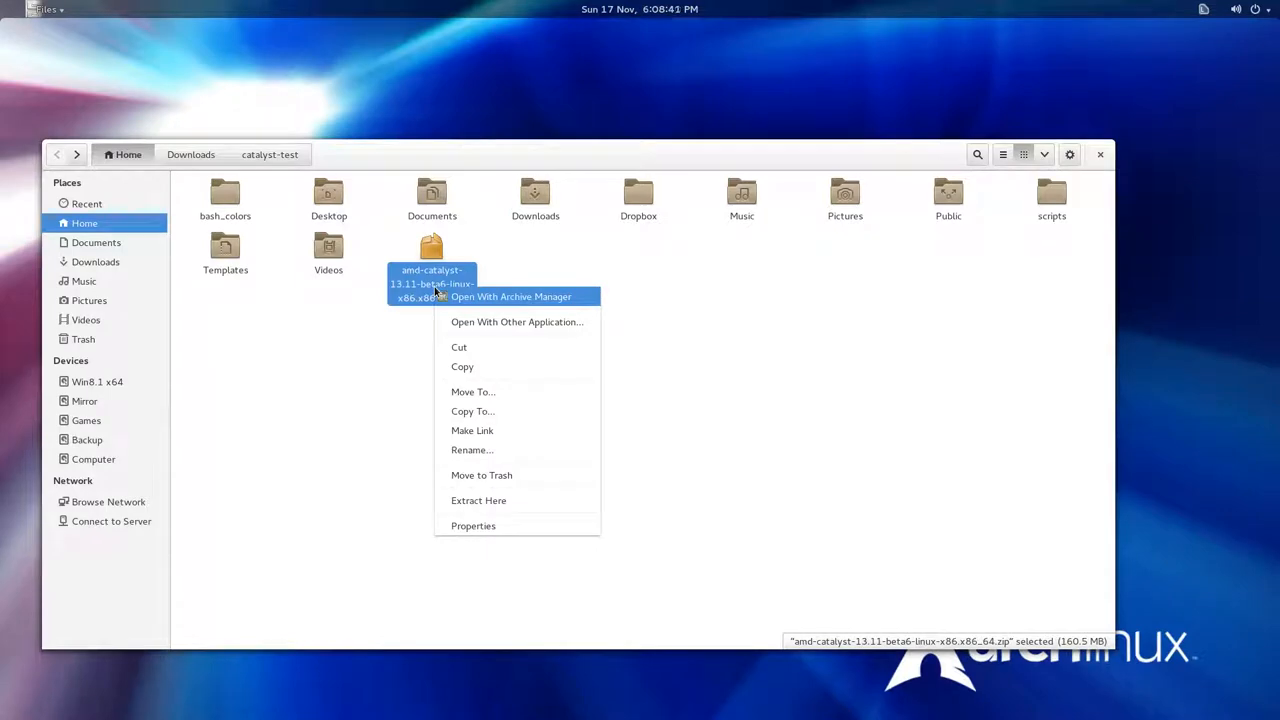
mouse_move(460, 348)
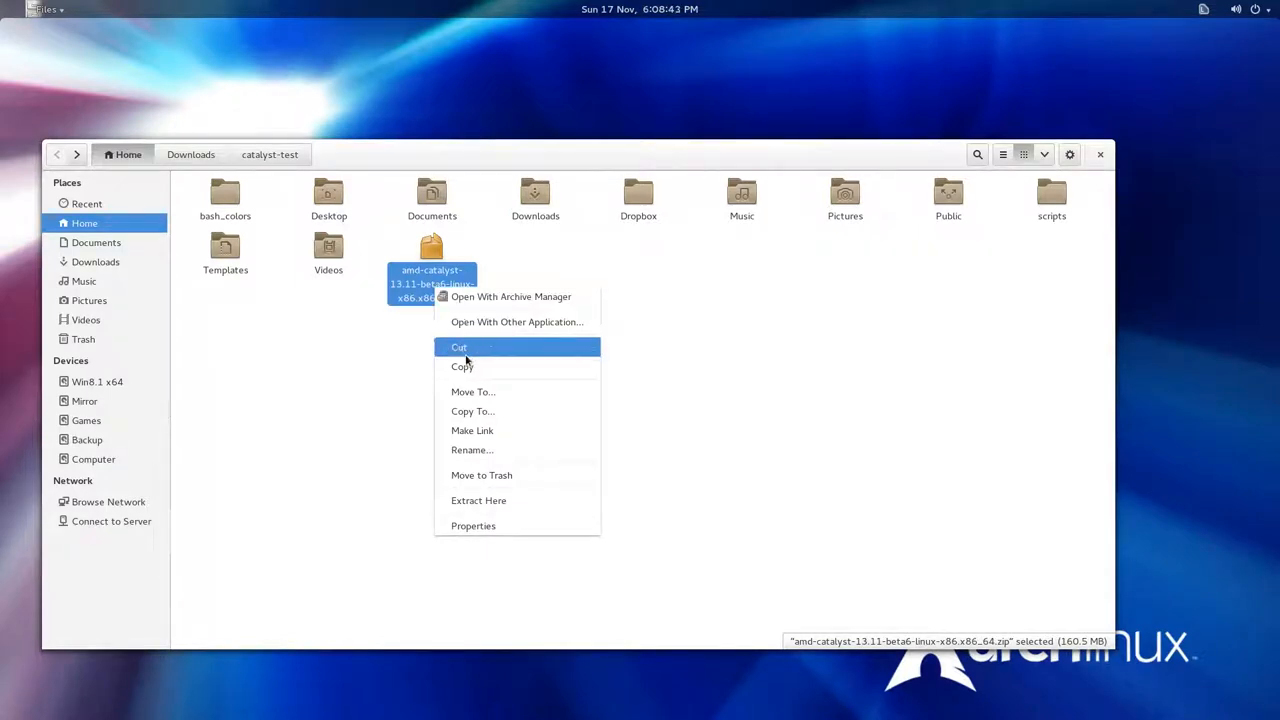
click(472, 412)
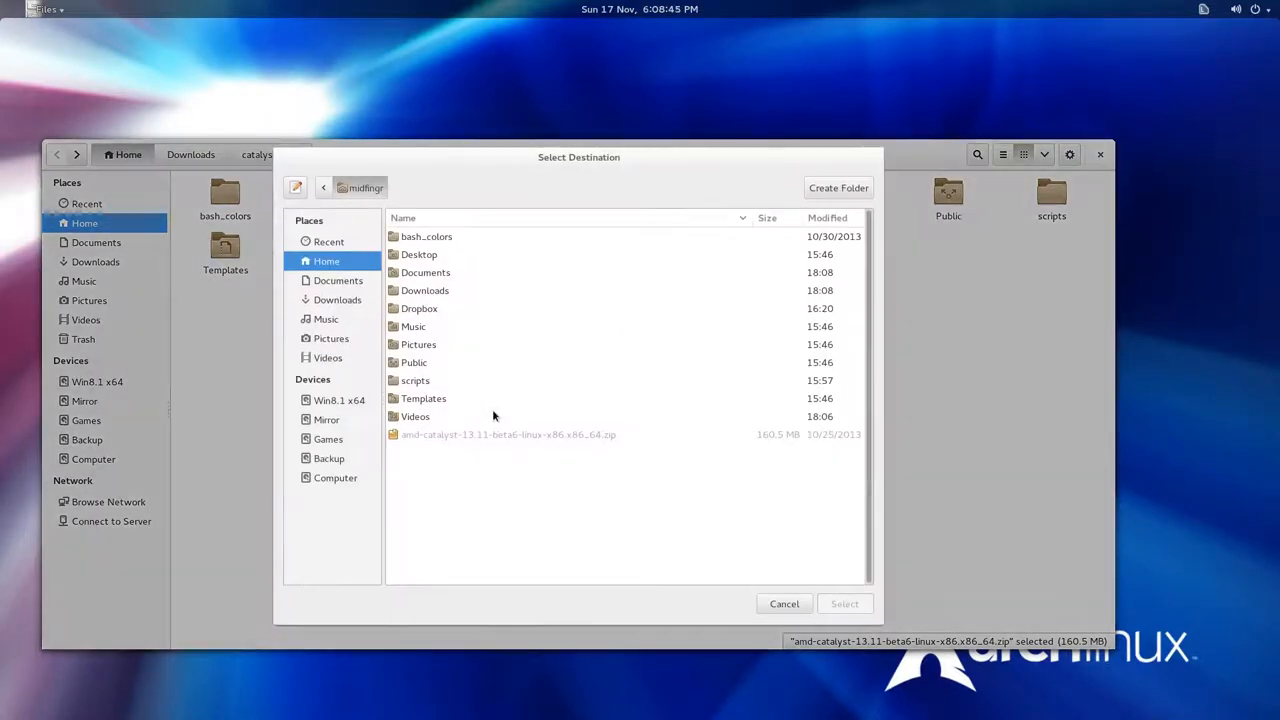
mouse_move(444, 296)
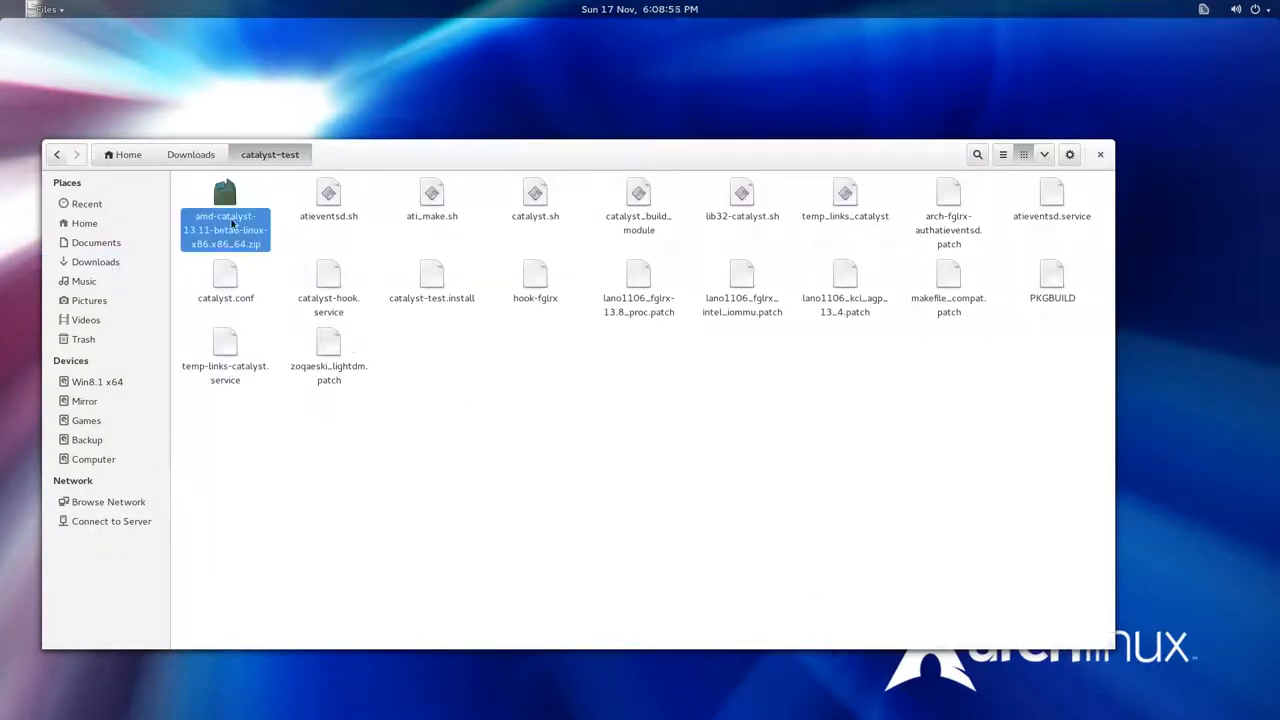
right_click(224, 216)
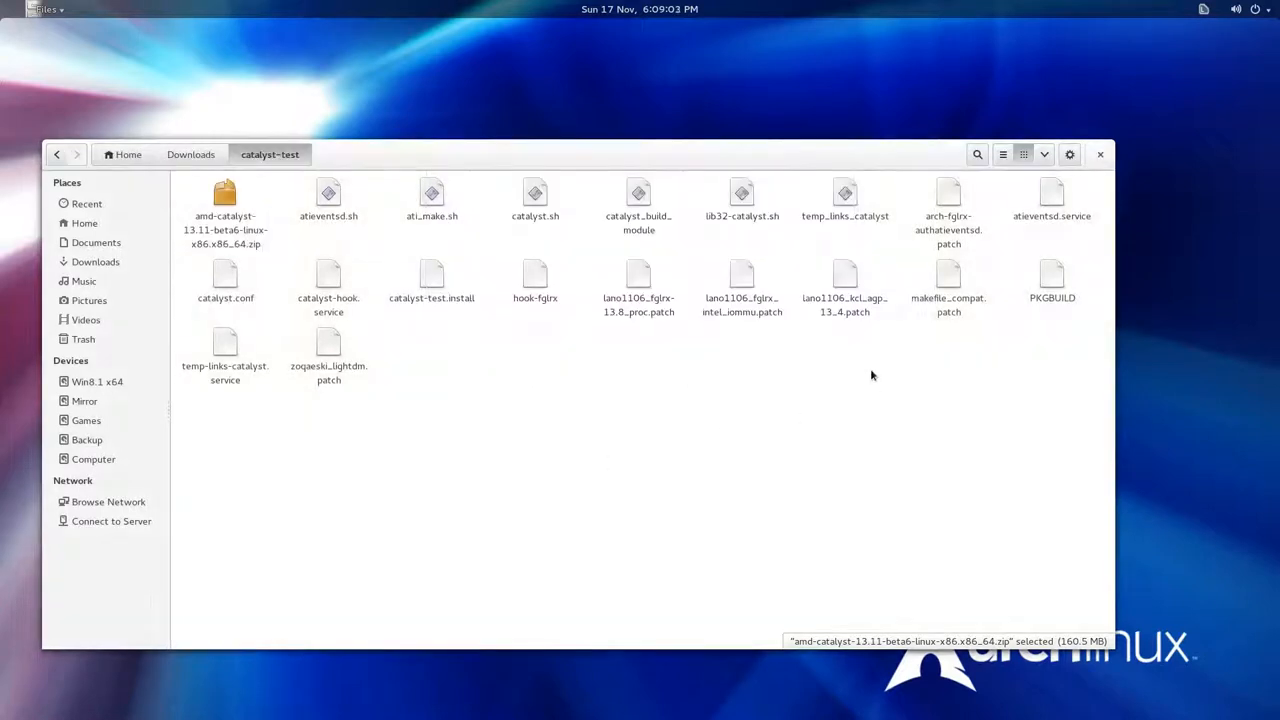
click(1052, 284)
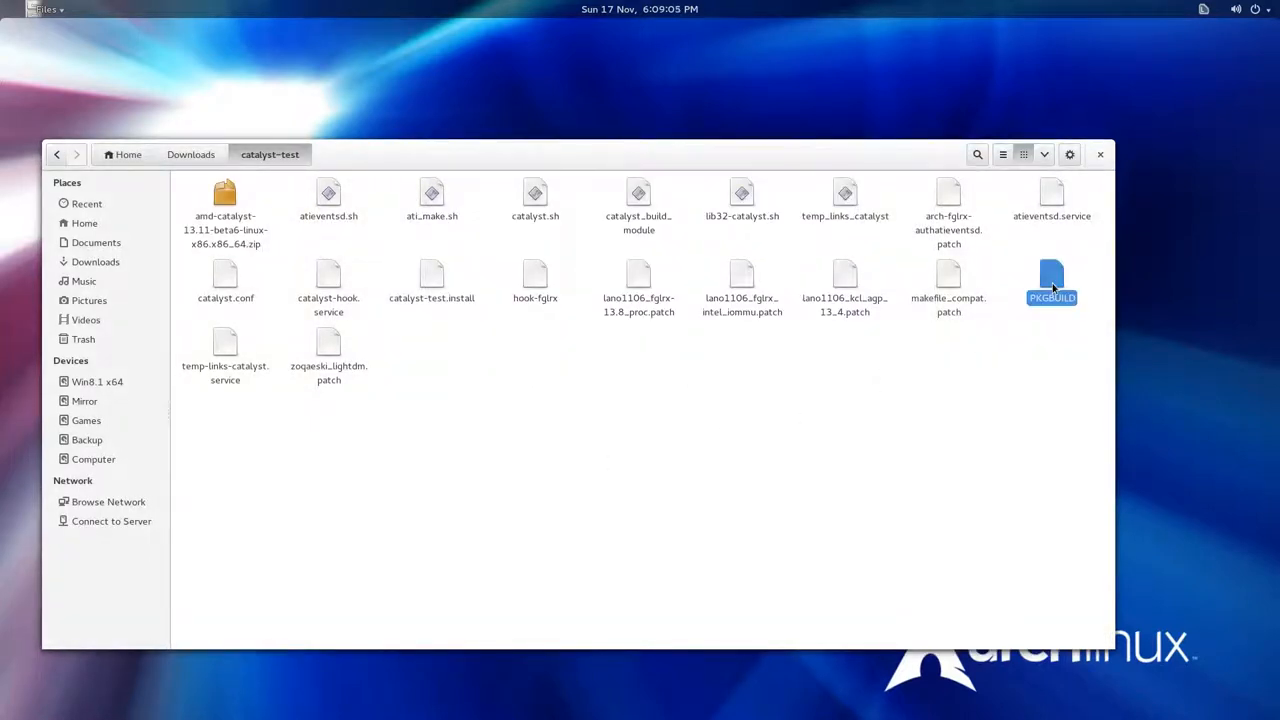
click(1052, 280)
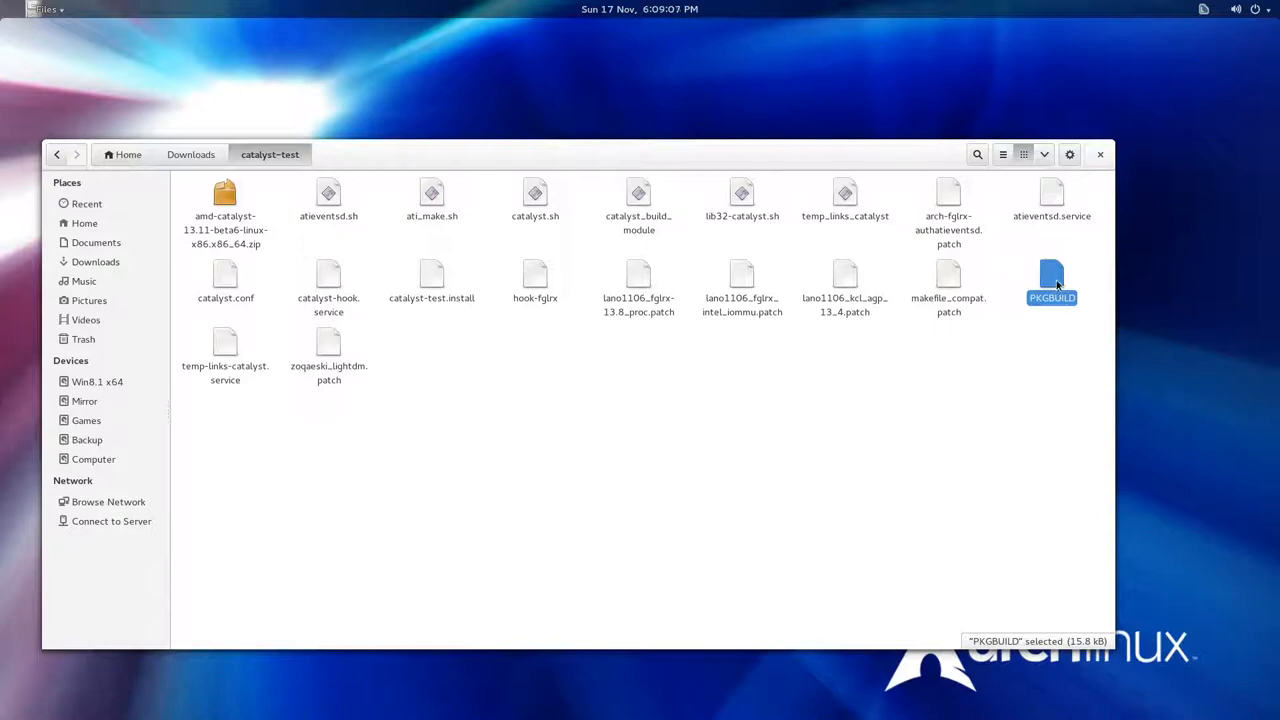
Step: Replace the first source URL in PKGBUILD with amd-catalyst-13.11-beta6-linux-x86.x86_64.zip
double_click(1052, 276)
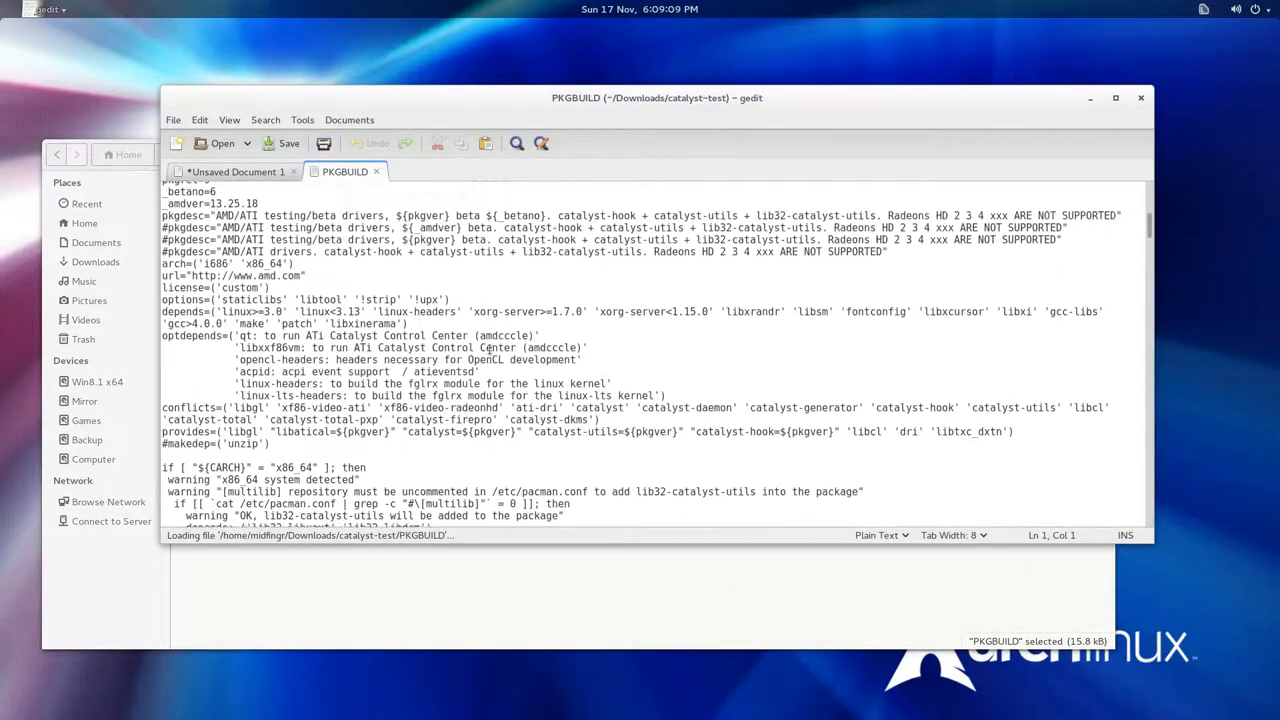
scroll(down, 3)
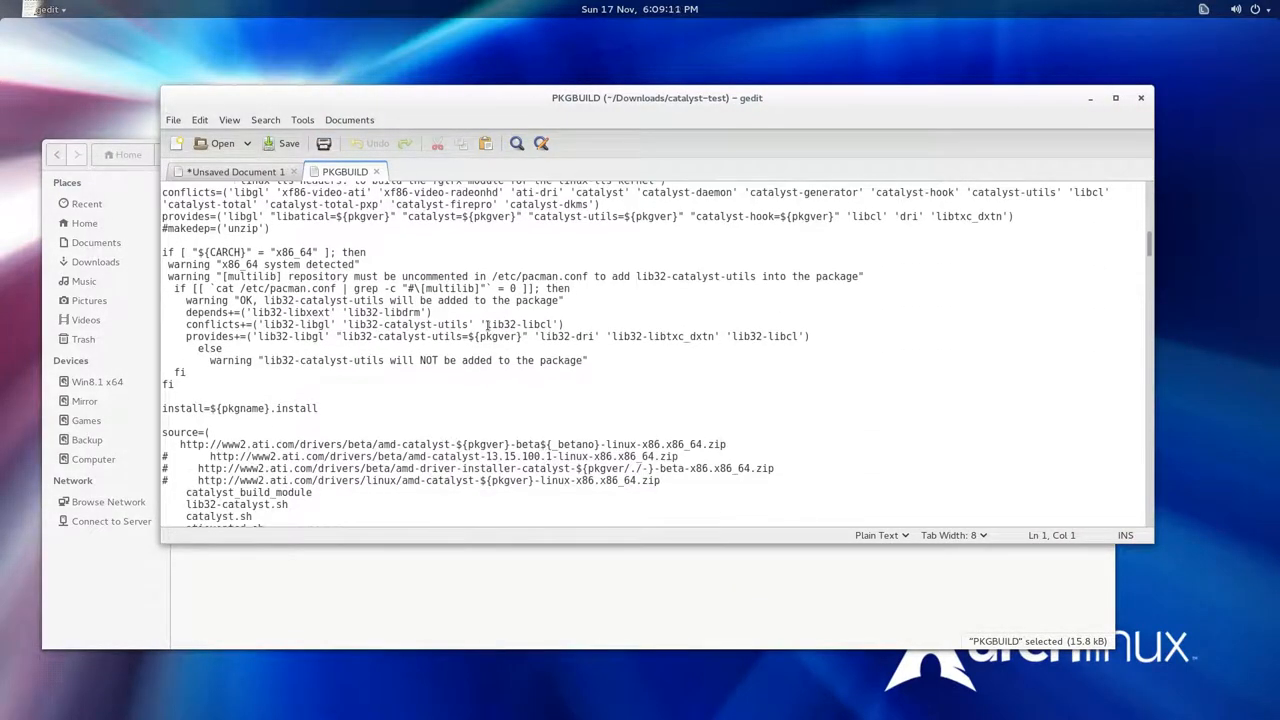
scroll(down, 3)
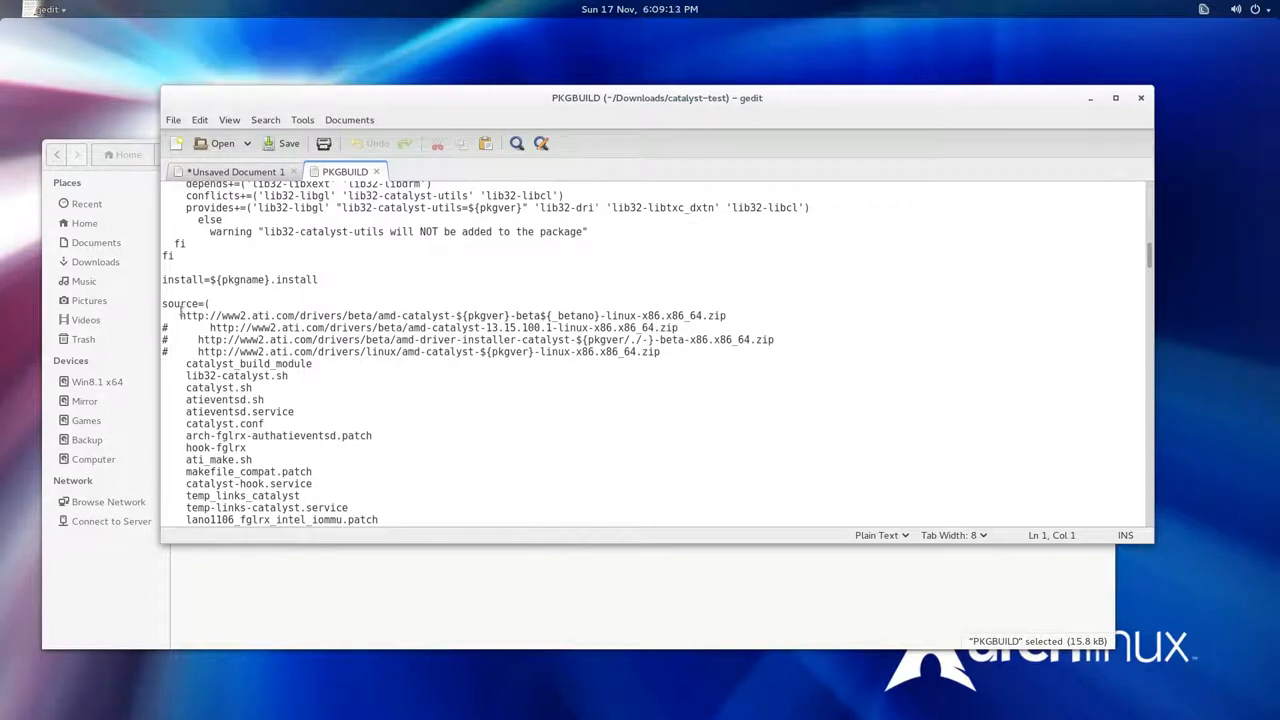
double_click(192, 316)
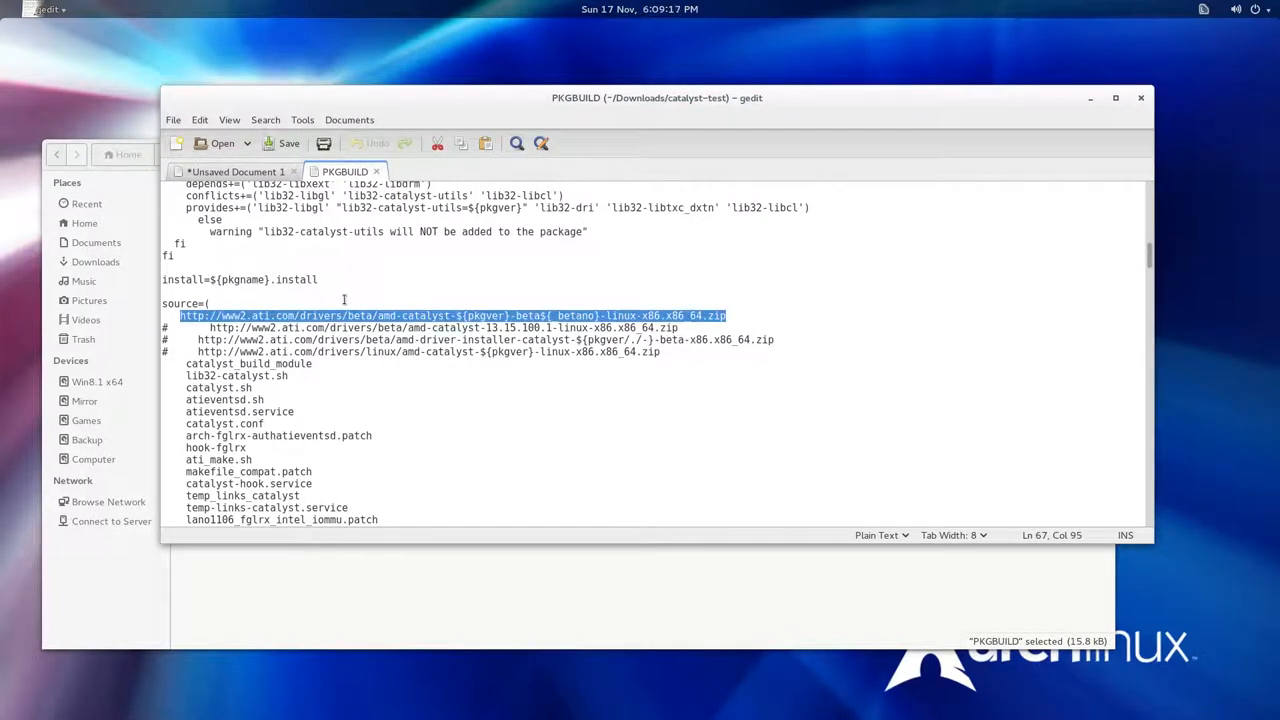
key(Delete)
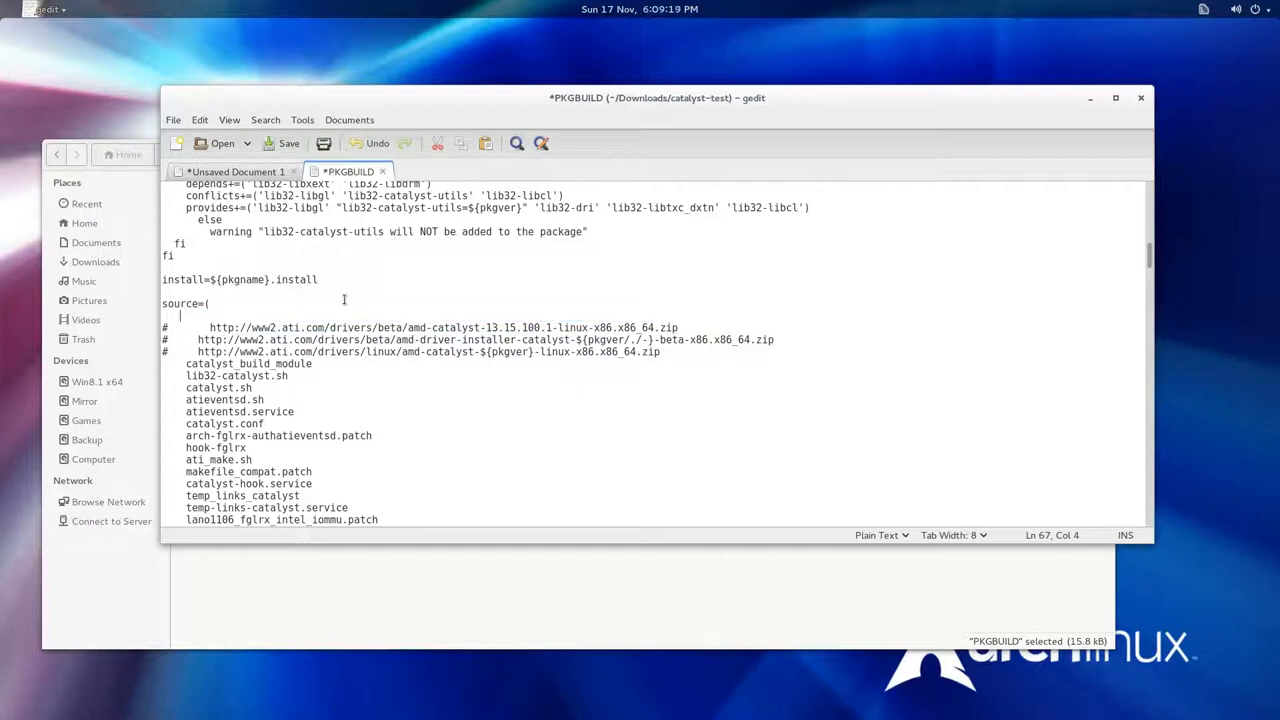
text(amd-catalyst-13.11-beta6-linux-x86.x86_64.zip)
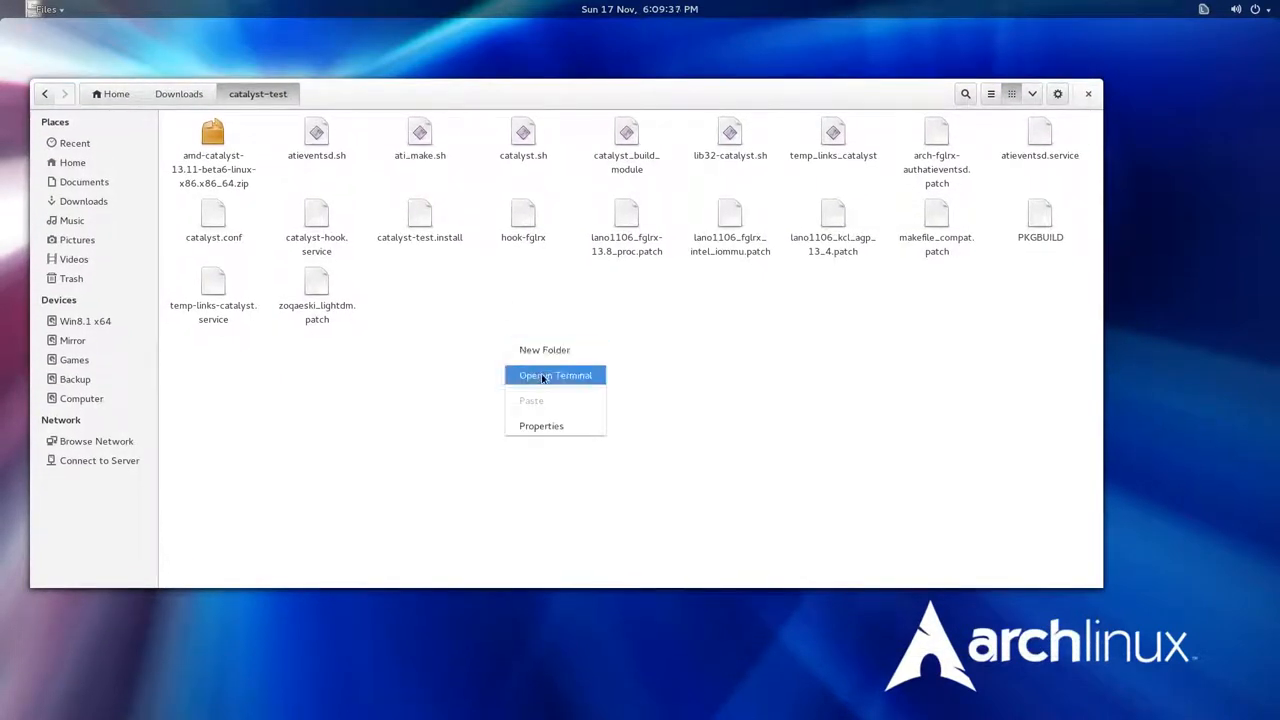
Step: Run makepkg -s in a catalyst-test terminal to build the package archive
click(556, 376)
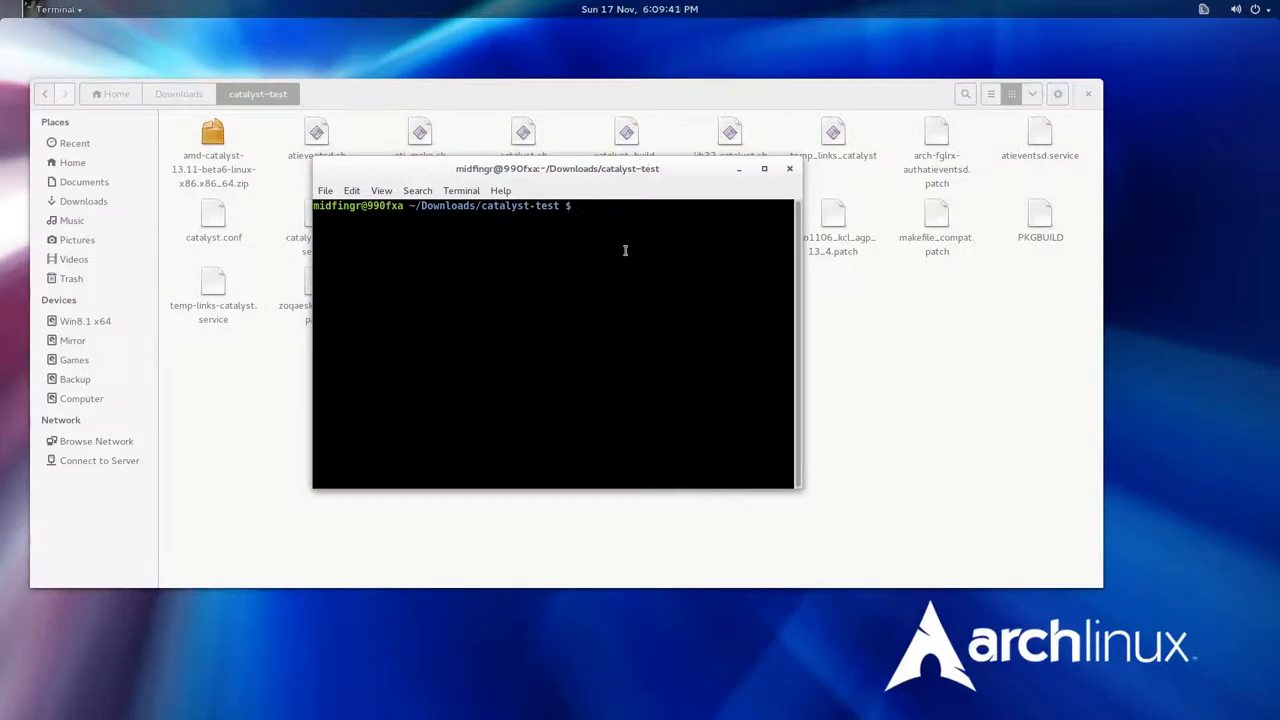
text(make)
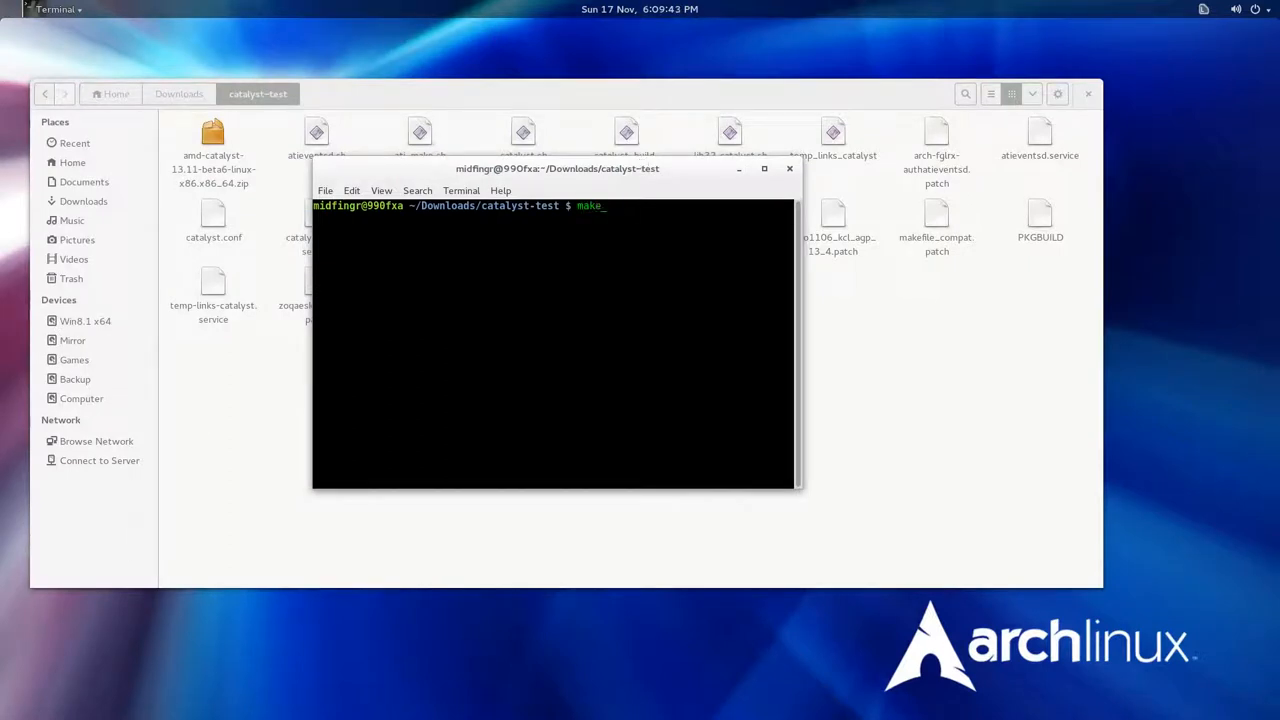
text(p)
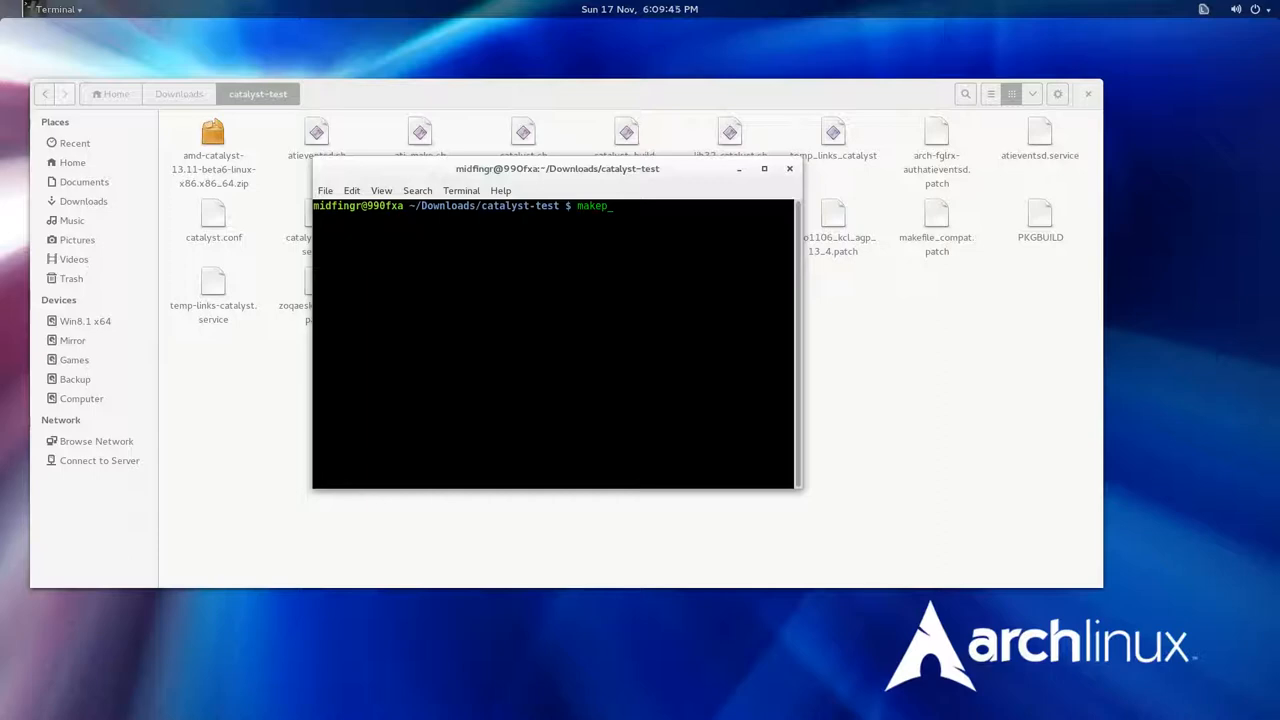
text(kg)
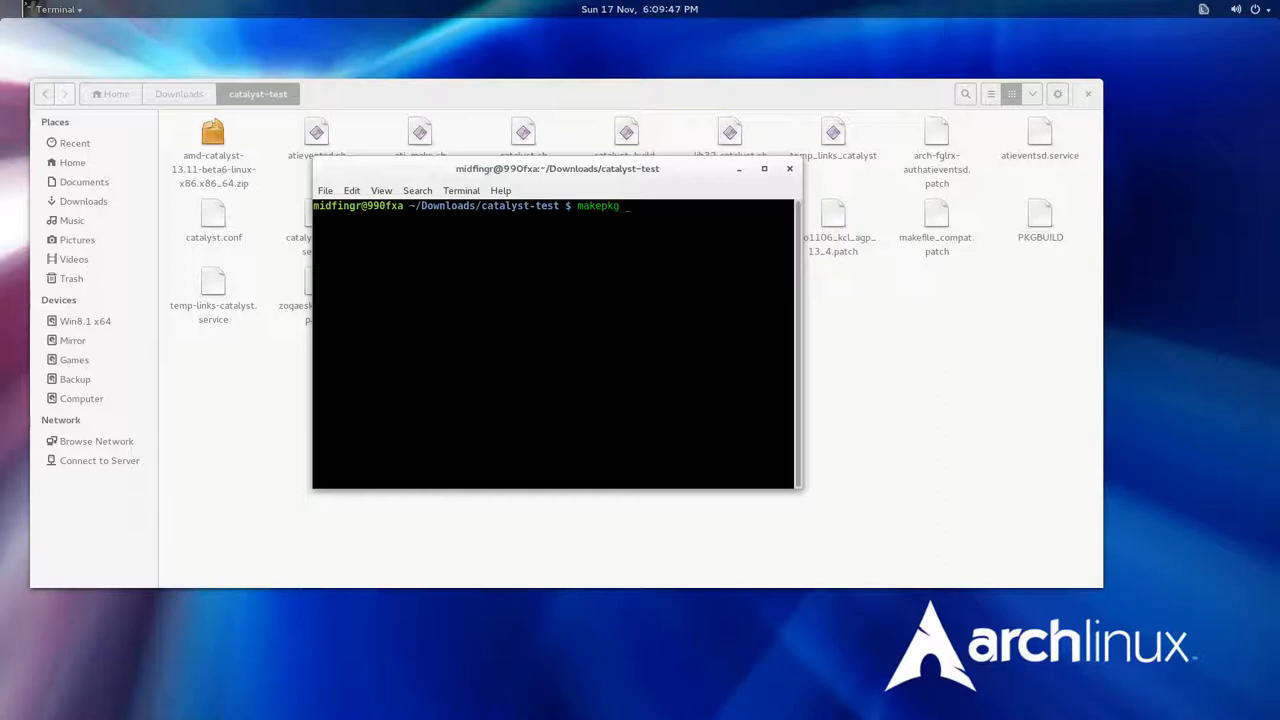
text(-s)
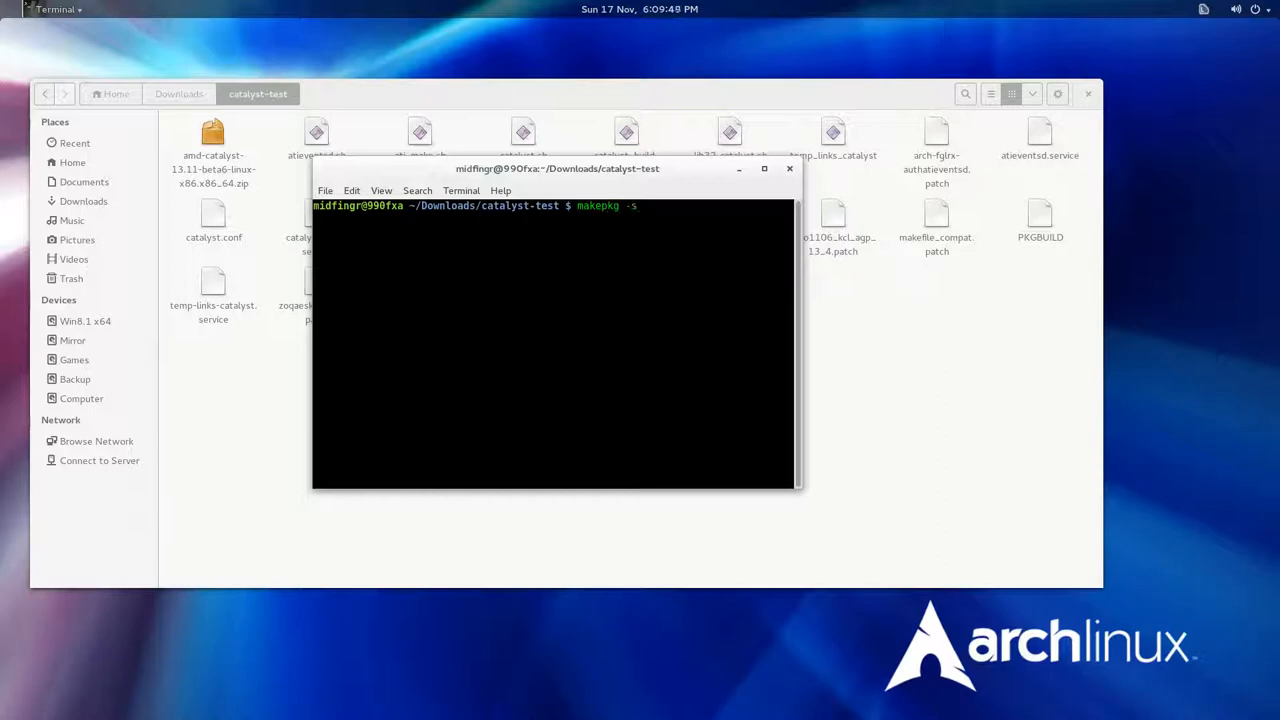
key(Return)
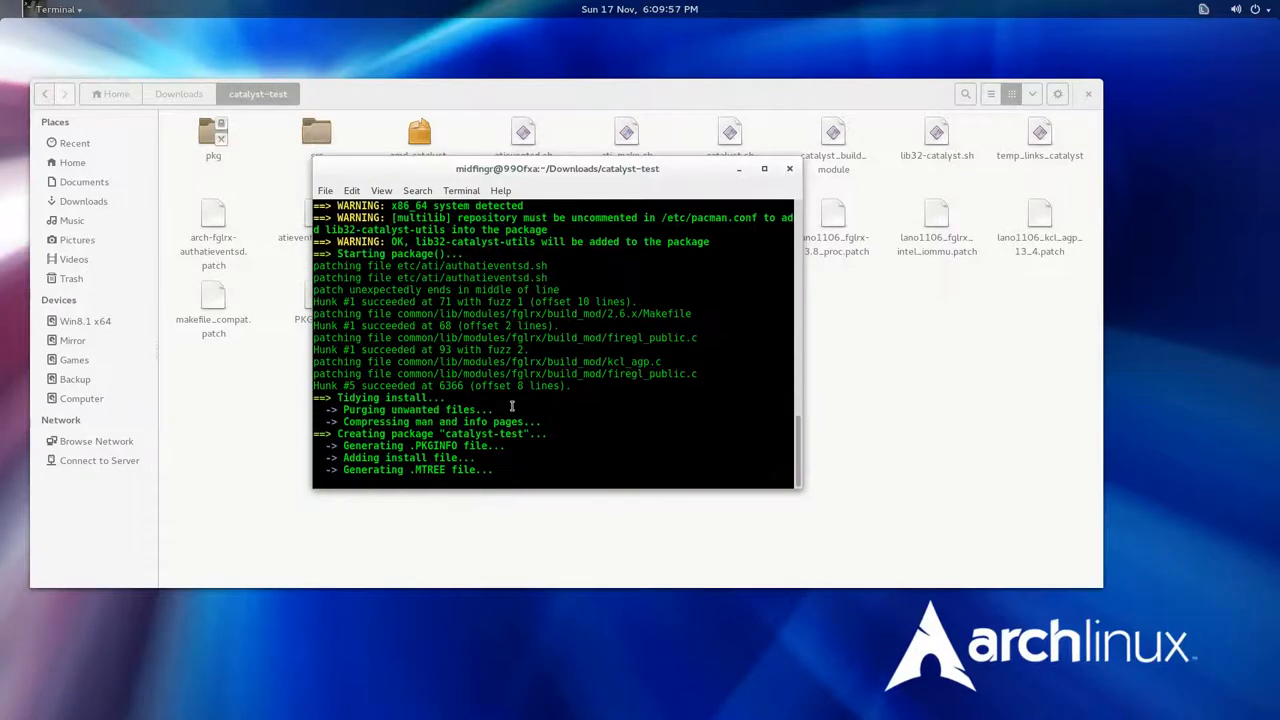
mouse_move(584, 450)
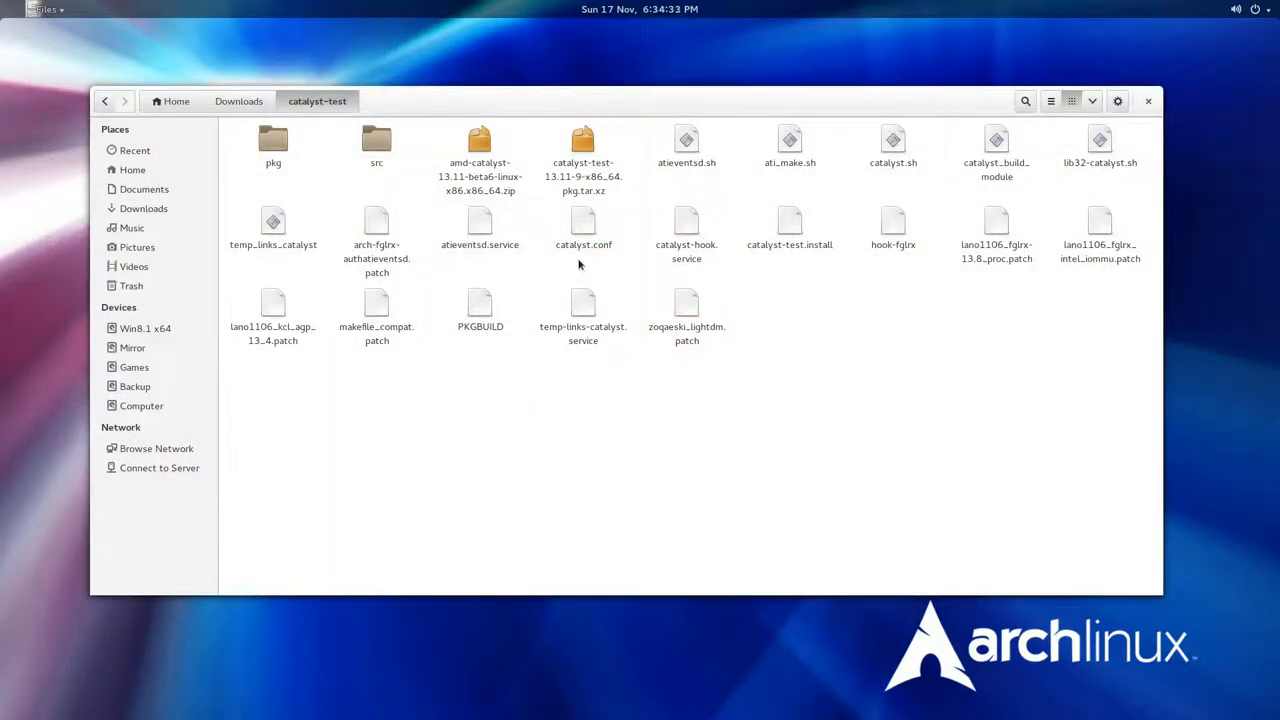
Step: Inspect the built catalyst-test-13.11-9 .pkg.tar.xz in Archive Manager, browsing its usr folder
click(584, 160)
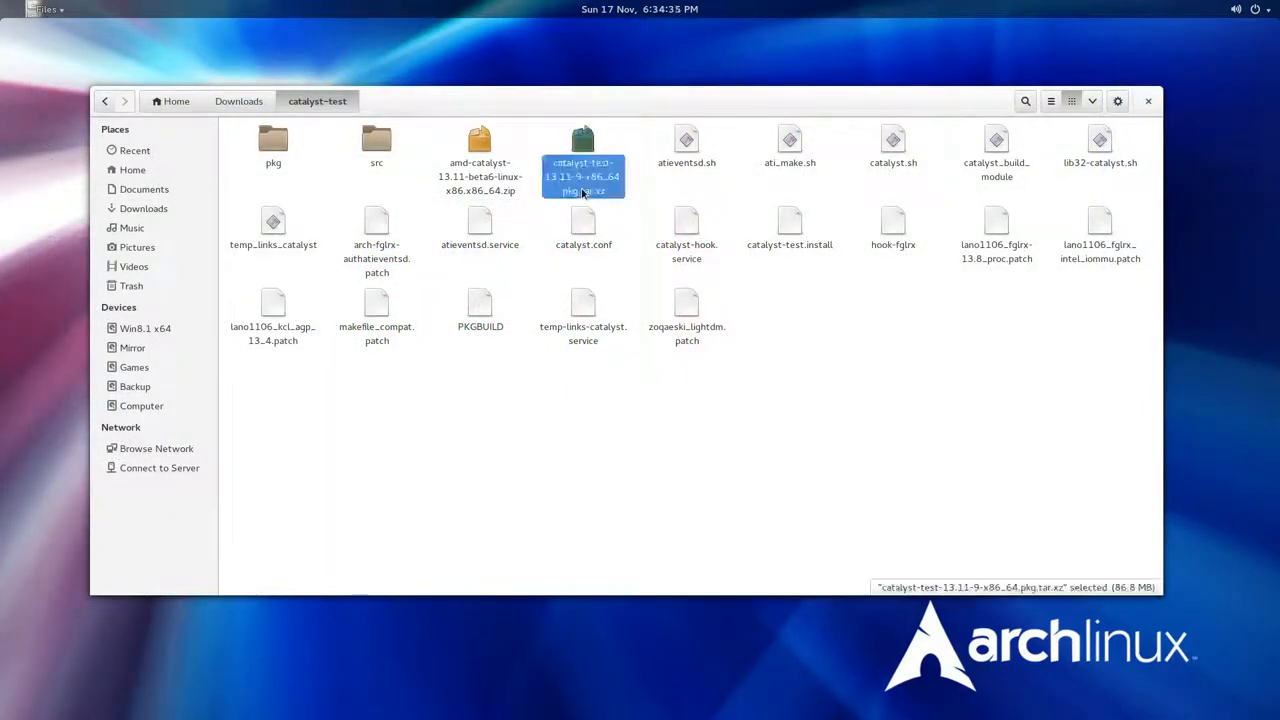
double_click(584, 162)
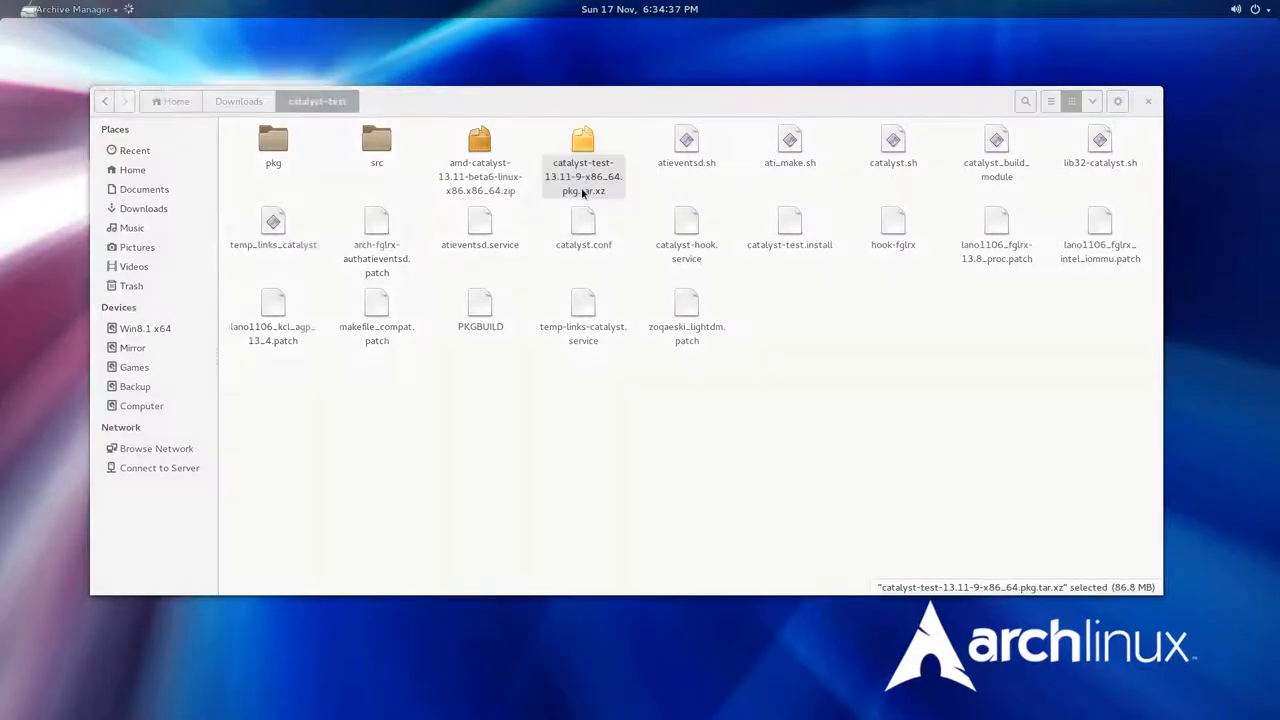
double_click(584, 150)
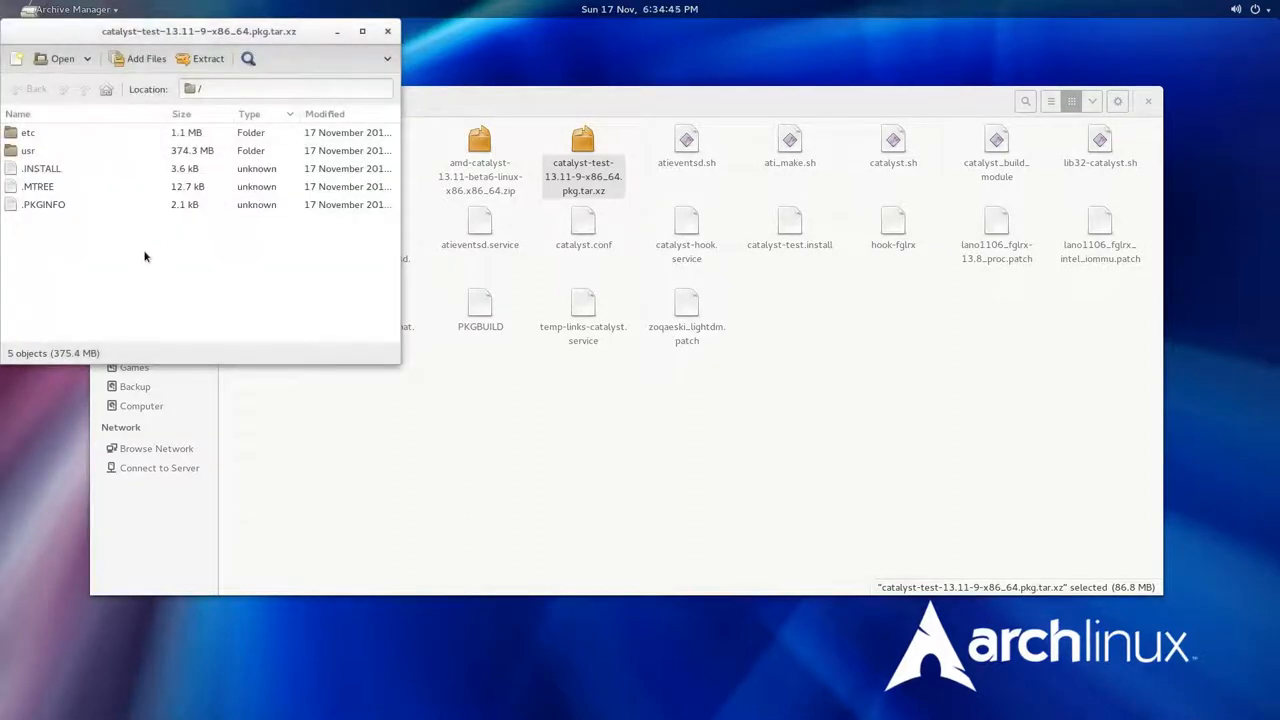
click(28, 150)
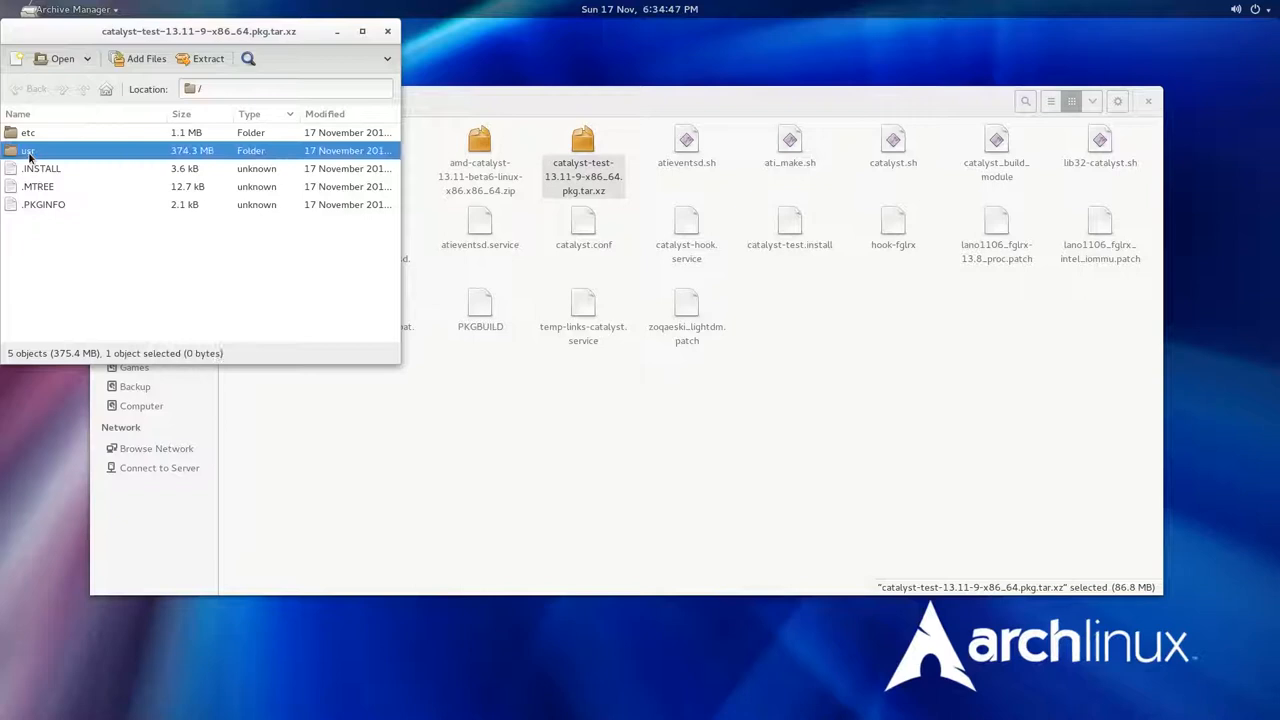
double_click(28, 150)
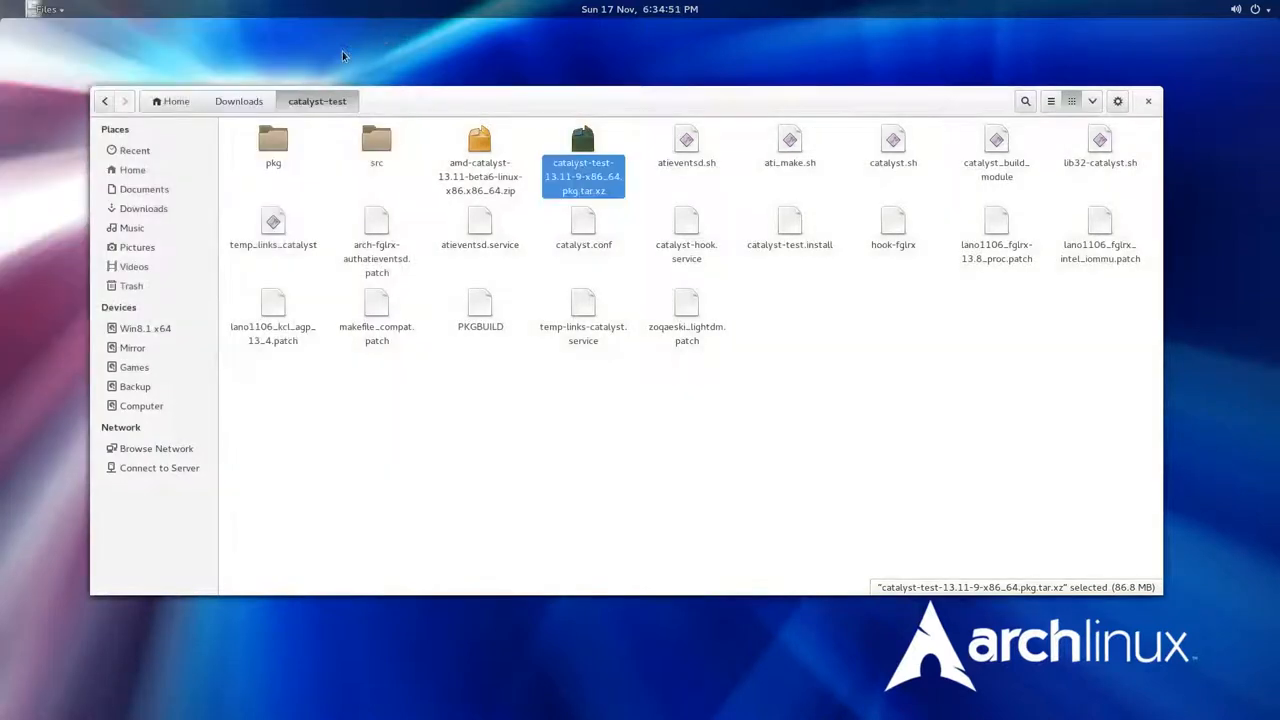
click(444, 380)
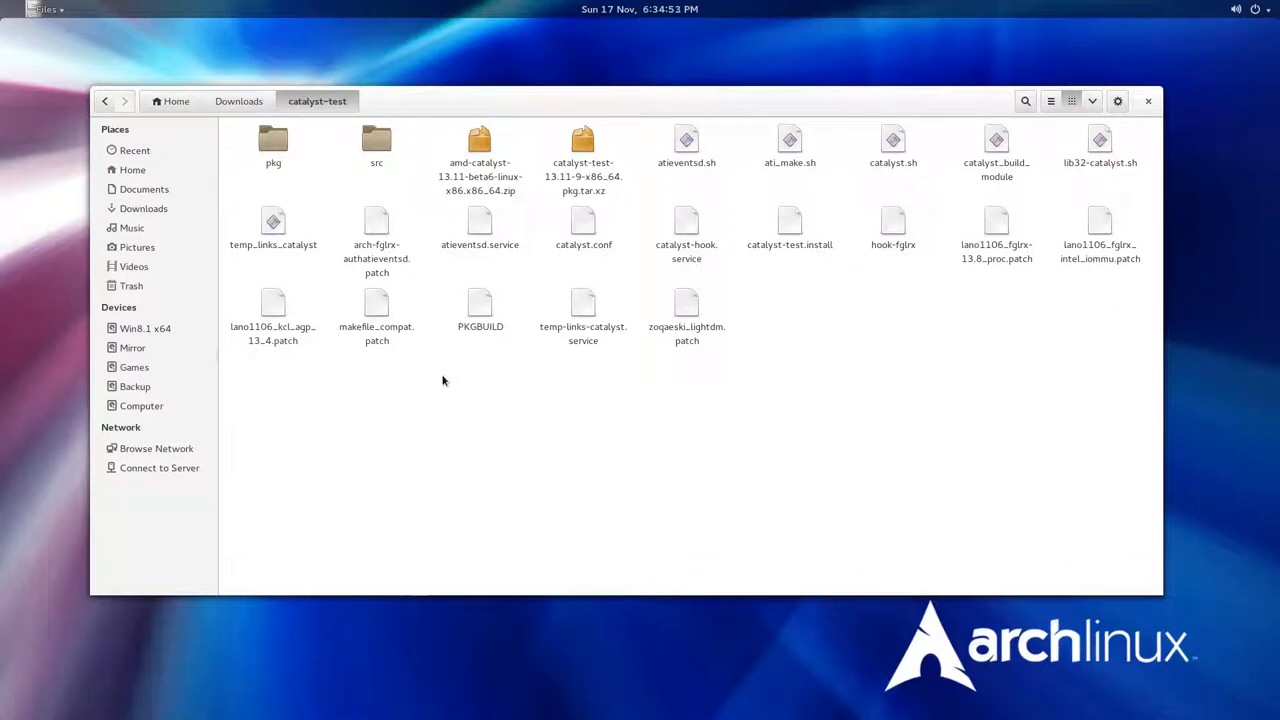
mouse_move(464, 414)
text(sudo p)
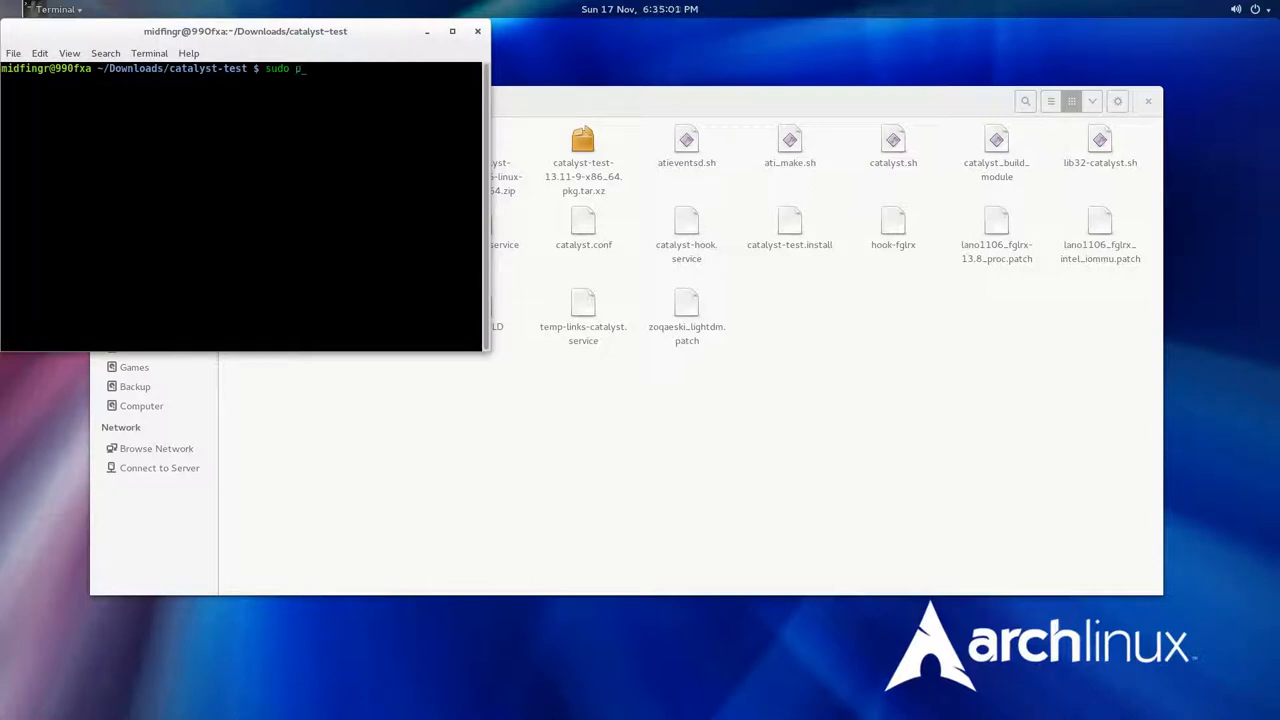
Step: Compose sudo pacman -U with the package file name copied from its properties
text(ac)
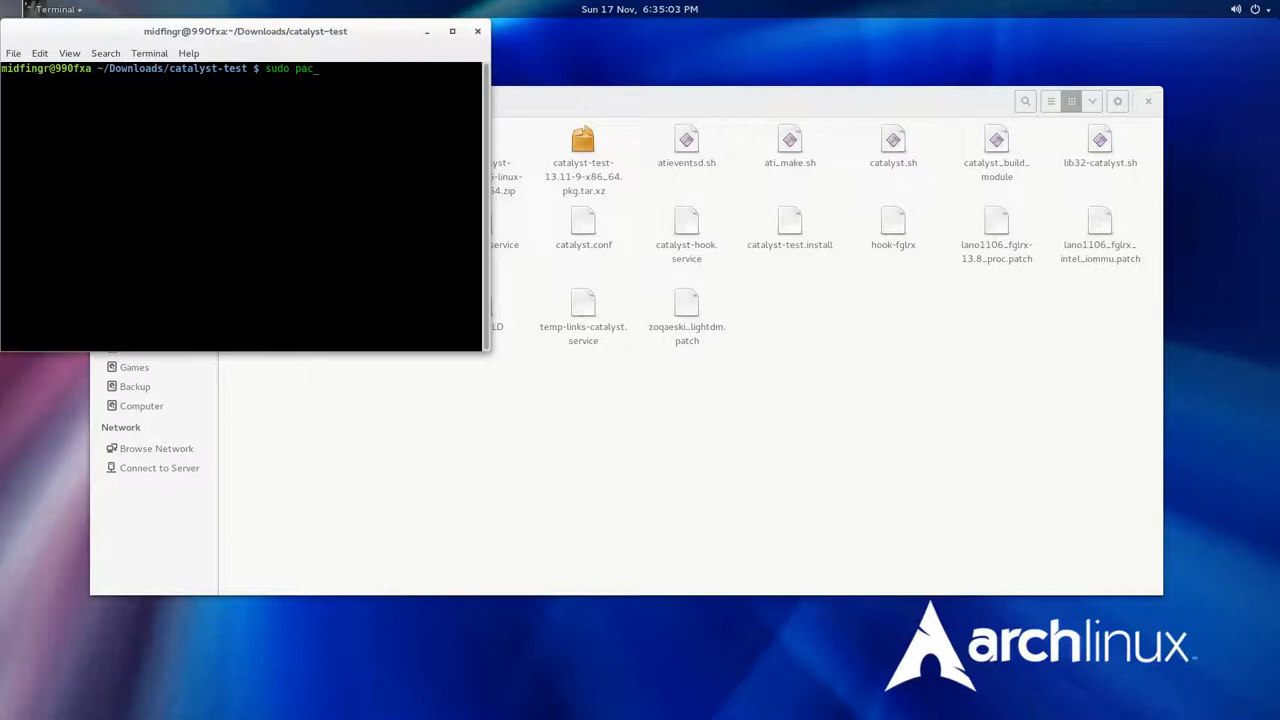
text(man)
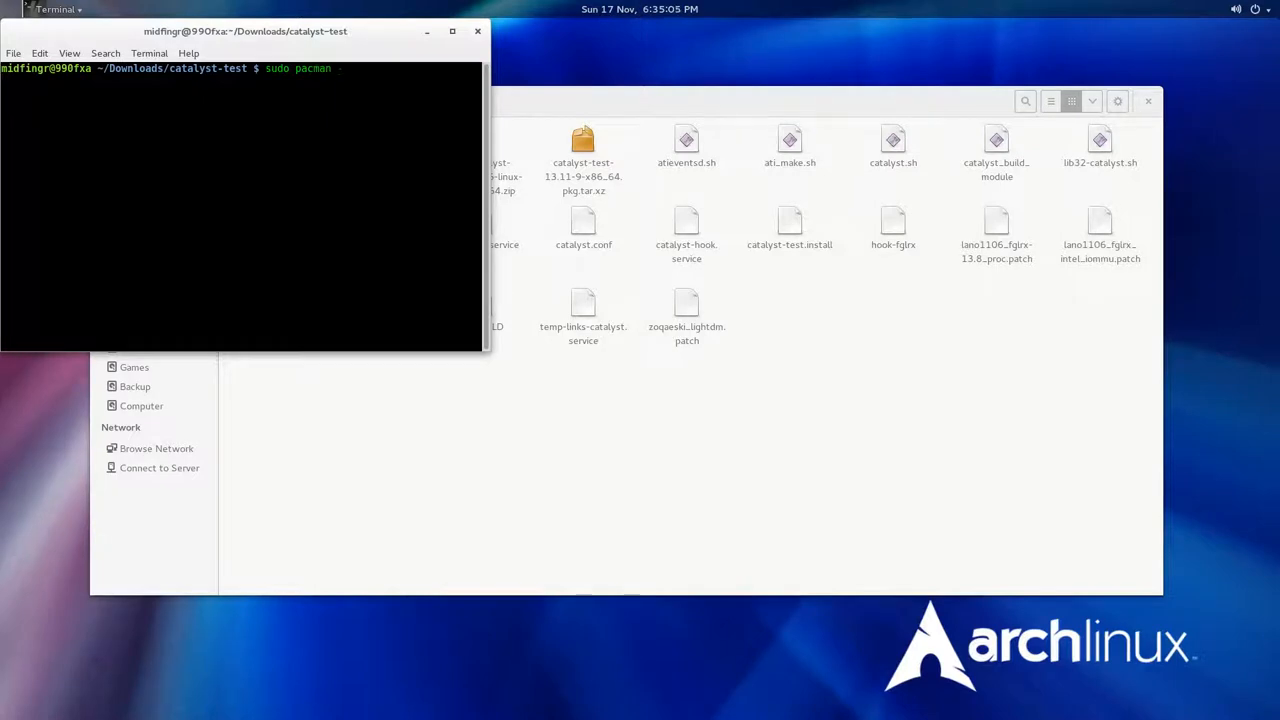
text(-U)
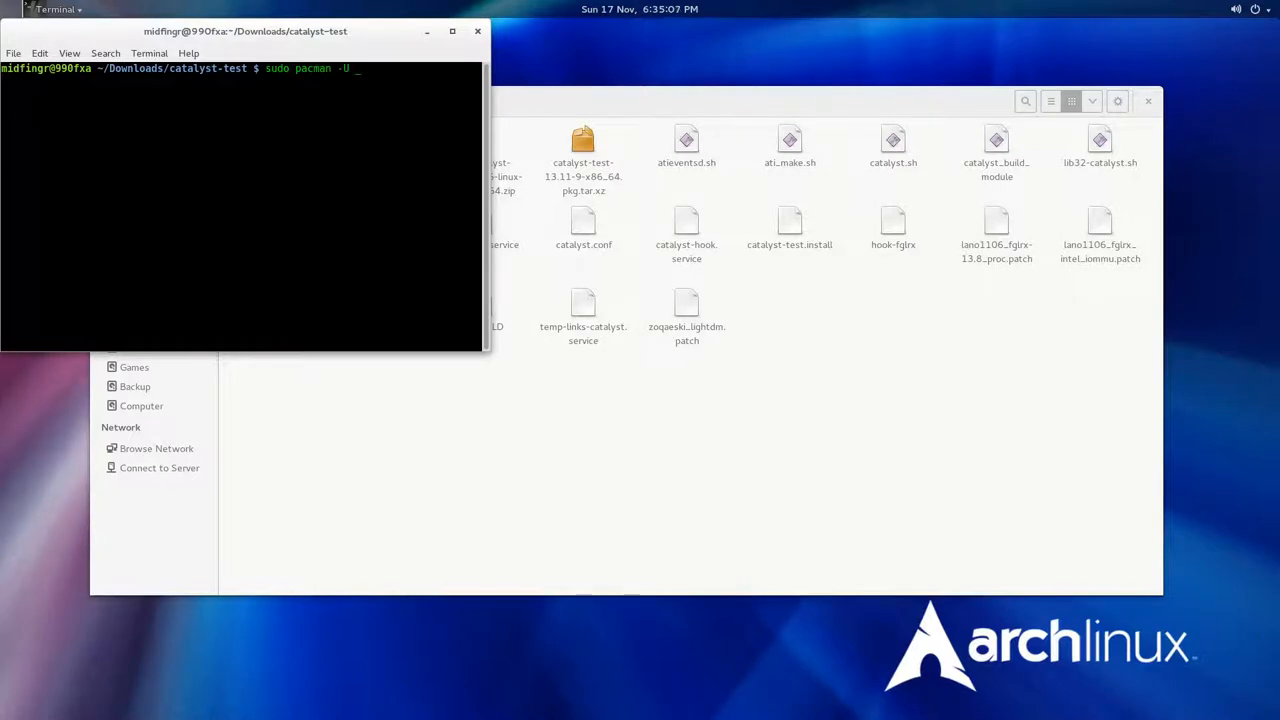
click(584, 164)
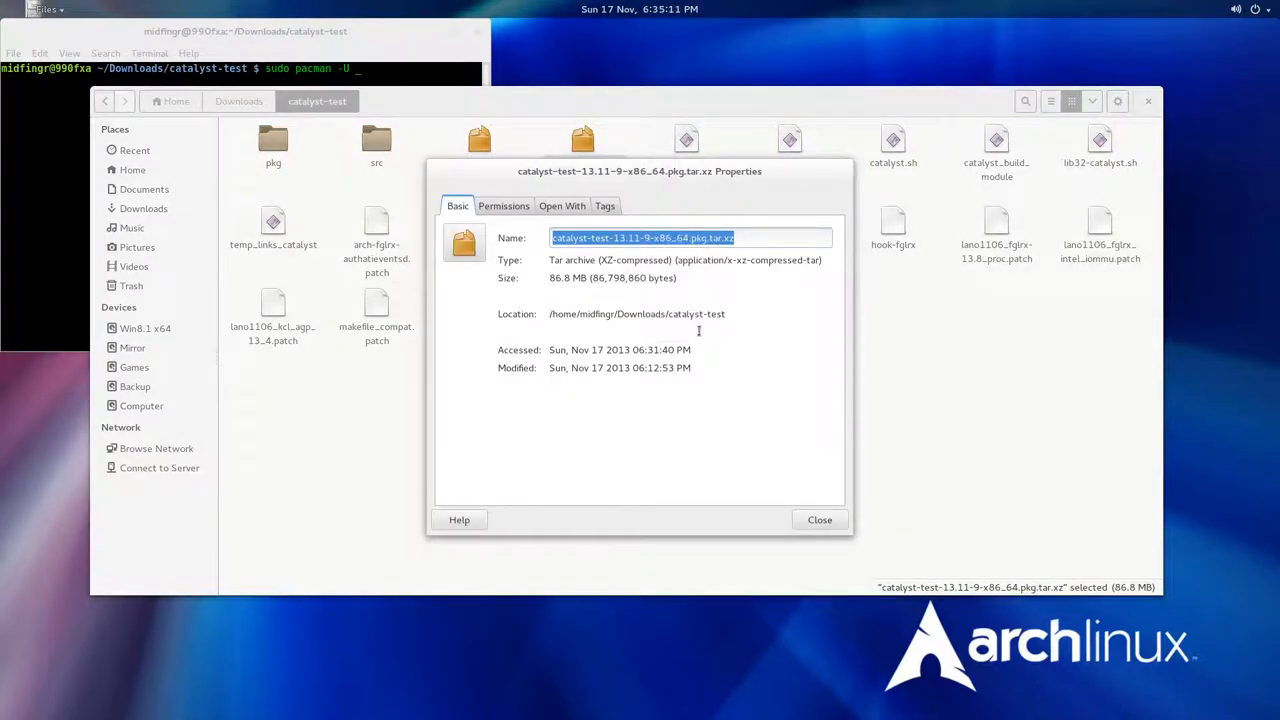
click(820, 520)
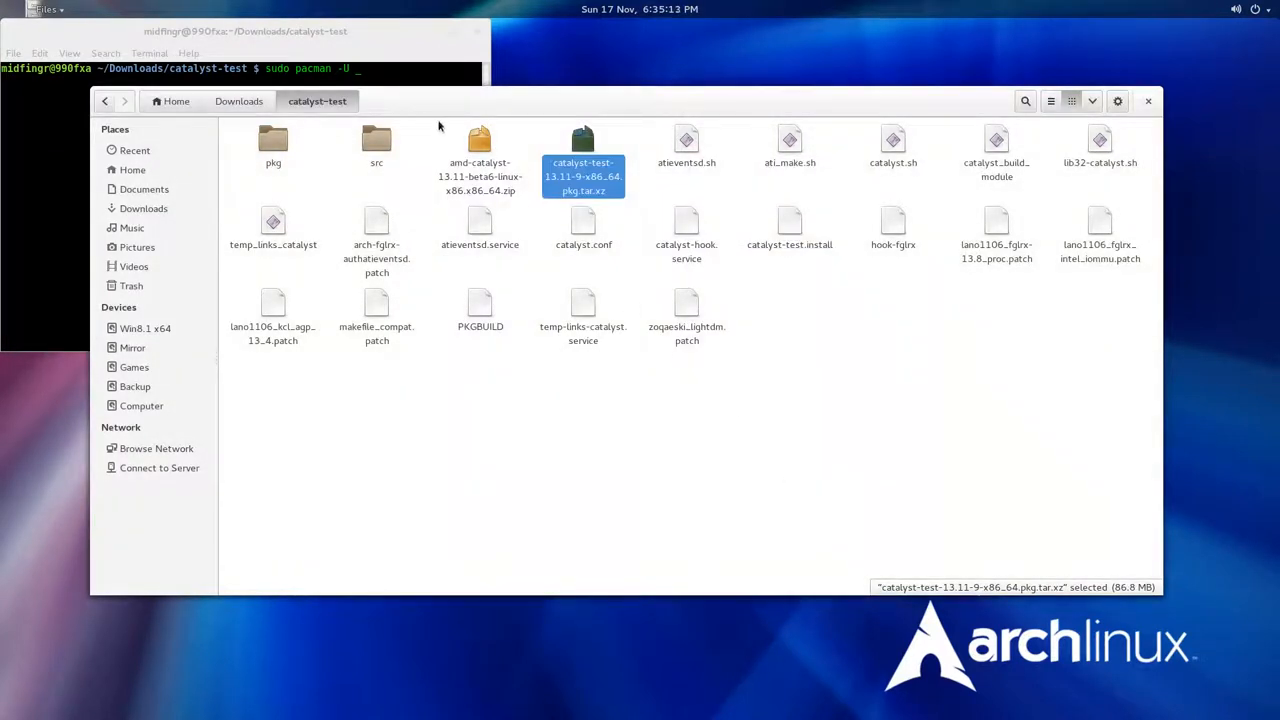
mouse_move(384, 42)
text( catalyst-test-13.11-9-x86_64.pkg.tar.xz)
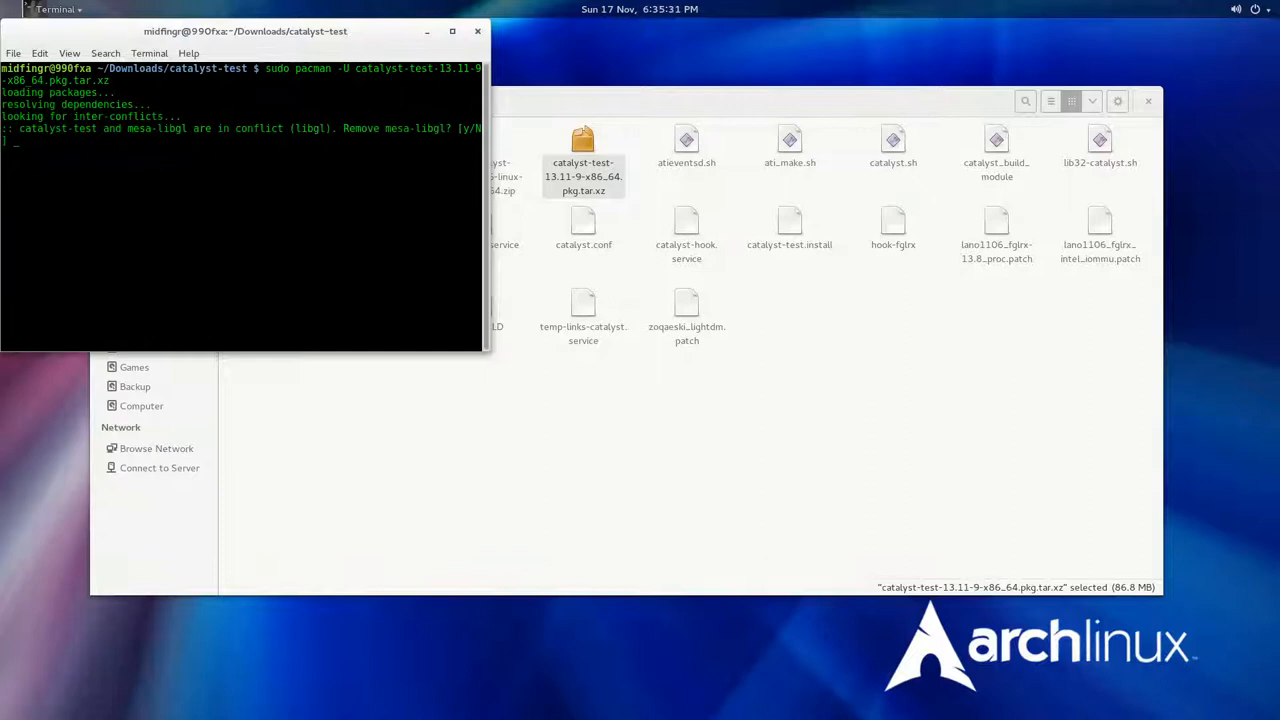
Step: Answer y to the mesa-libgl and lib32-mesa-libgl conflict prompts, rerun after the failure and confirm
text(y)
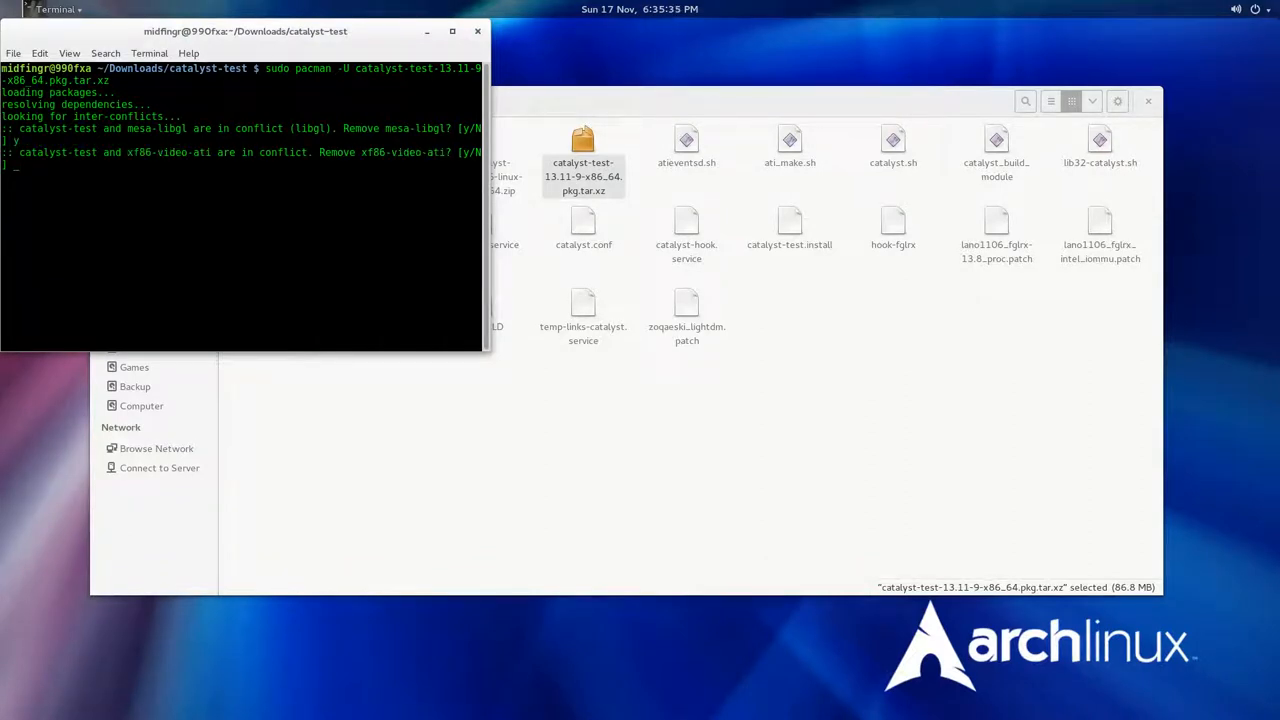
text(y)
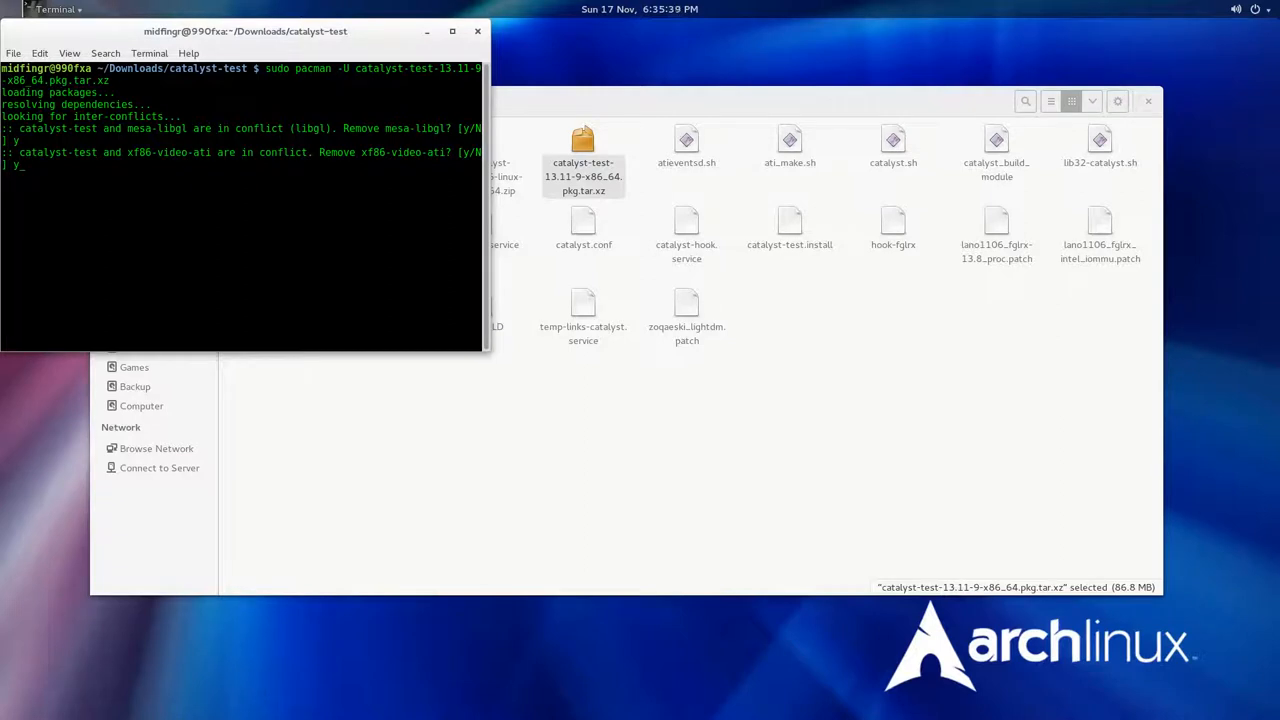
text(y)
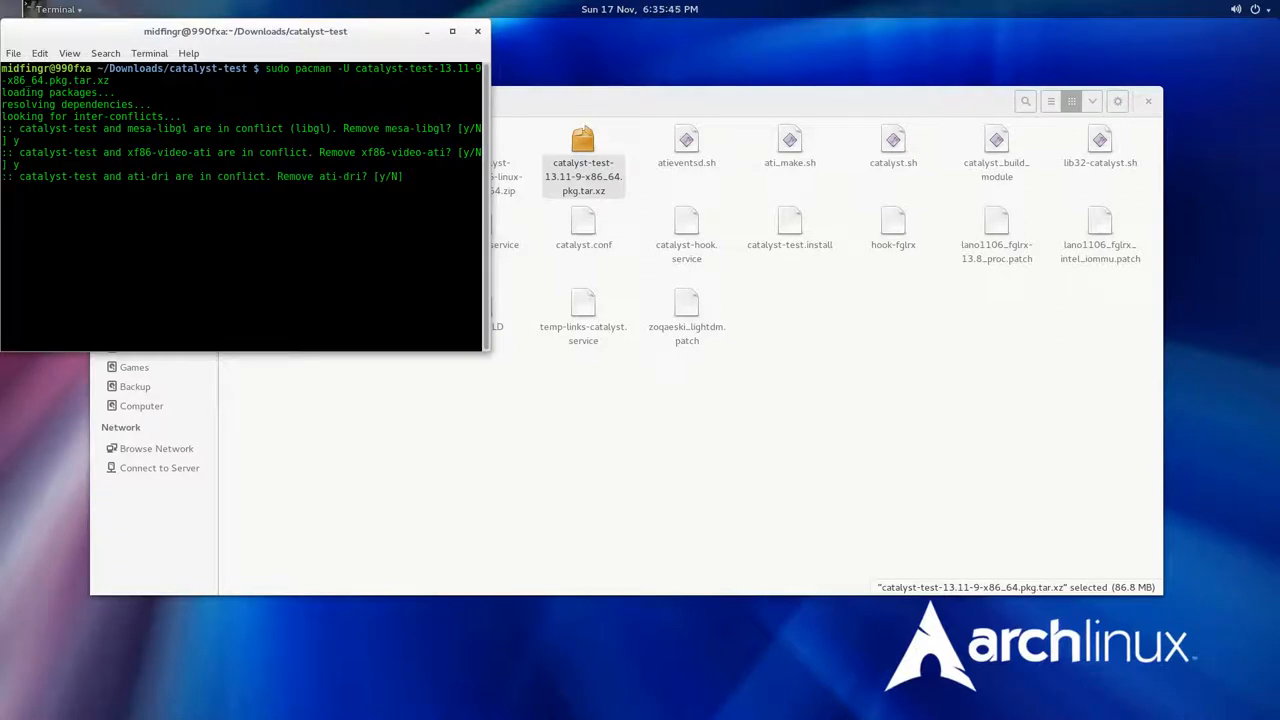
text(y)
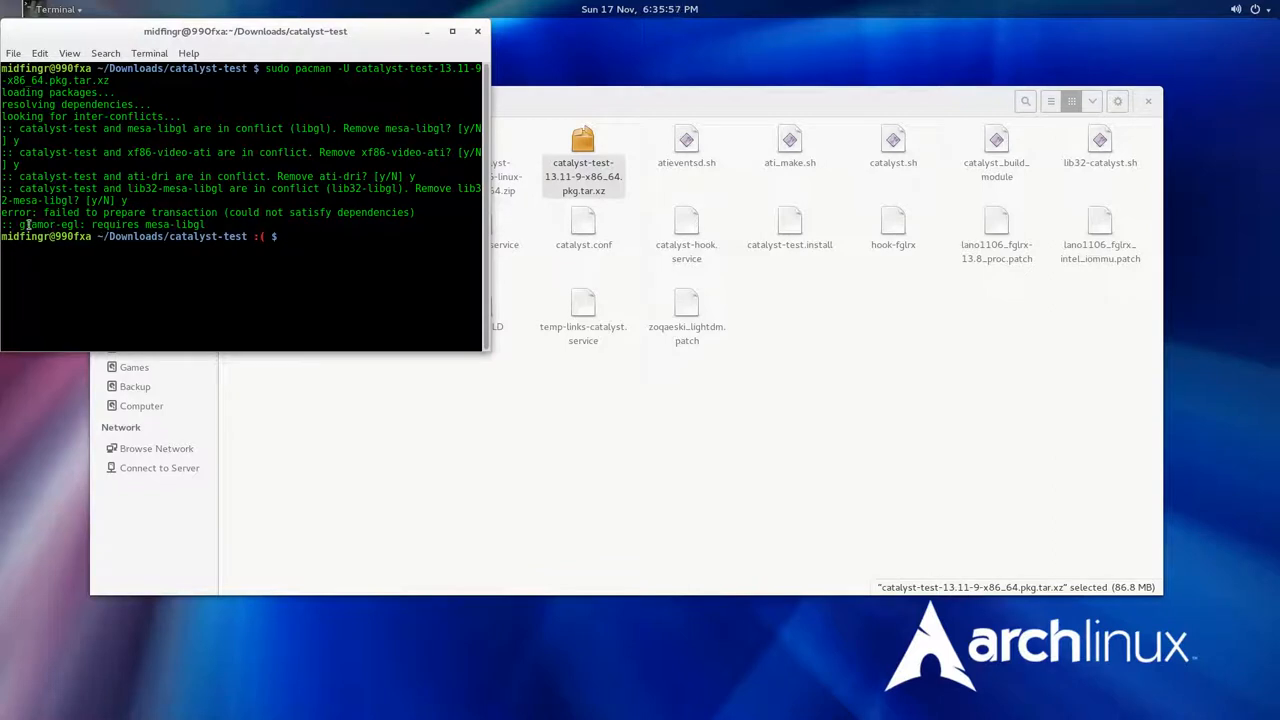
double_click(48, 224)
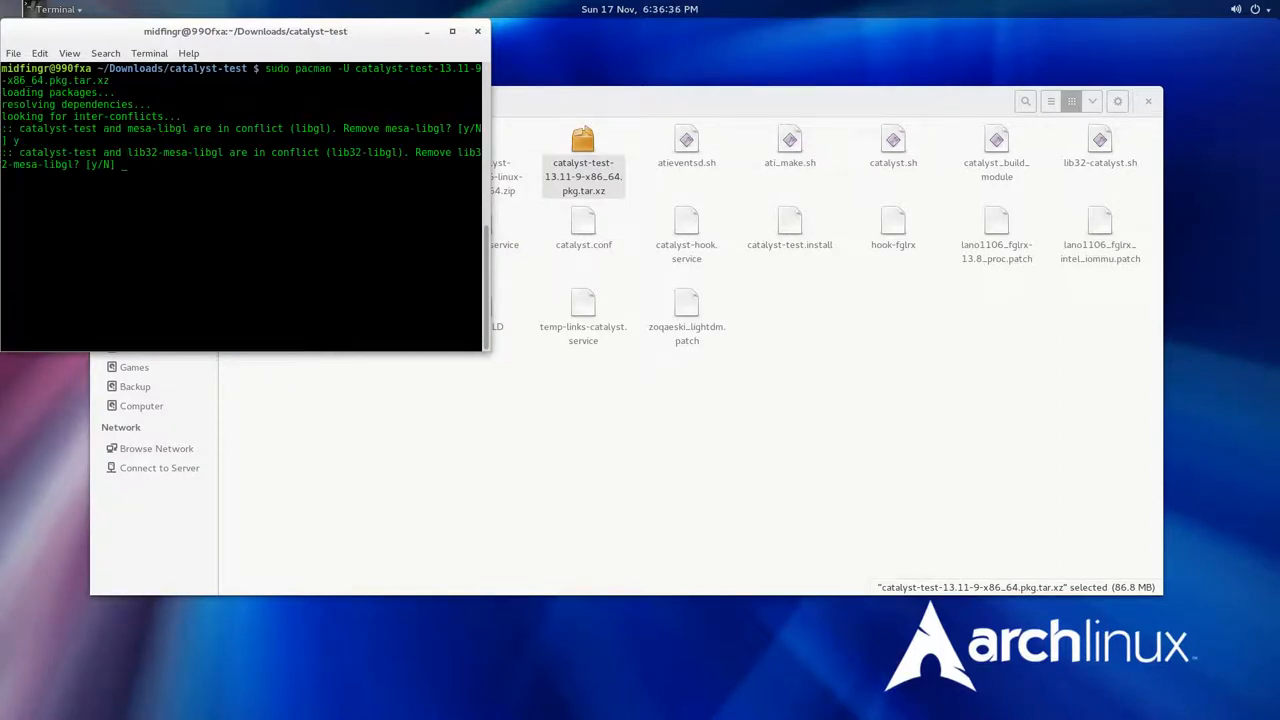
text(y)
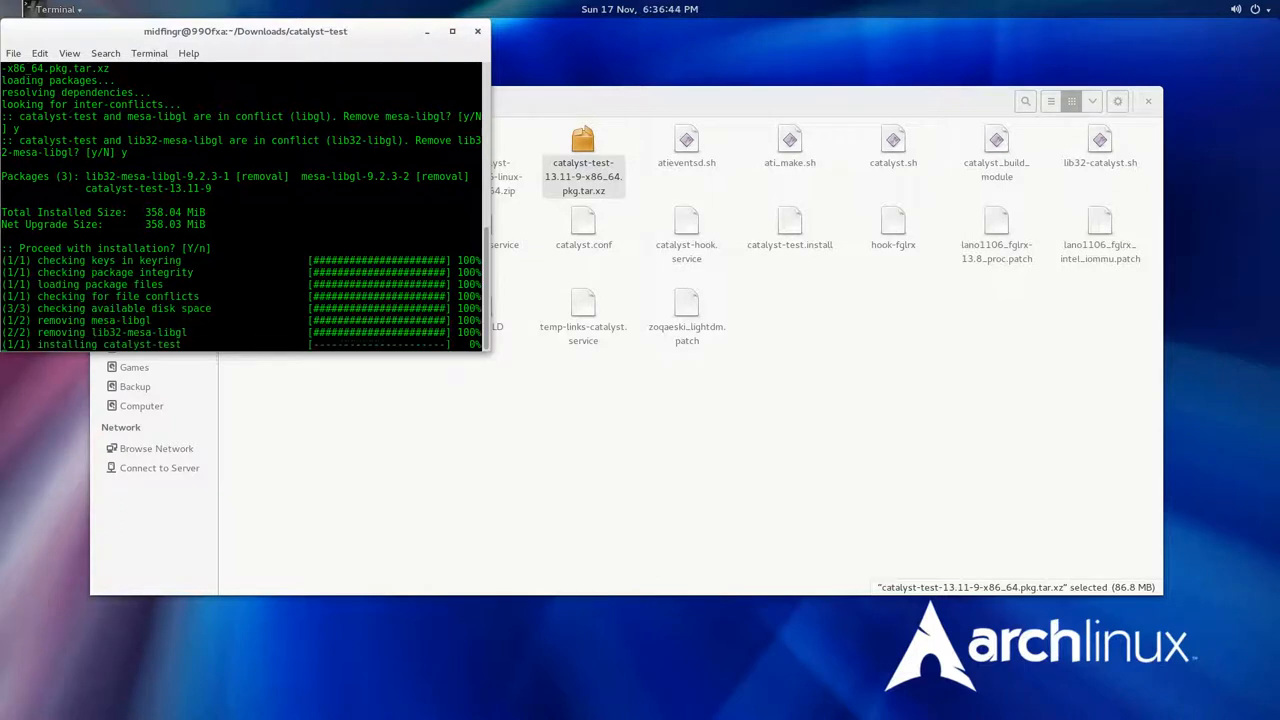
Step: Scroll the install output and enlarge the terminal to read the nomodeset post-install notes
scroll(down, 3)
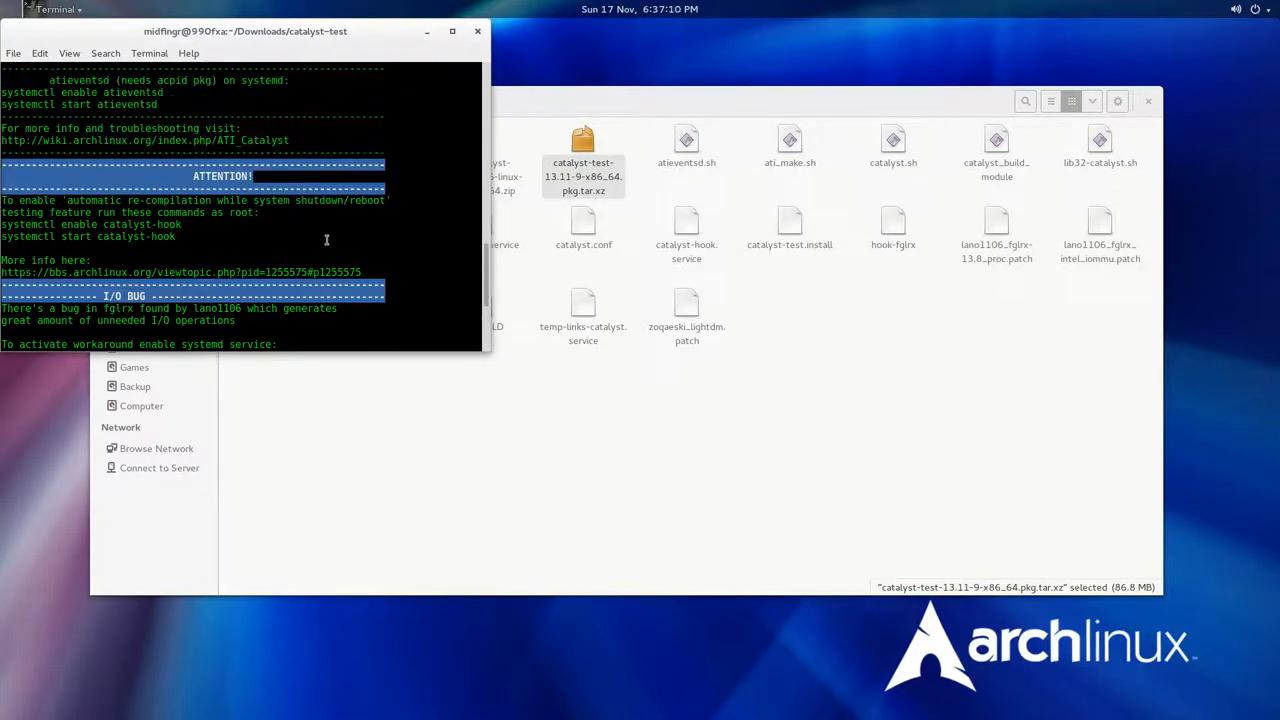
scroll(down, 3)
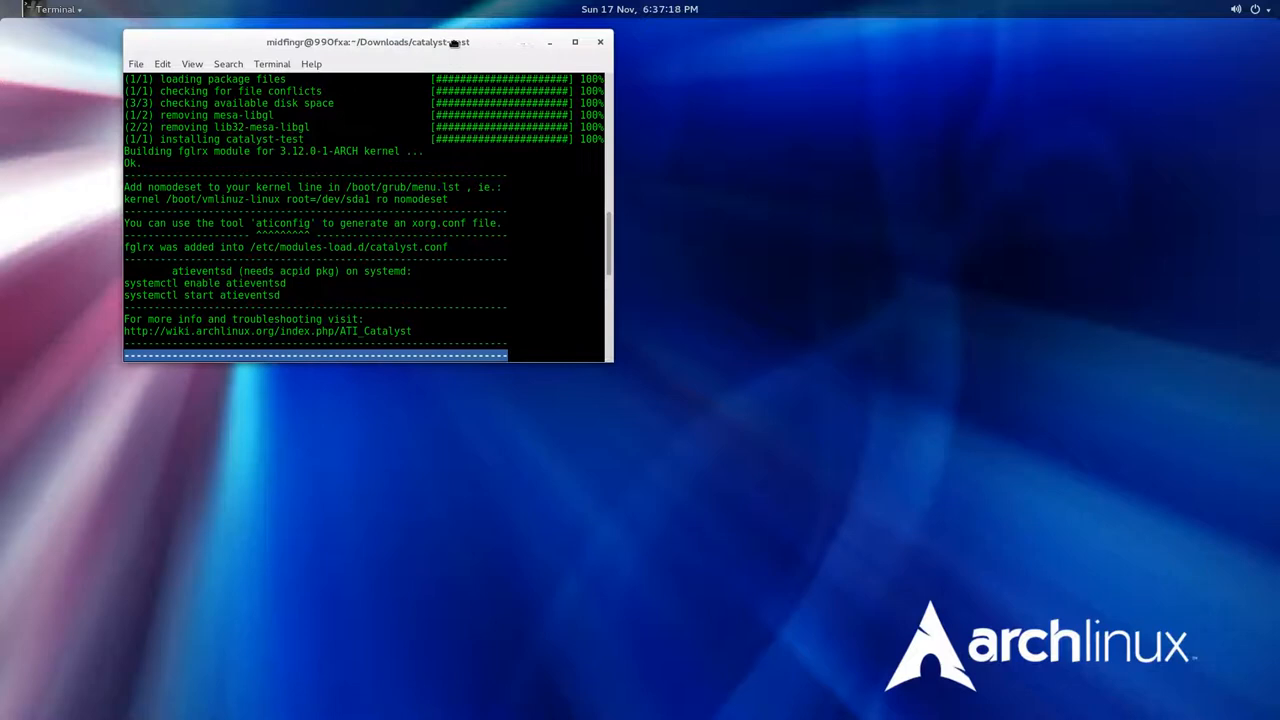
drag(604, 364, 680, 436)
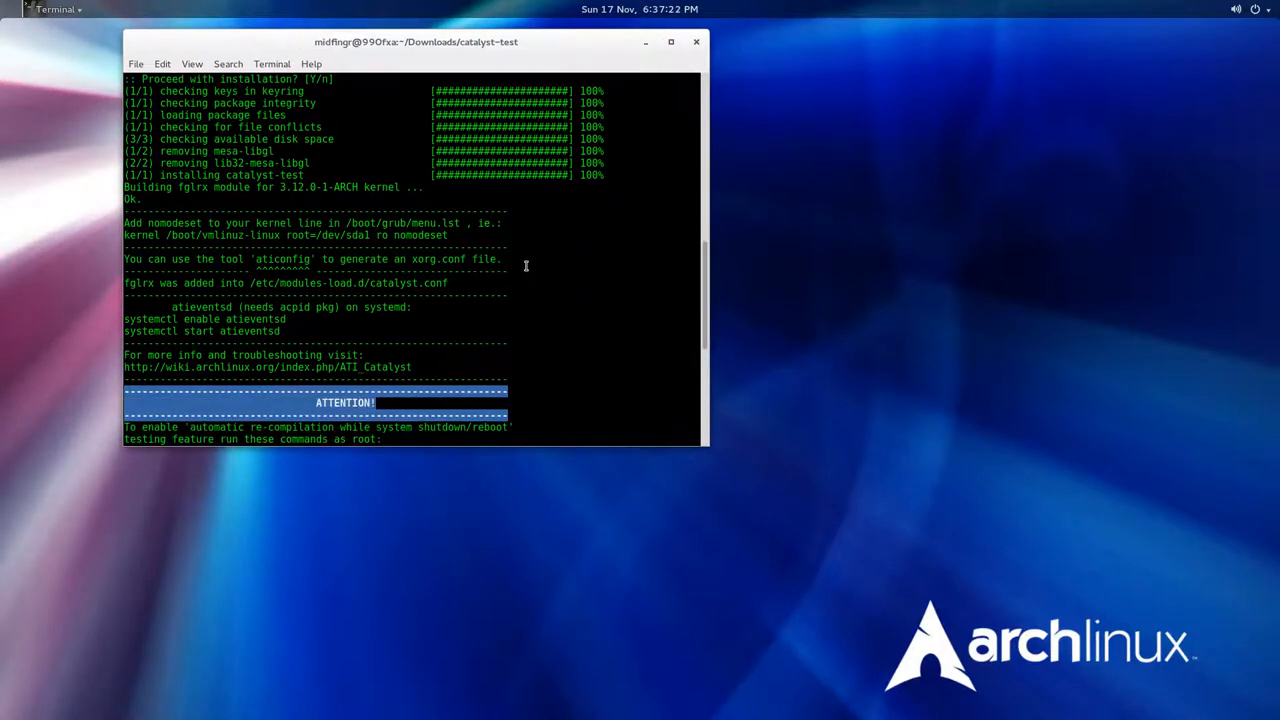
mouse_move(398, 228)
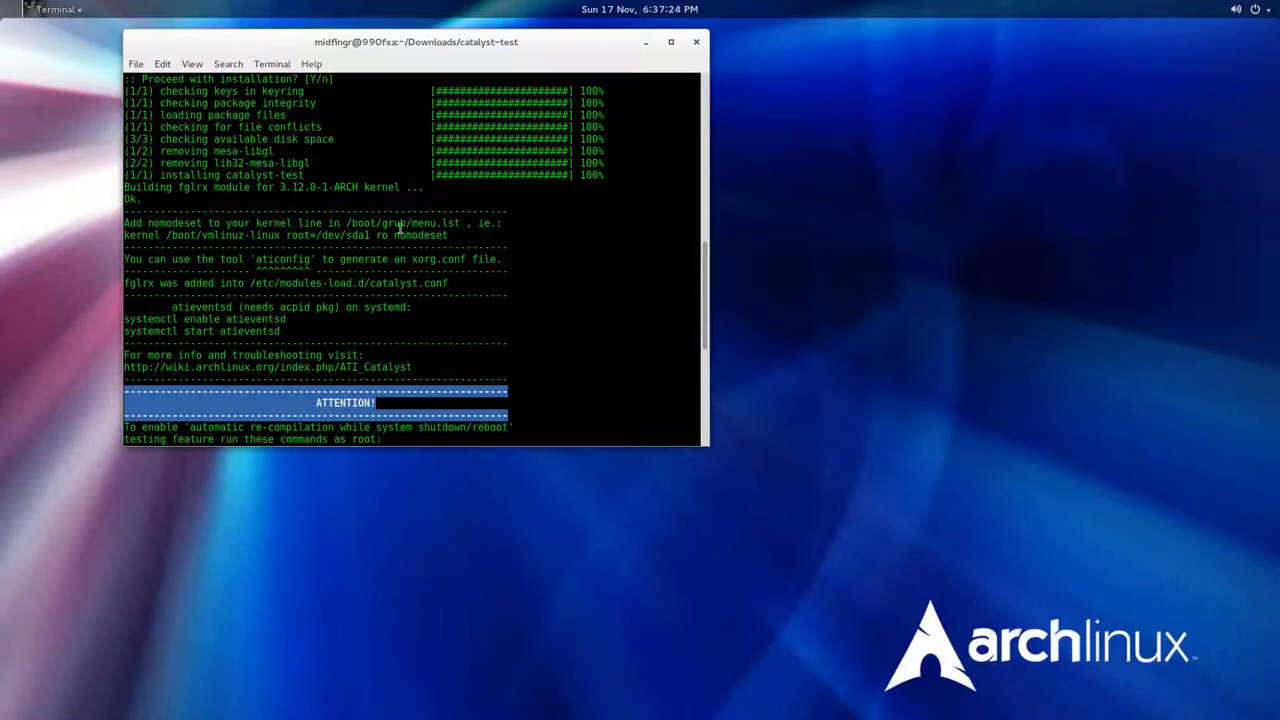
mouse_move(260, 234)
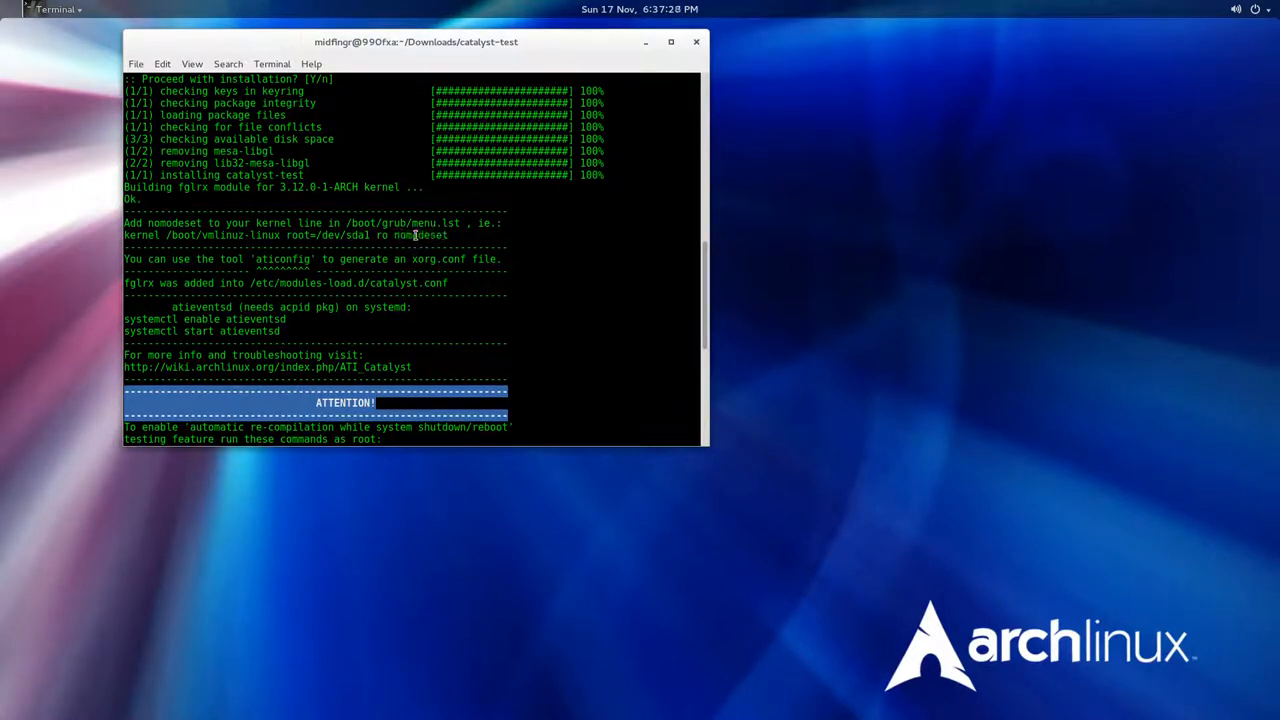
mouse_move(564, 250)
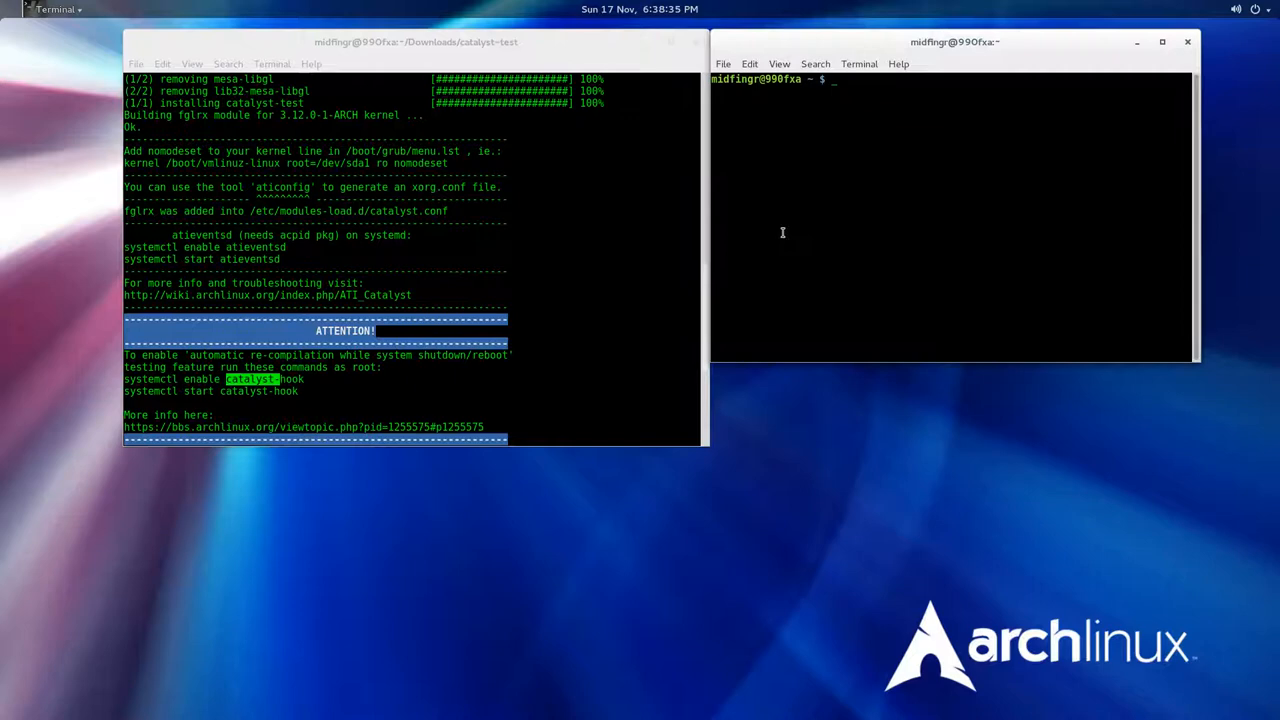
Step: Become root with su and enable the temp-links-catalyst service via systemctl
text(su)
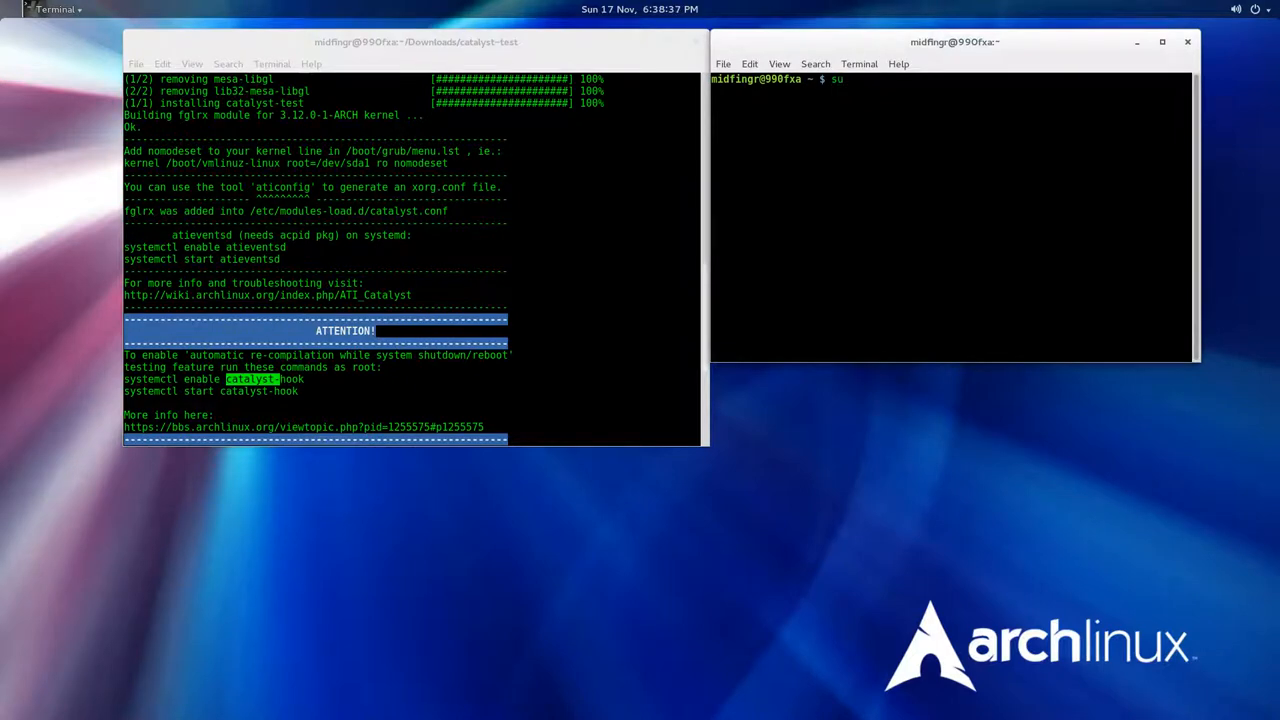
key(Return)
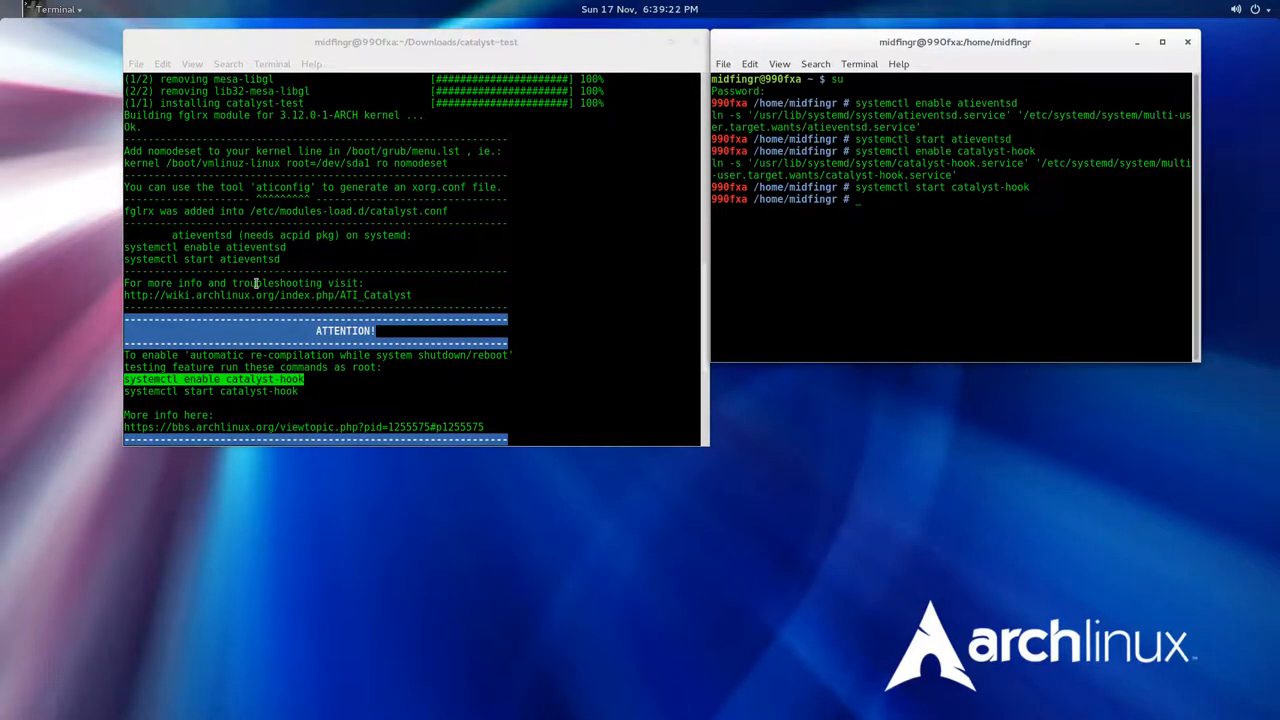
scroll(down, 3)
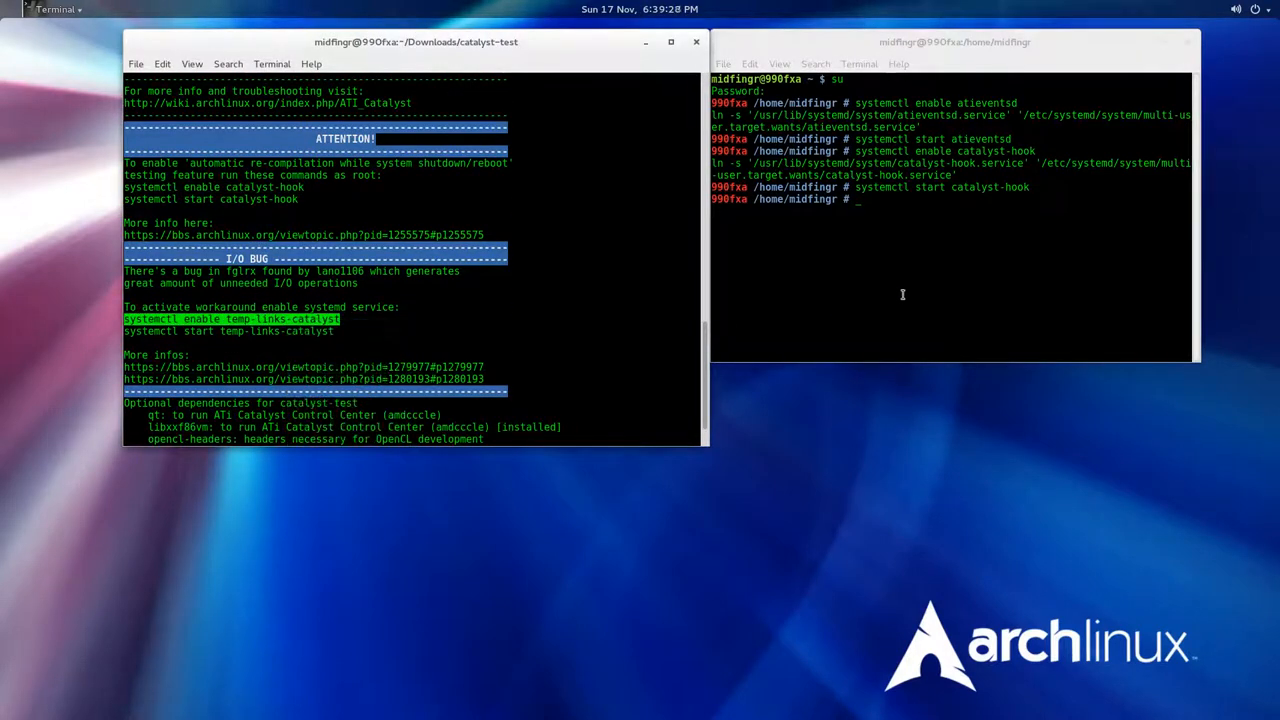
text(systemctl enable temp-links-catalyst)
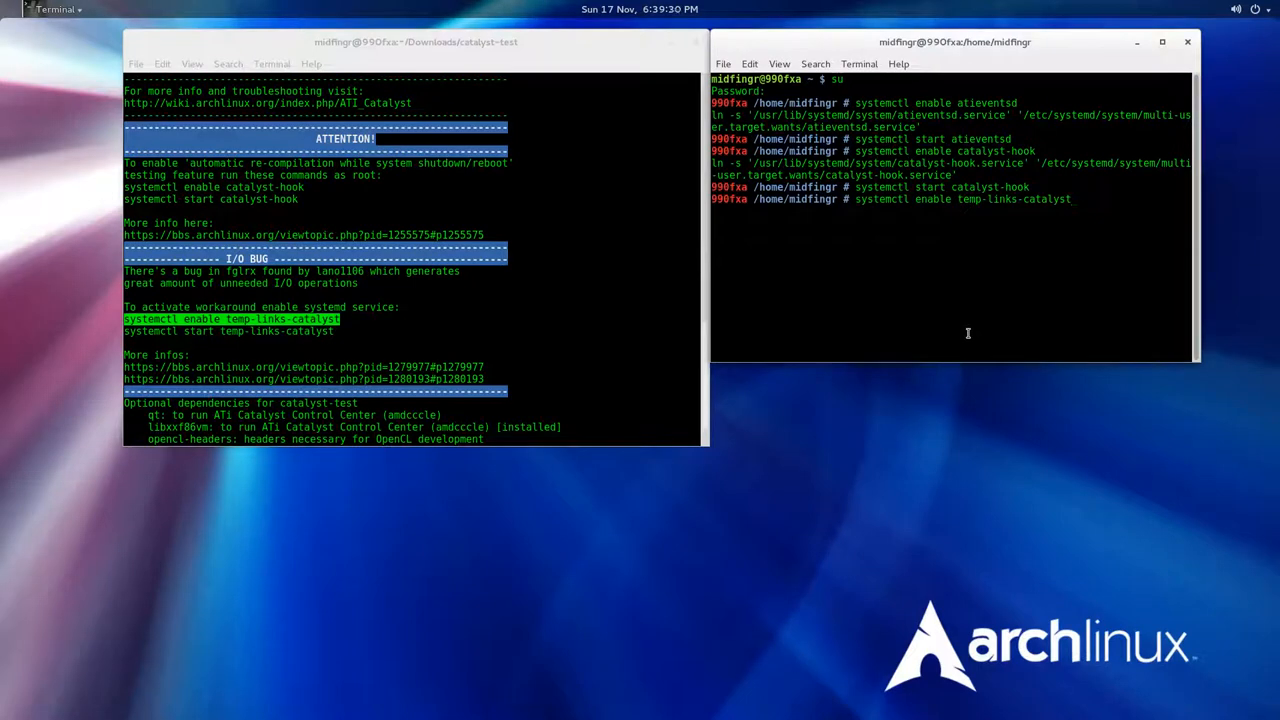
key(Return)
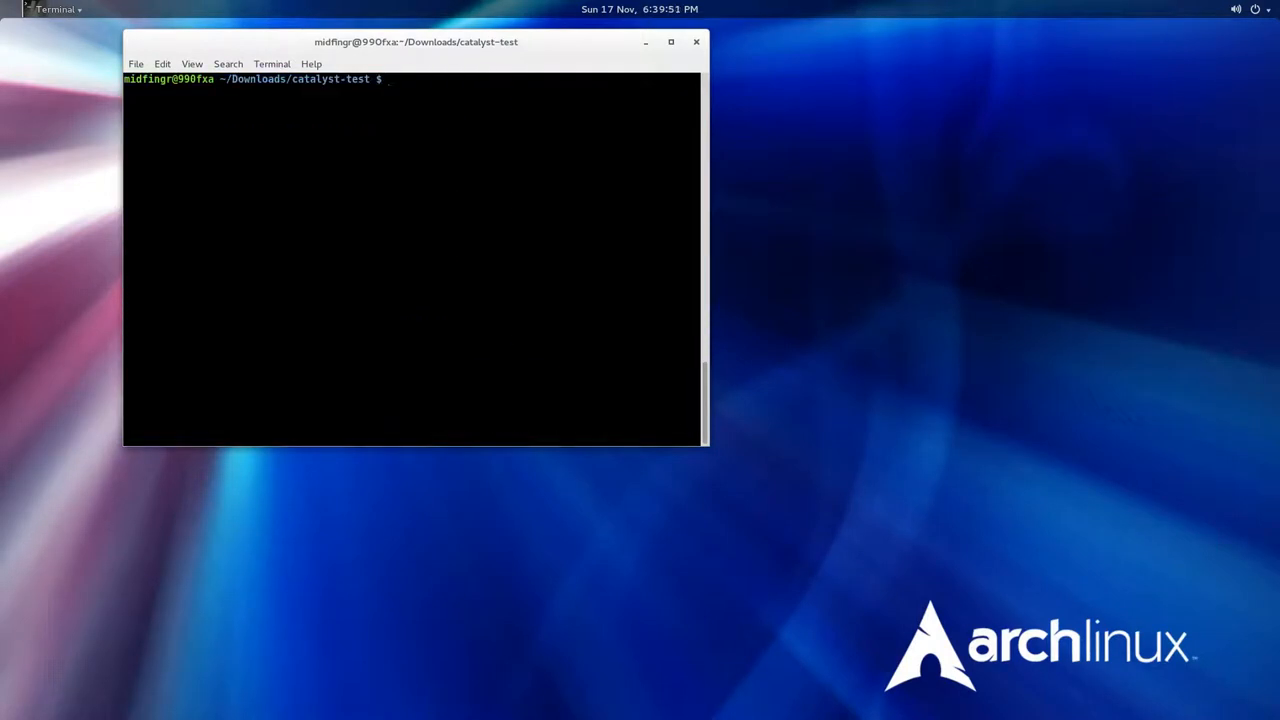
Step: Start a sudo ati command, then switch to the Catalyst Package Build Install notes in gedit
text(sudo aticonfig --initial)
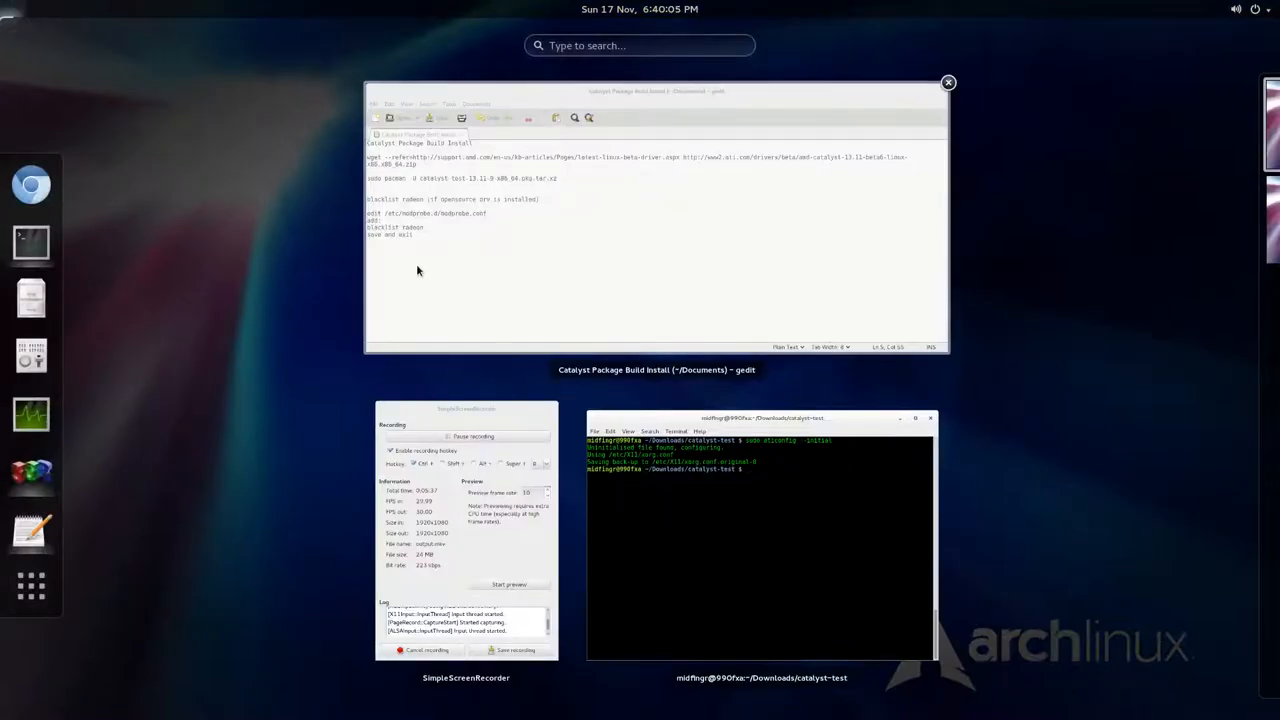
click(930, 92)
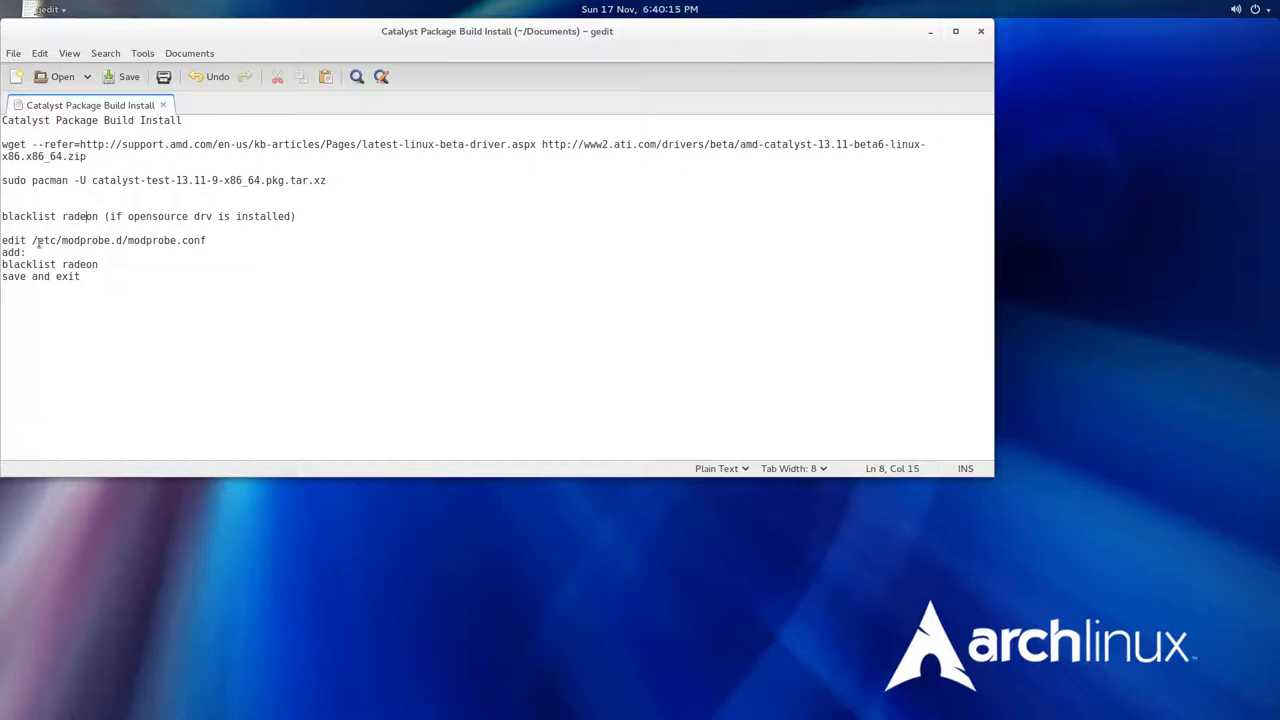
Step: Copy the modprobe.conf path from the notes and run sudo gedit /etc/modprobe.d/modprobe.conf
drag(32, 240, 206, 240)
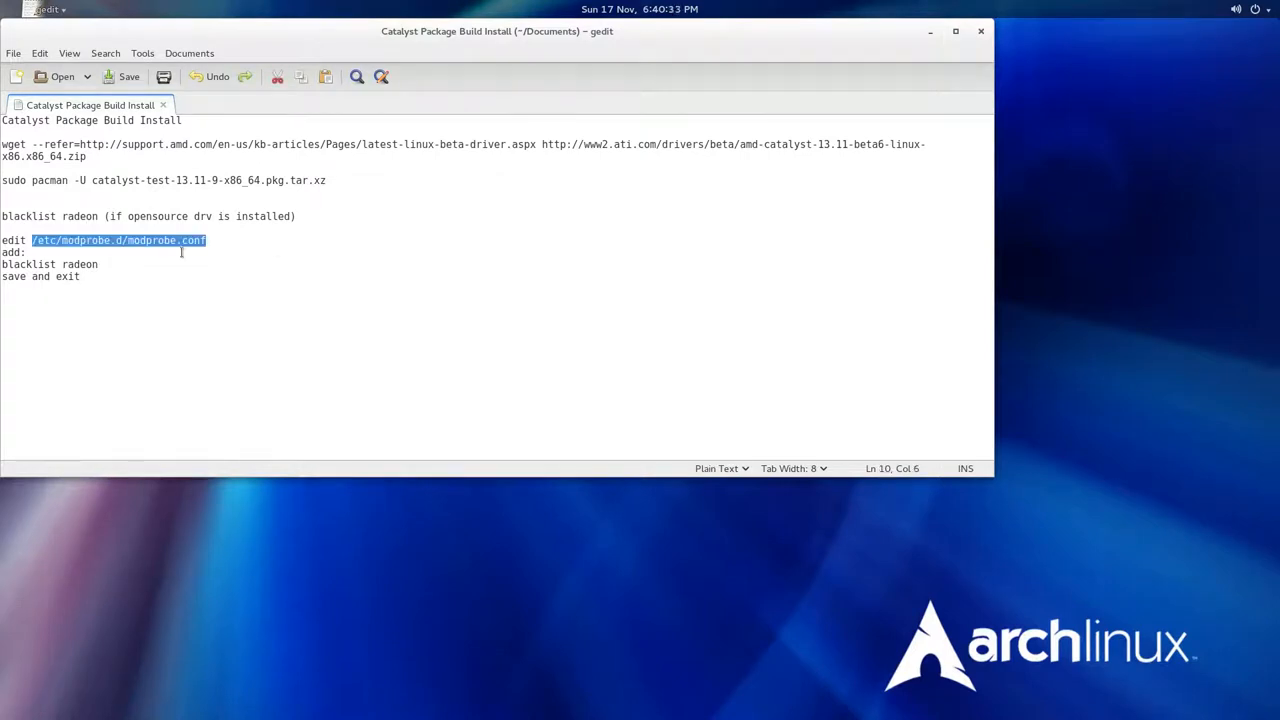
drag(180, 240, 24, 252)
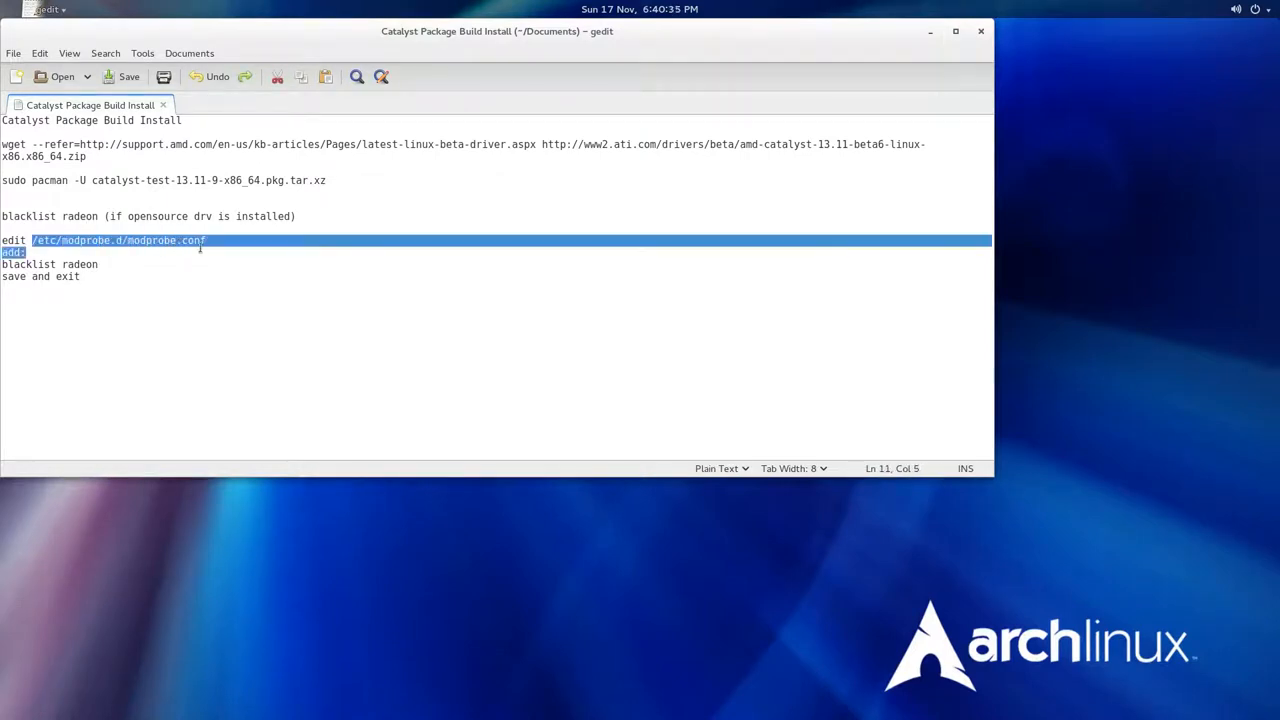
right_click(110, 240)
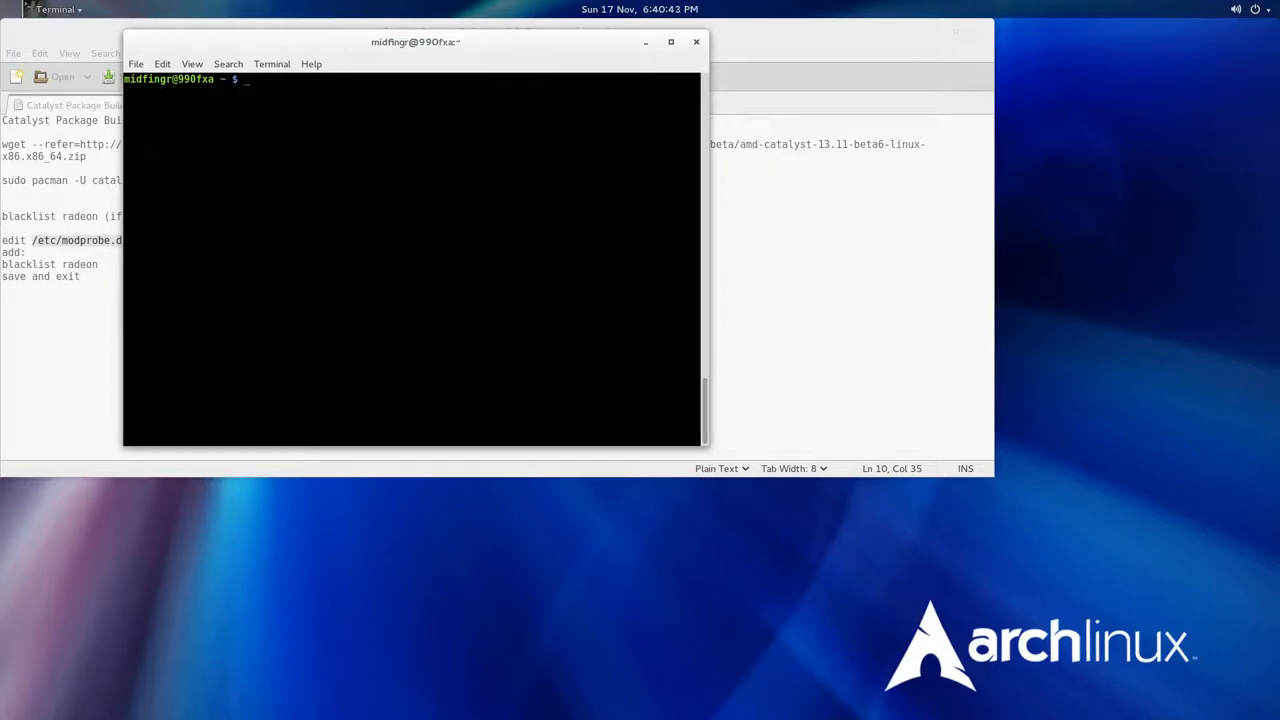
text(sudo ge)
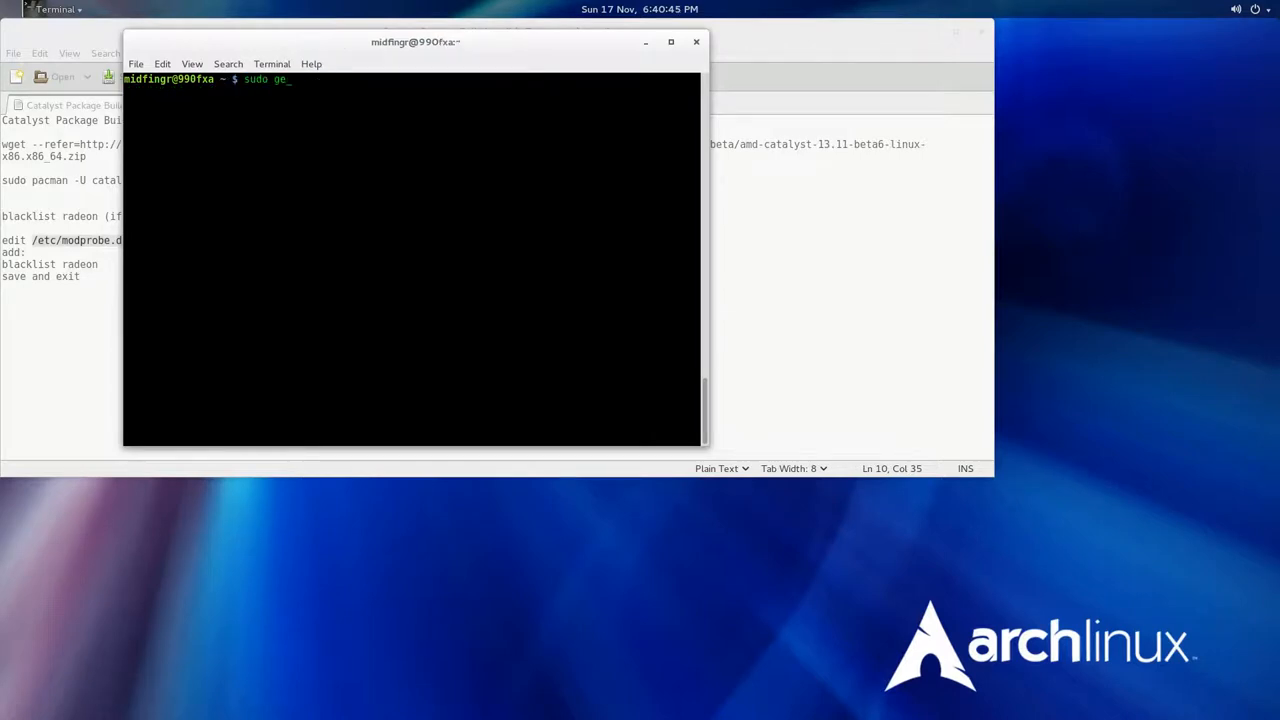
text(dit /etc/modprobe.d/modprobe.conf)
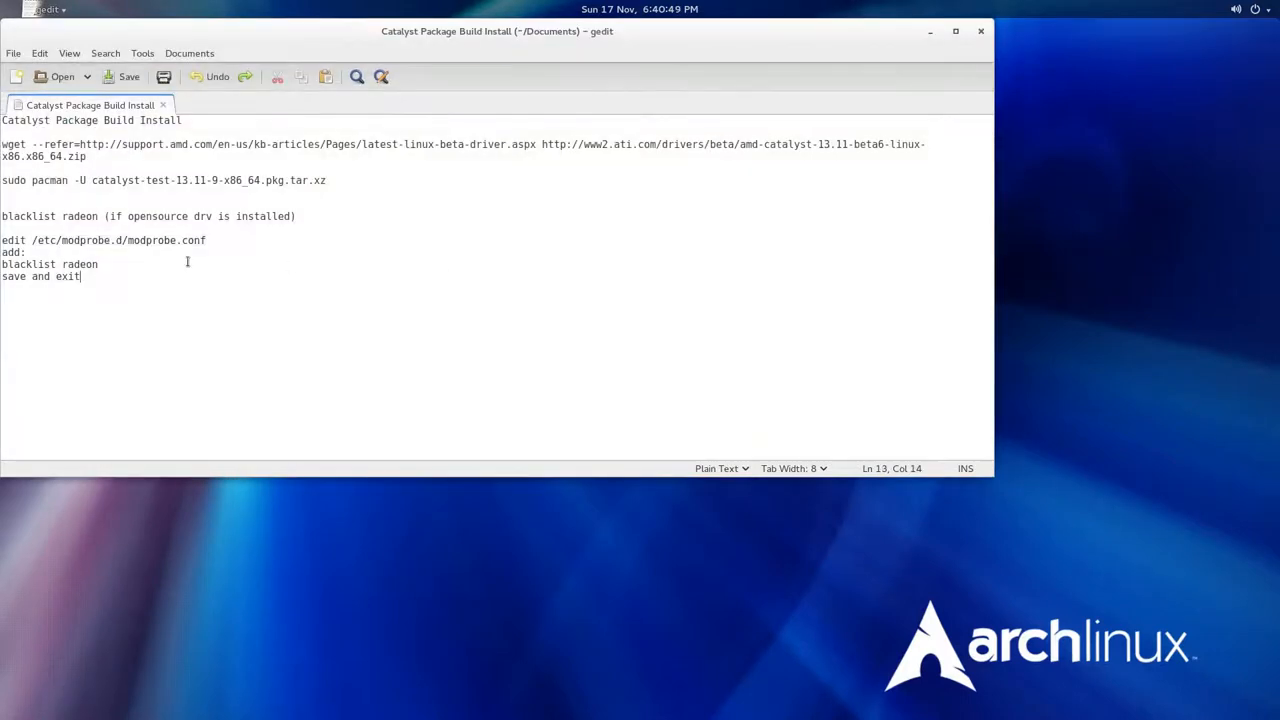
Step: Copy the 'blacklist radeon' line from the notes and paste it into modprobe.conf
double_click(26, 264)
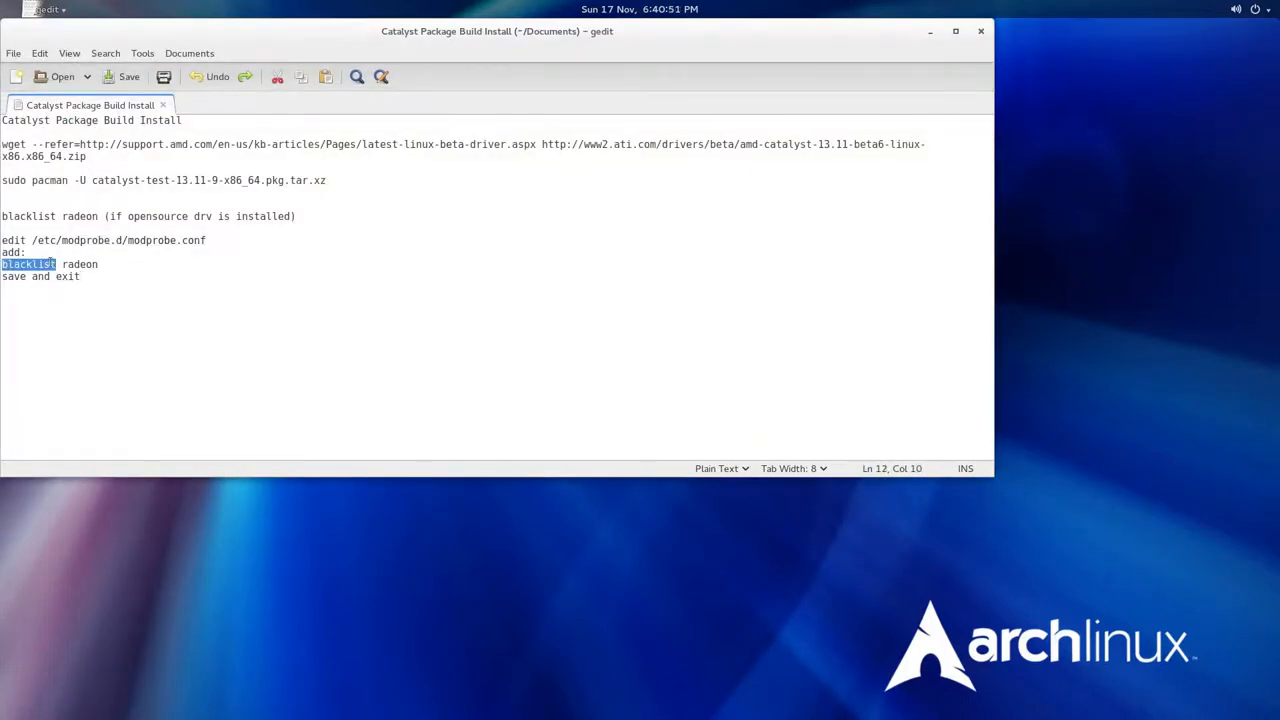
drag(56, 264, 98, 264)
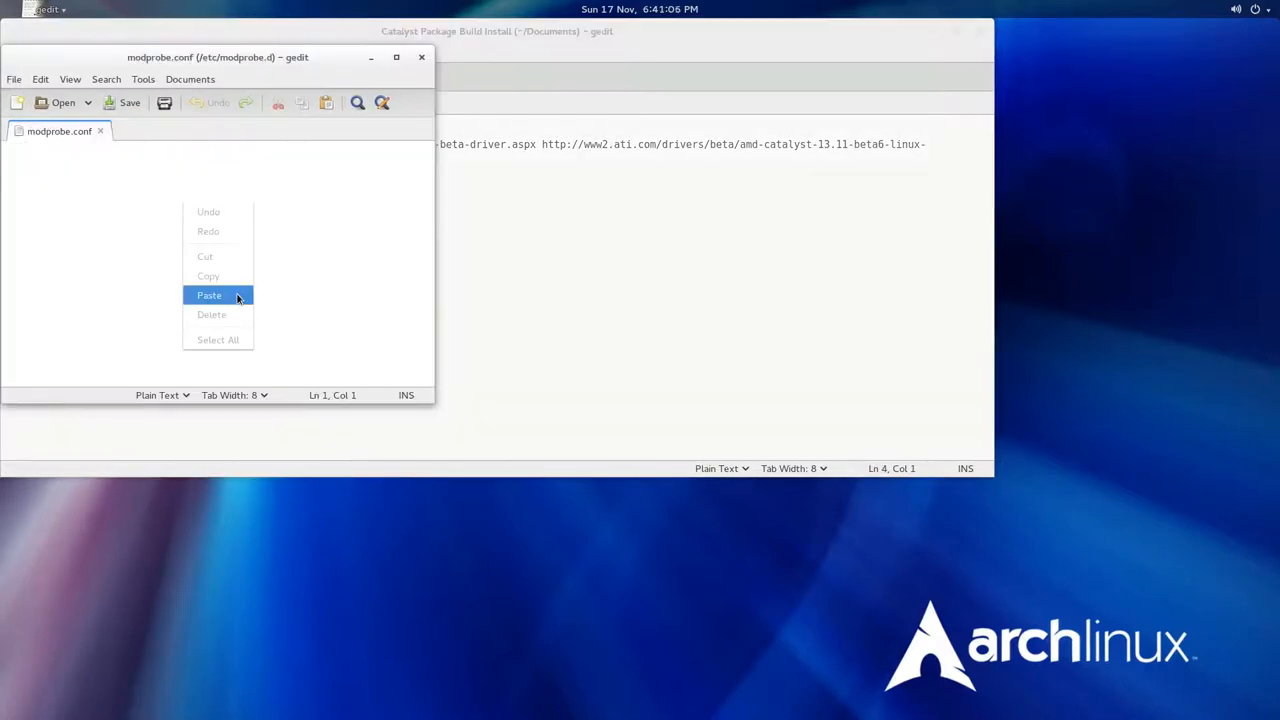
click(208, 294)
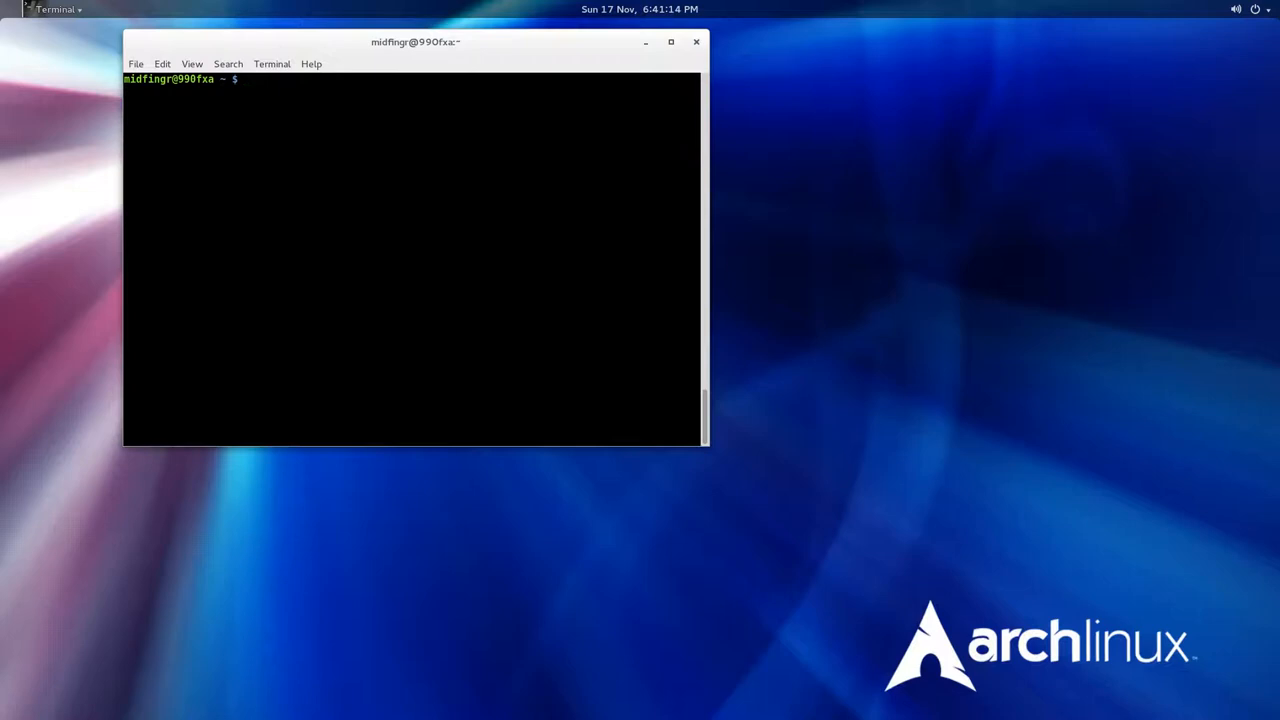
Step: As root edit /etc/default/grub, append nomodeset to GRUB_CMDLINE_LINUX_DEFAULT and save
text(su)
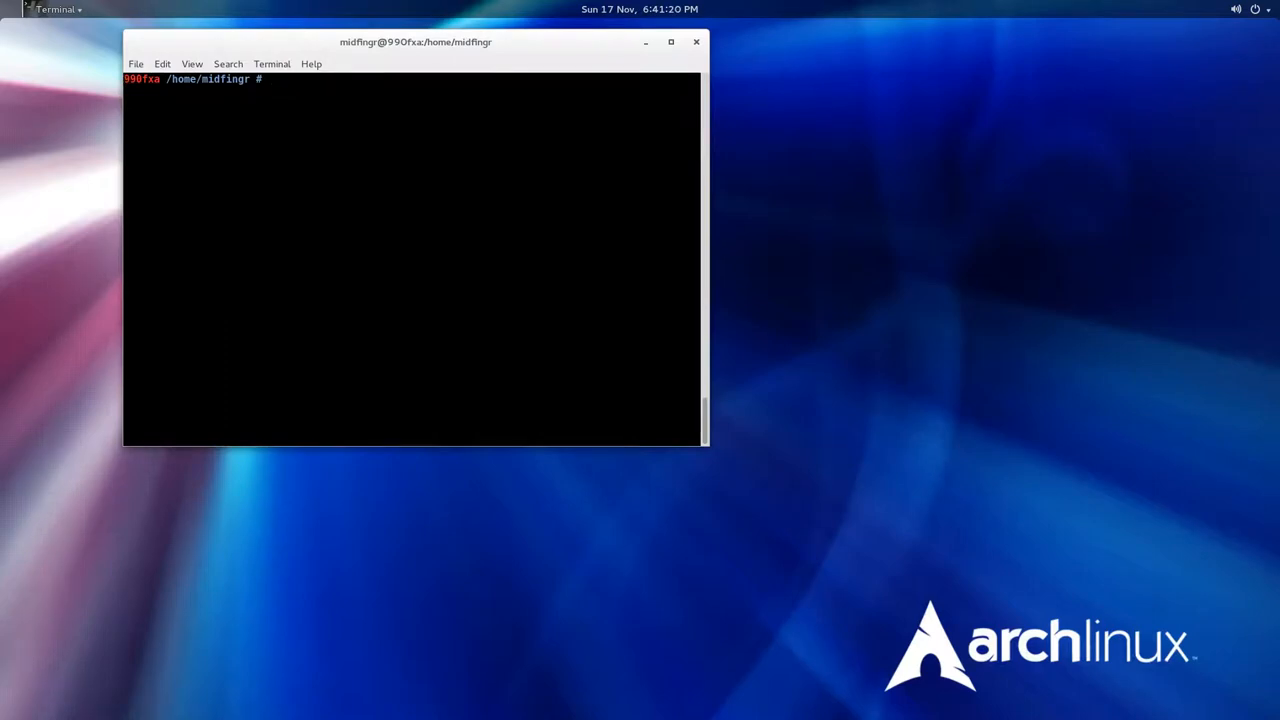
text(gedit)
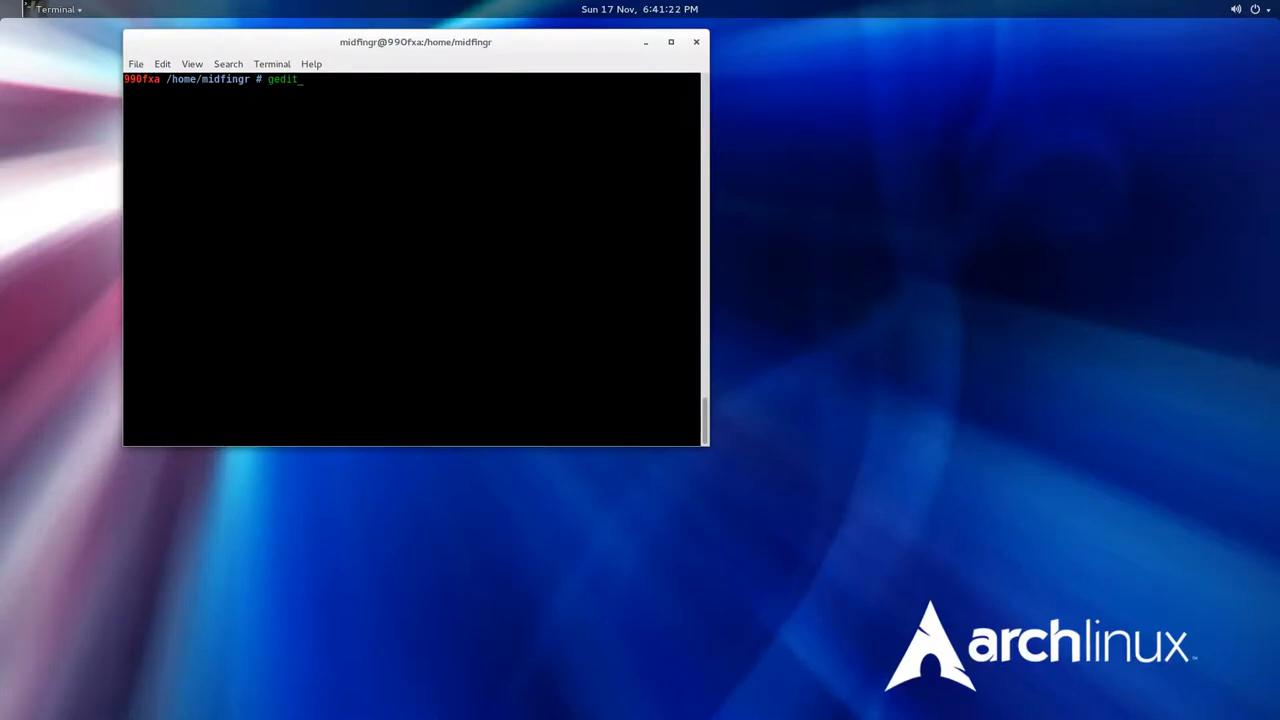
text(/etc/)
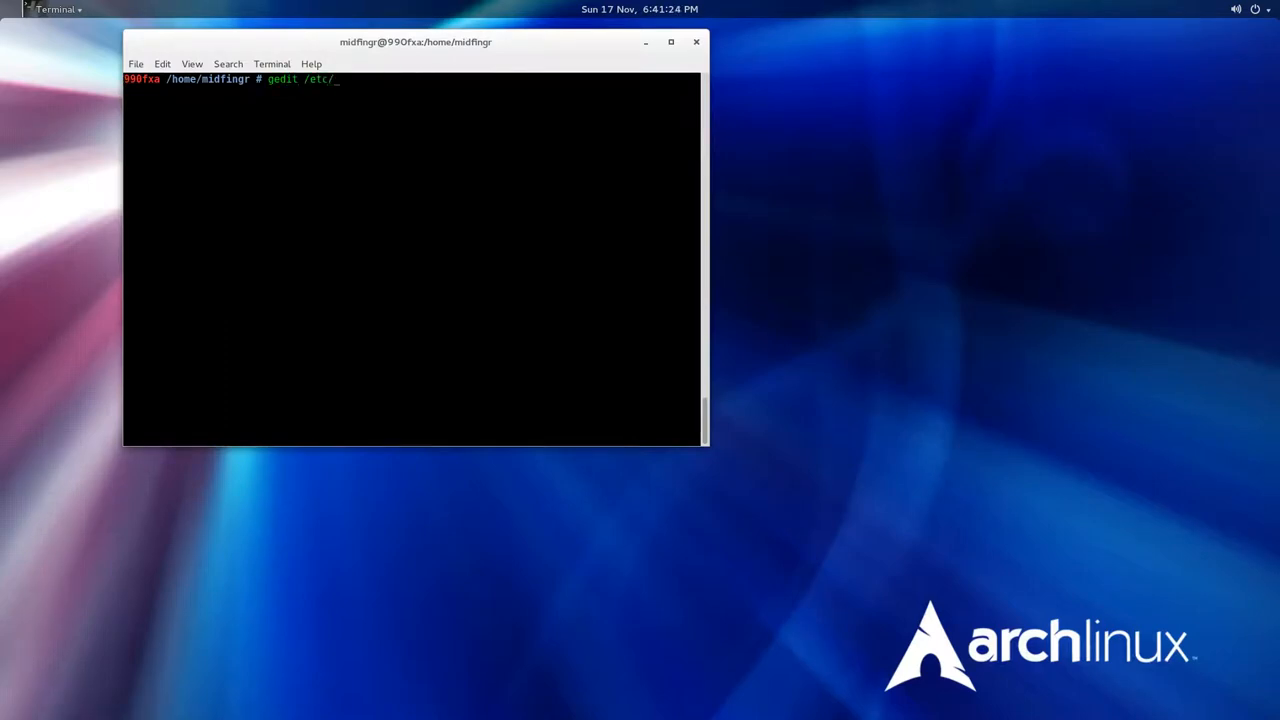
text(default/gr)
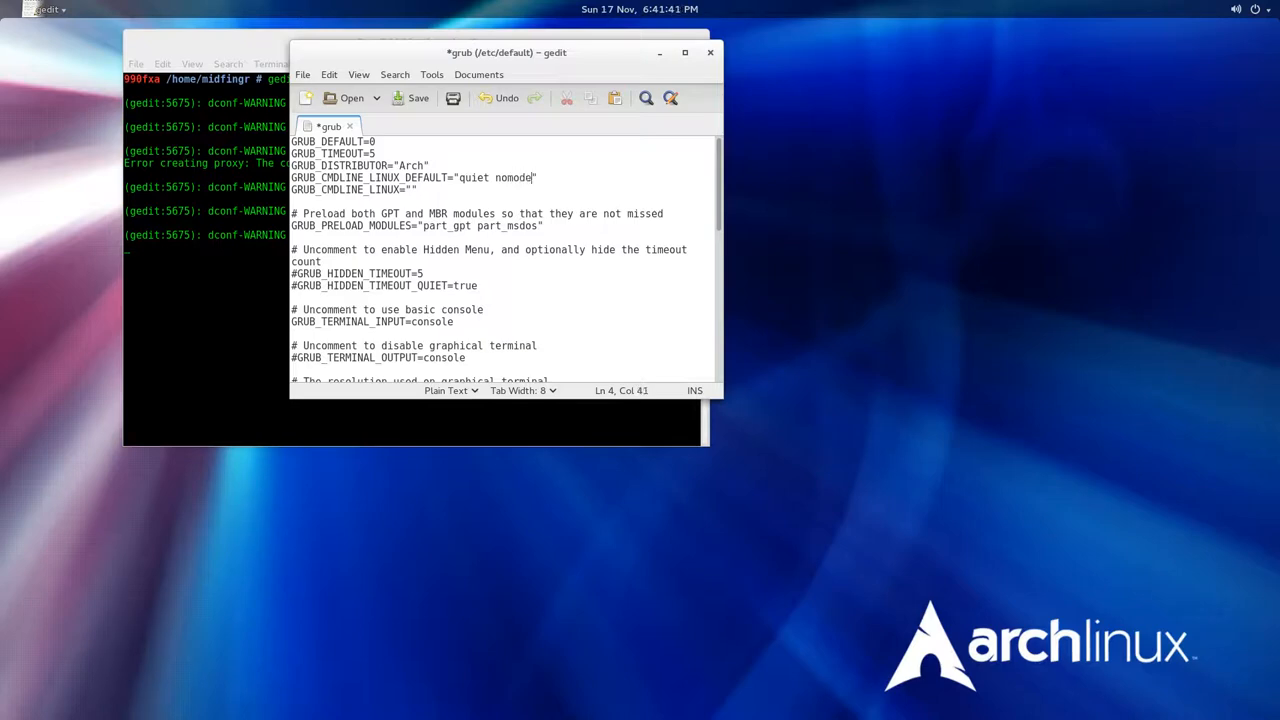
text(set)
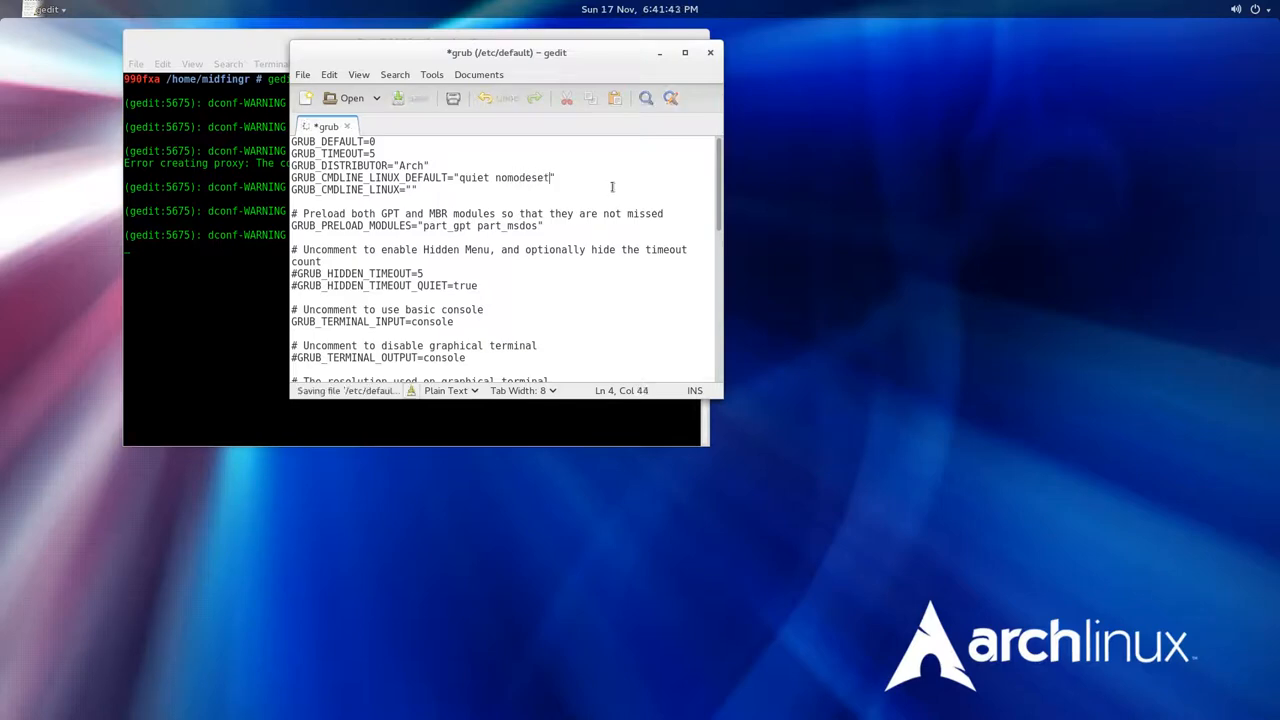
click(710, 52)
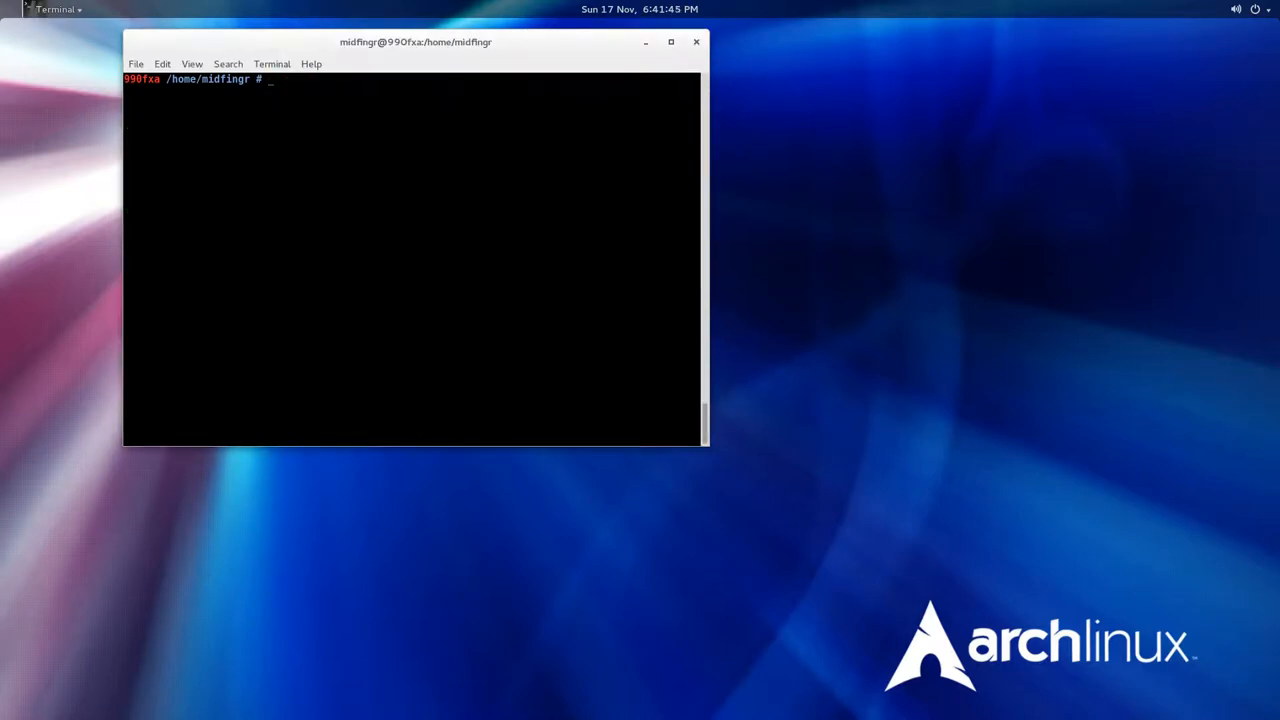
Step: Run grub-mkconfig -o /boot/grub/grub.cfg to regenerate the config, then exit the root shell
text(grub)
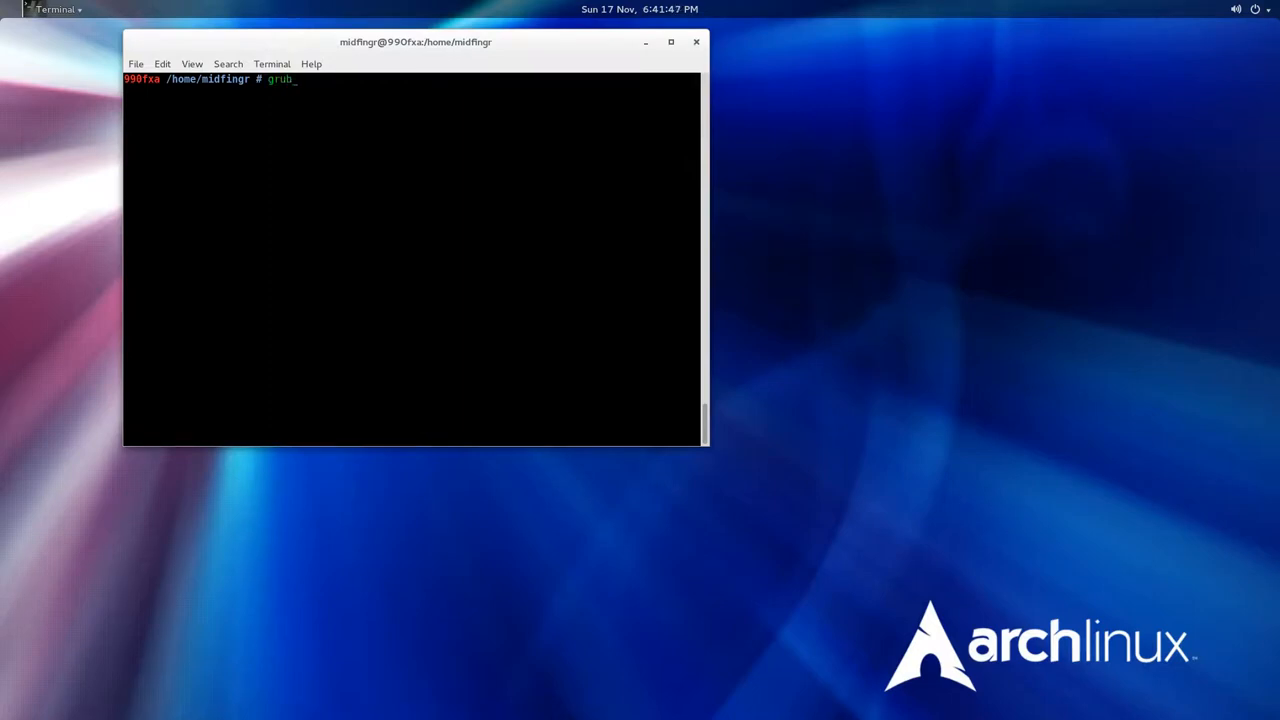
text(-mkc)
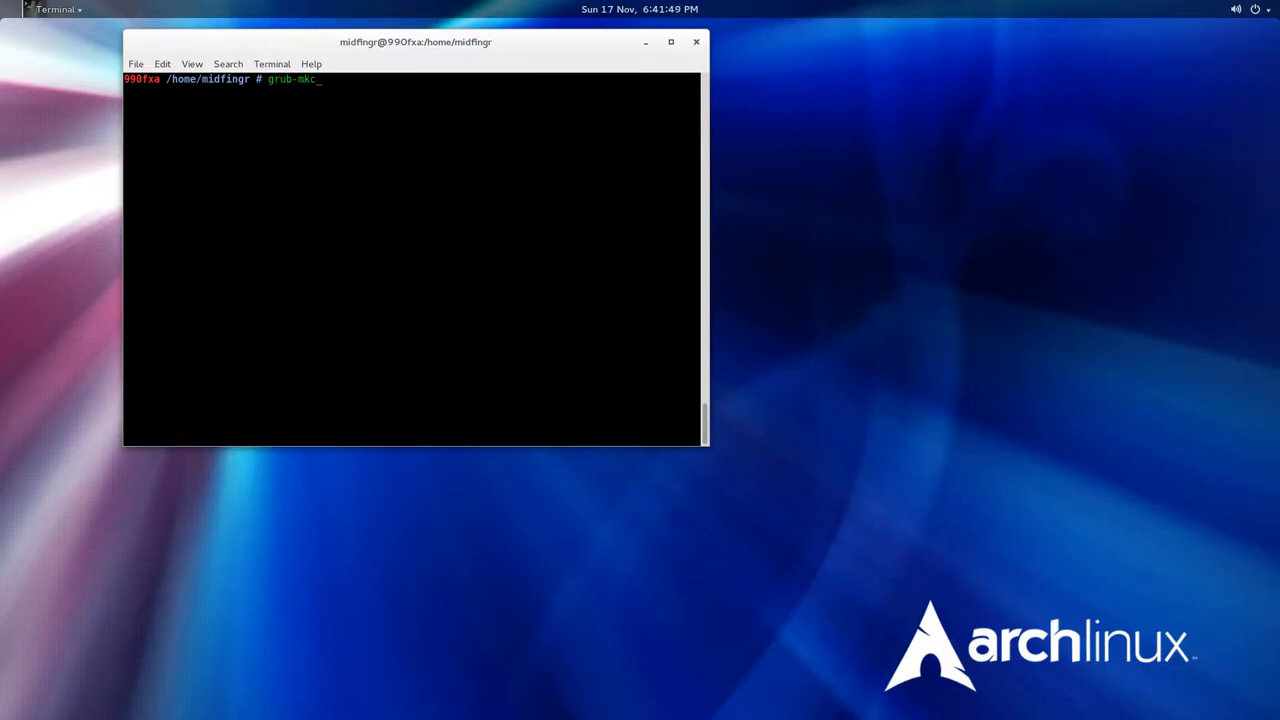
text(onfig -)
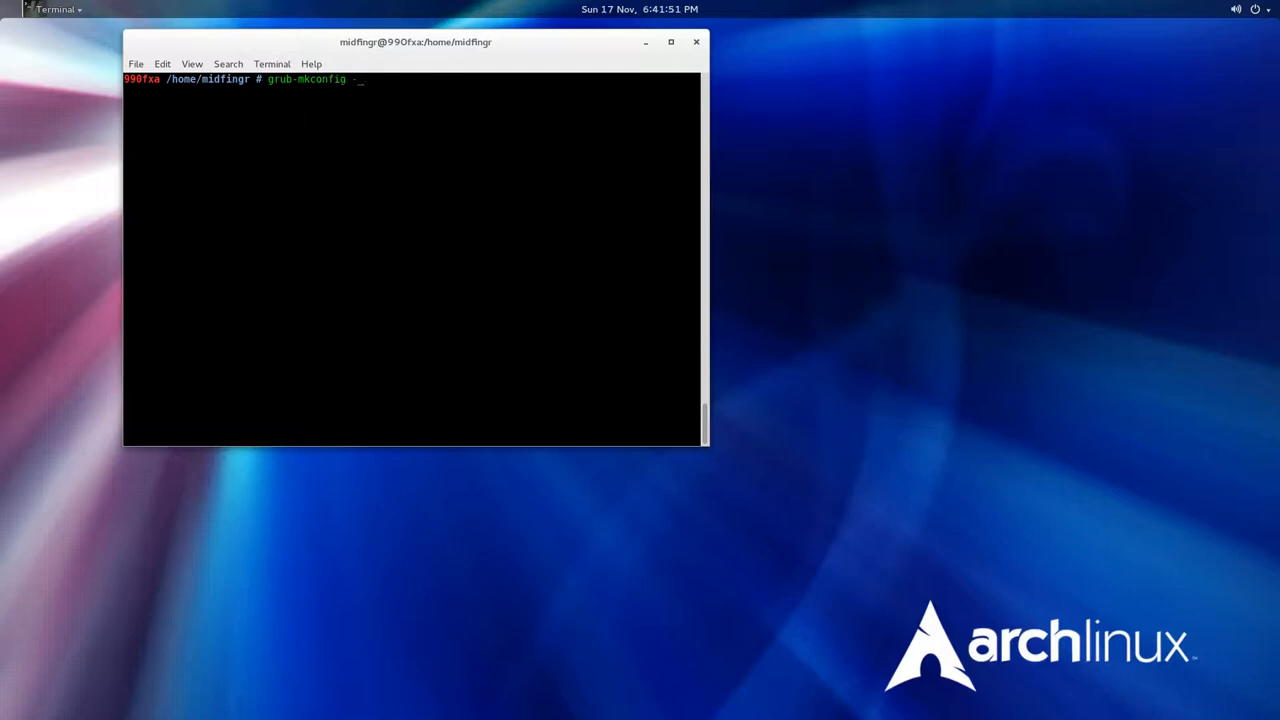
text(o /)
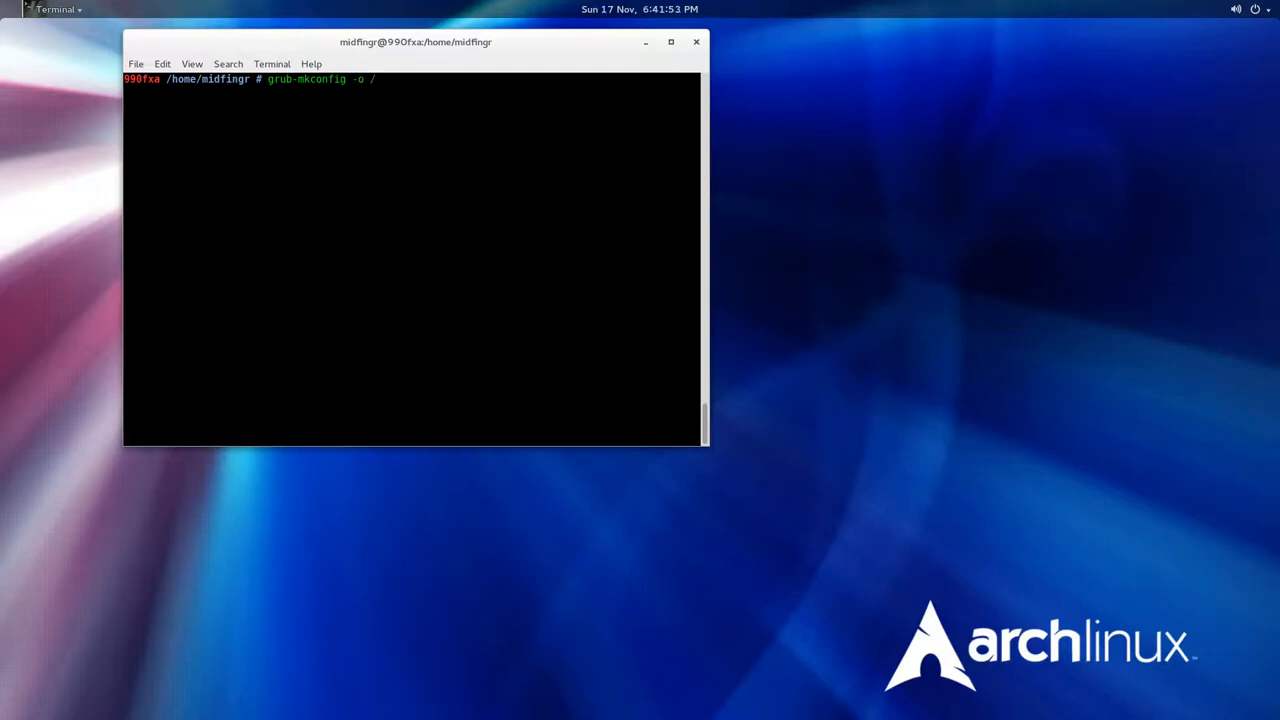
text(boot/grub/grub.cfg)
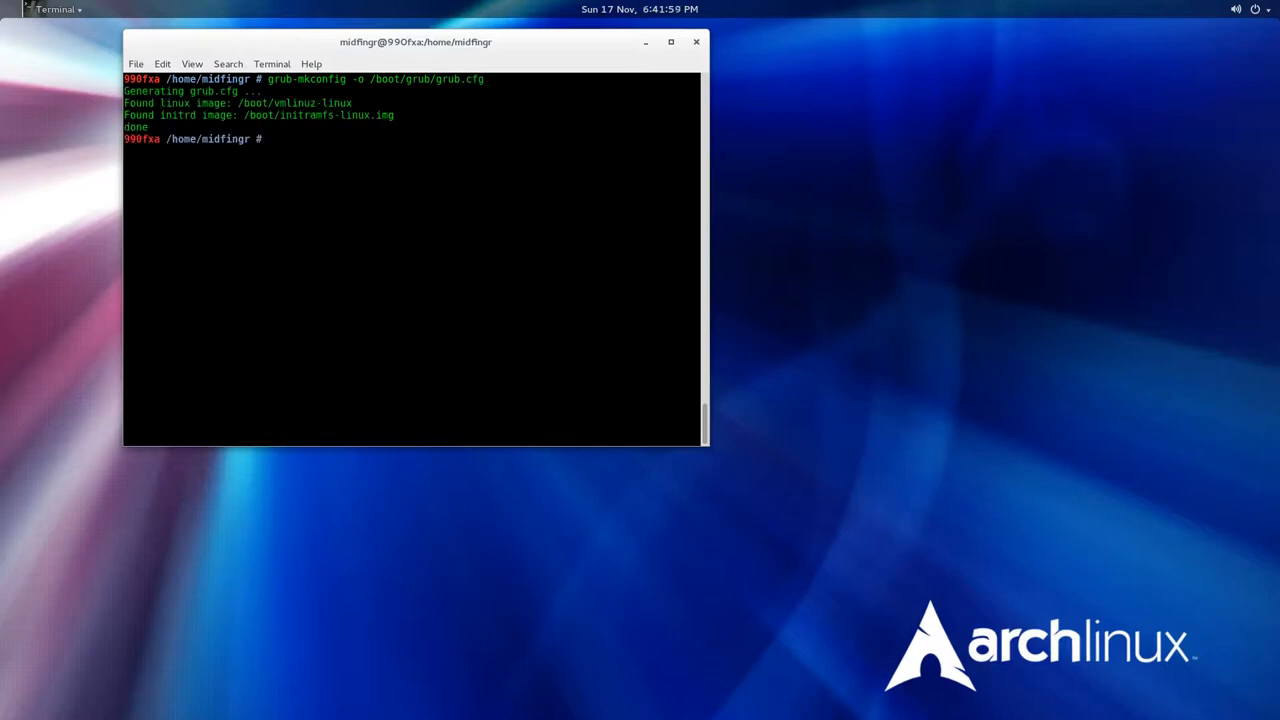
text(exit)
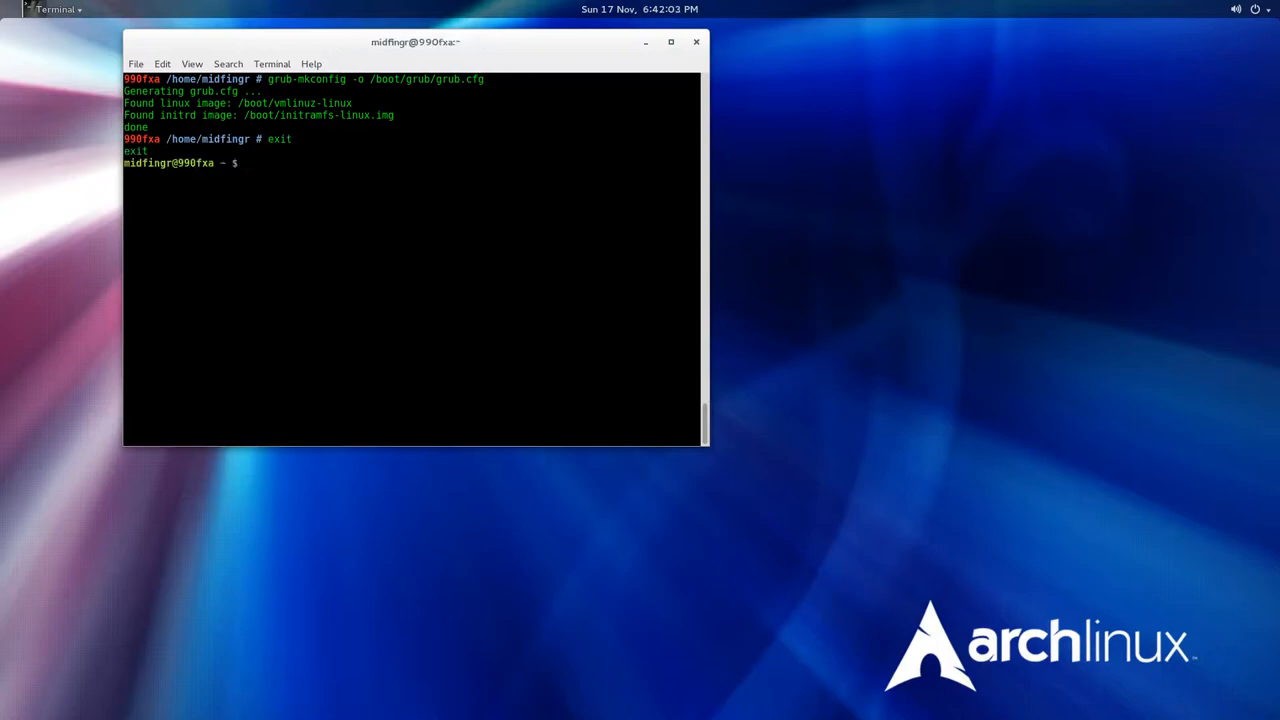
mouse_move(422, 6)
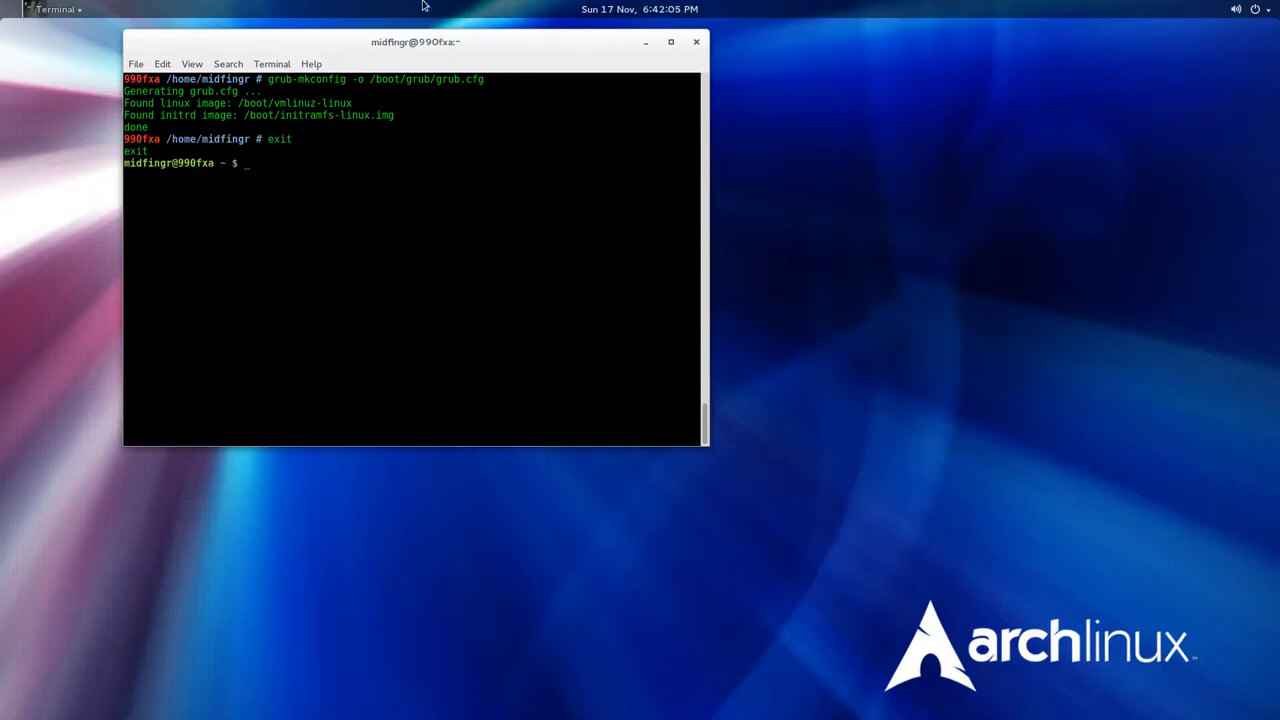